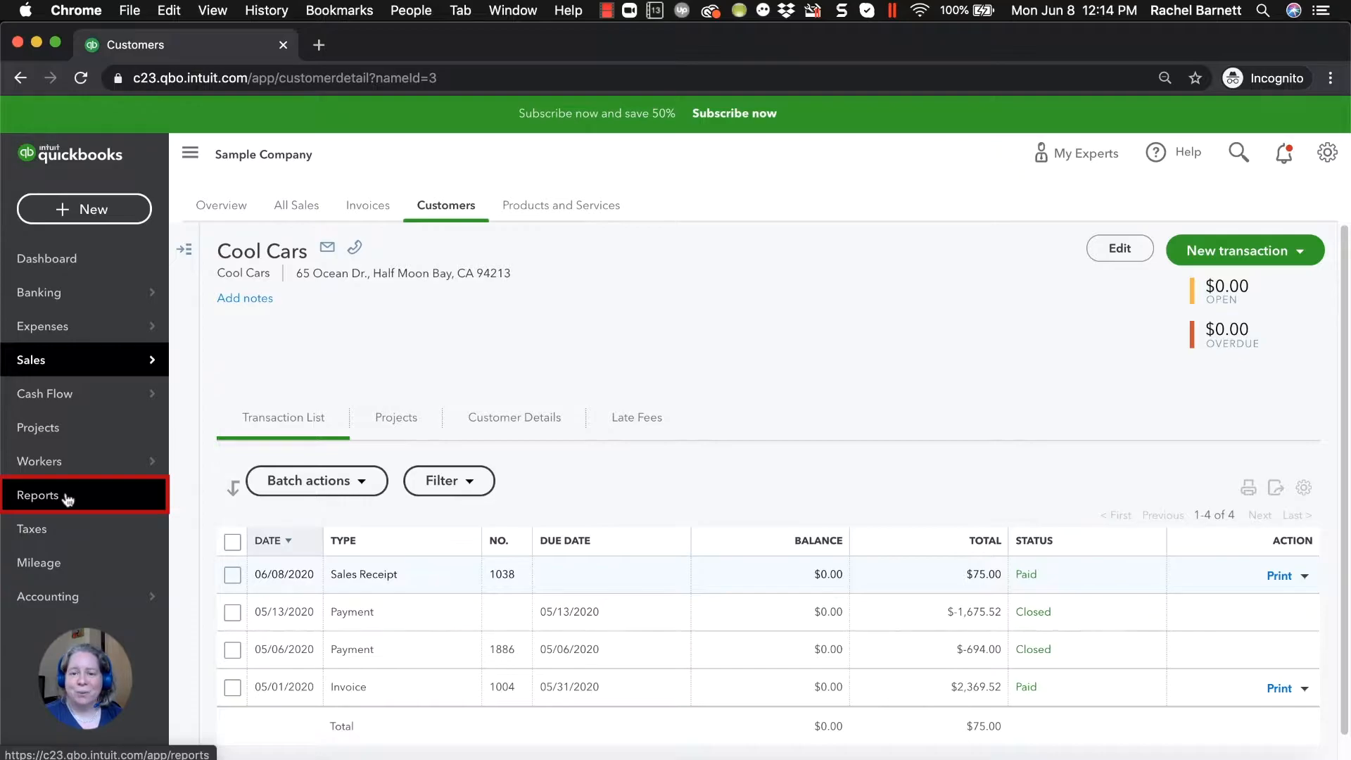
- Open the Profit and Loss report from Reports favorites, showing $75 Design income
click(38, 495)
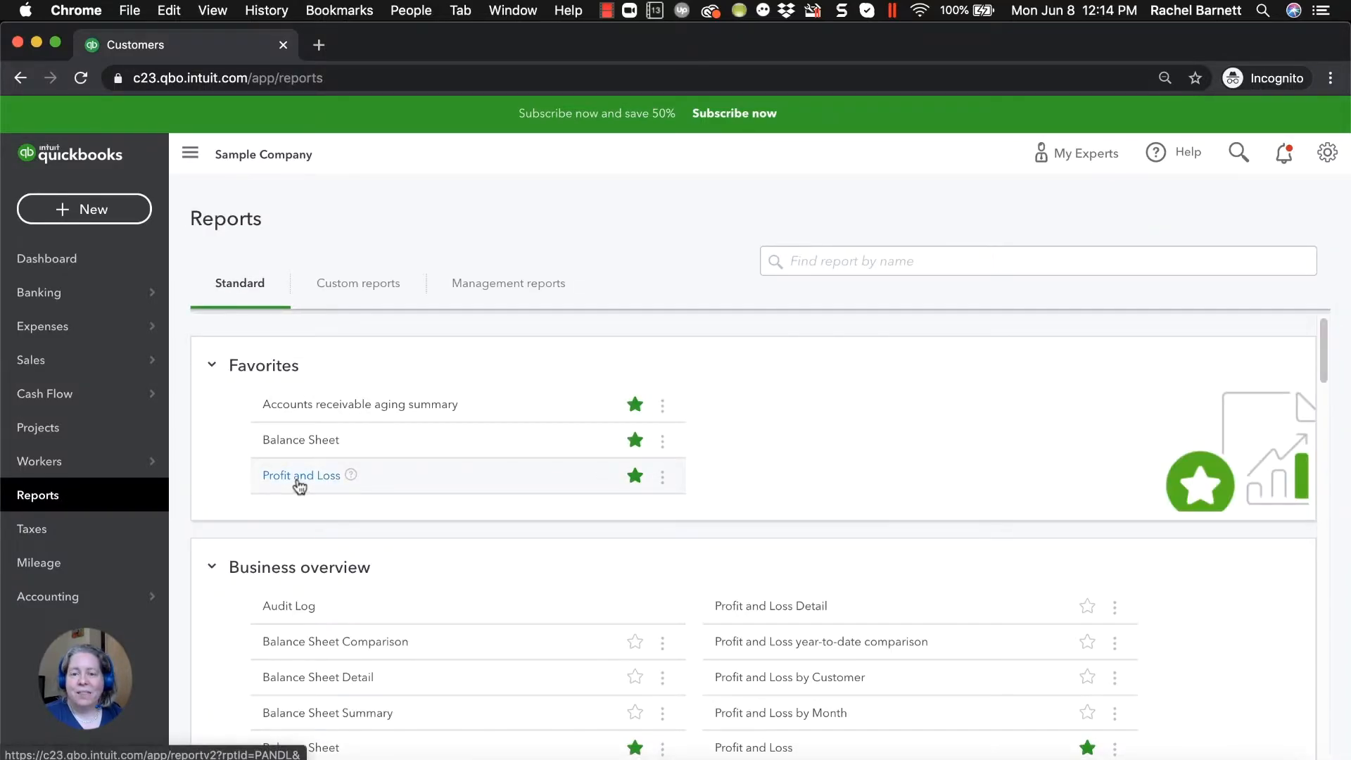
click(300, 475)
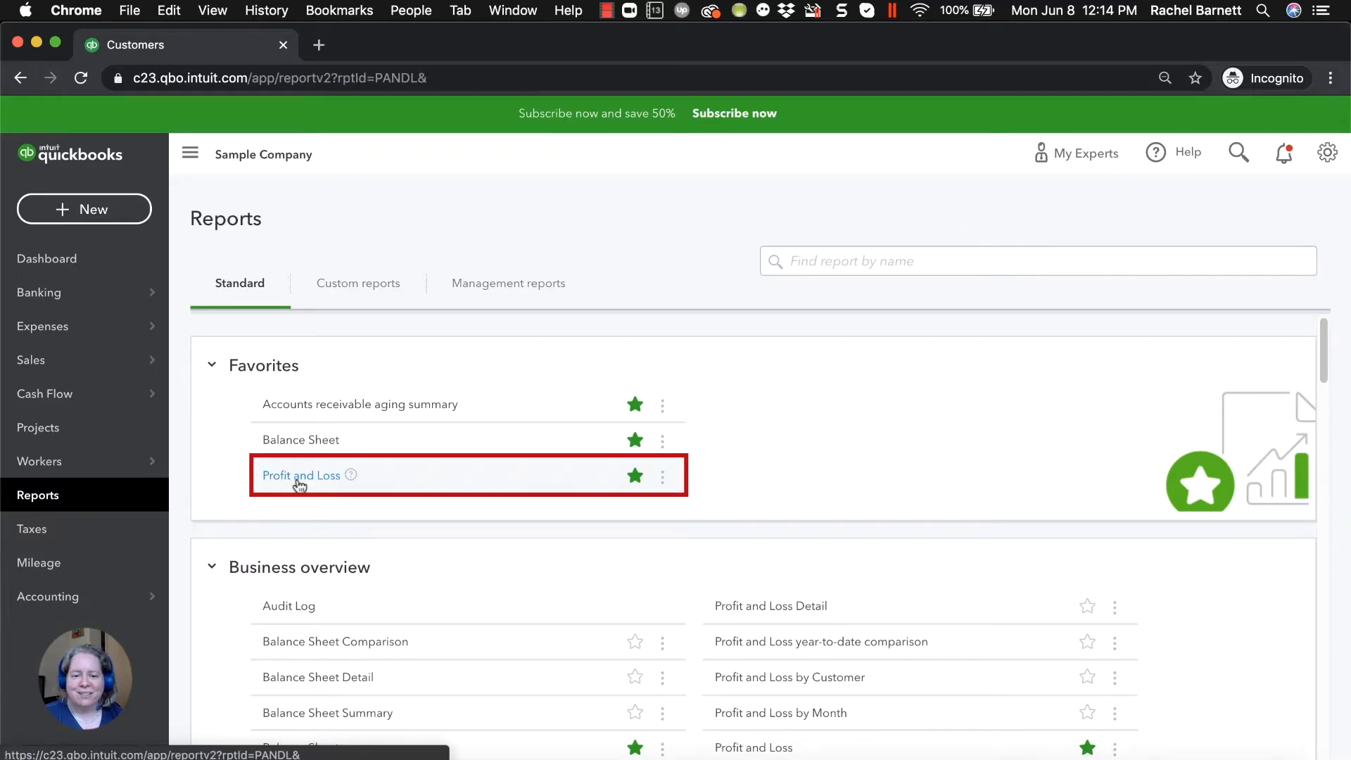
click(300, 475)
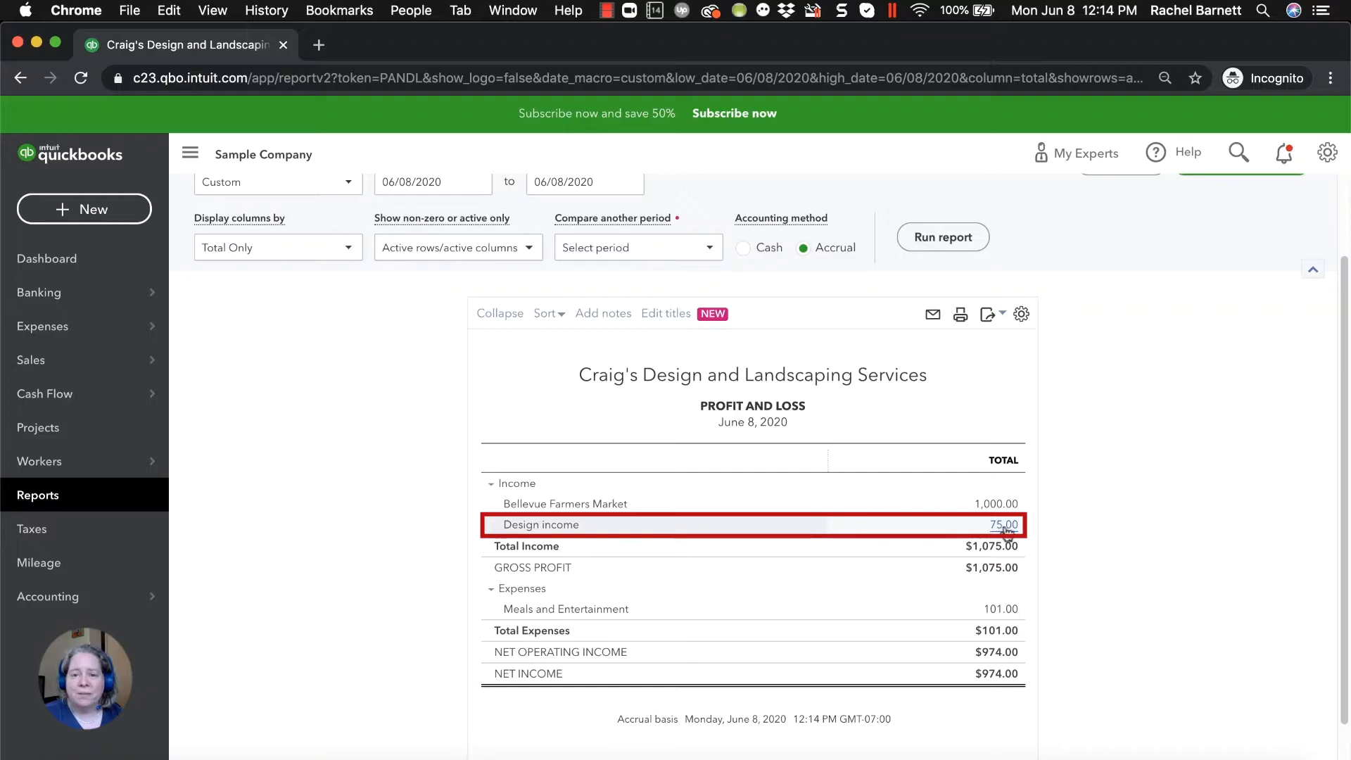
- Drill into the $75 Design income to see Cool Cars sales receipt 1038
click(1004, 523)
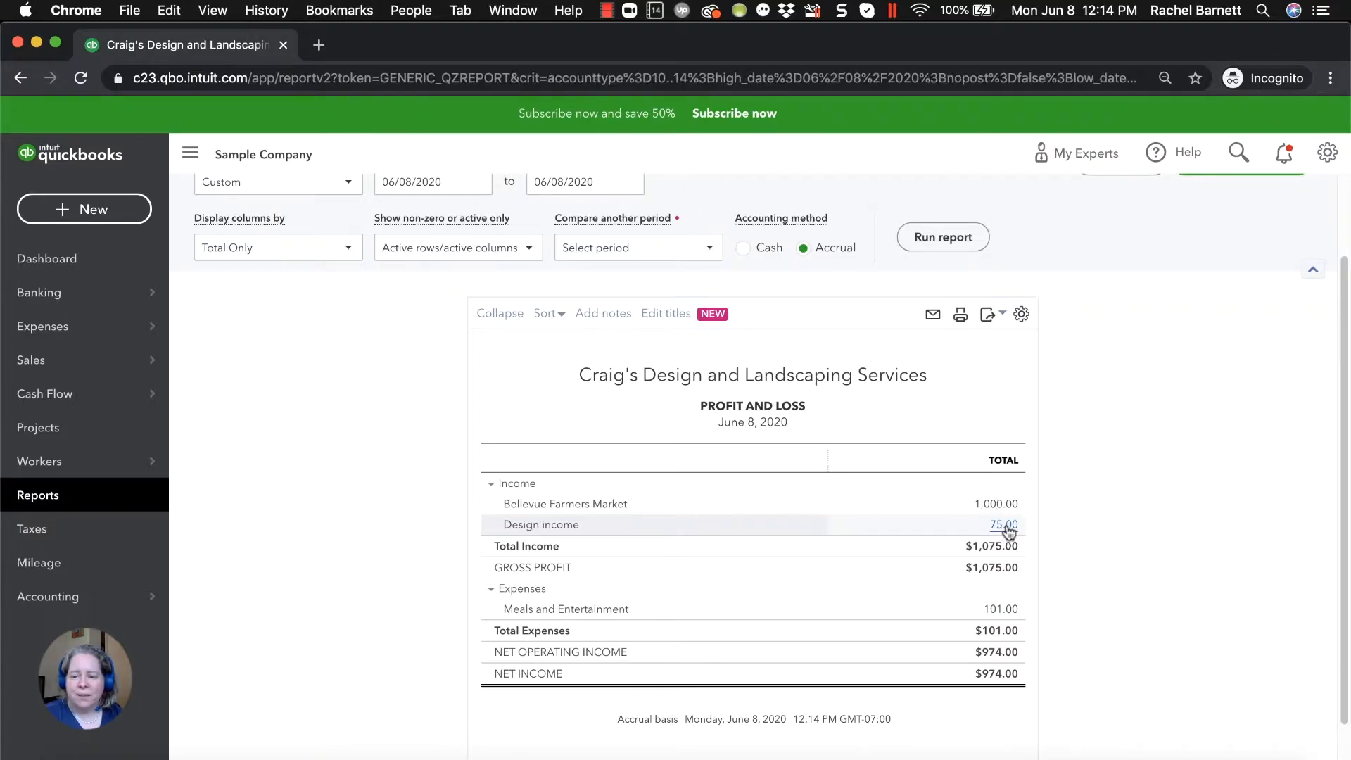
click(1005, 525)
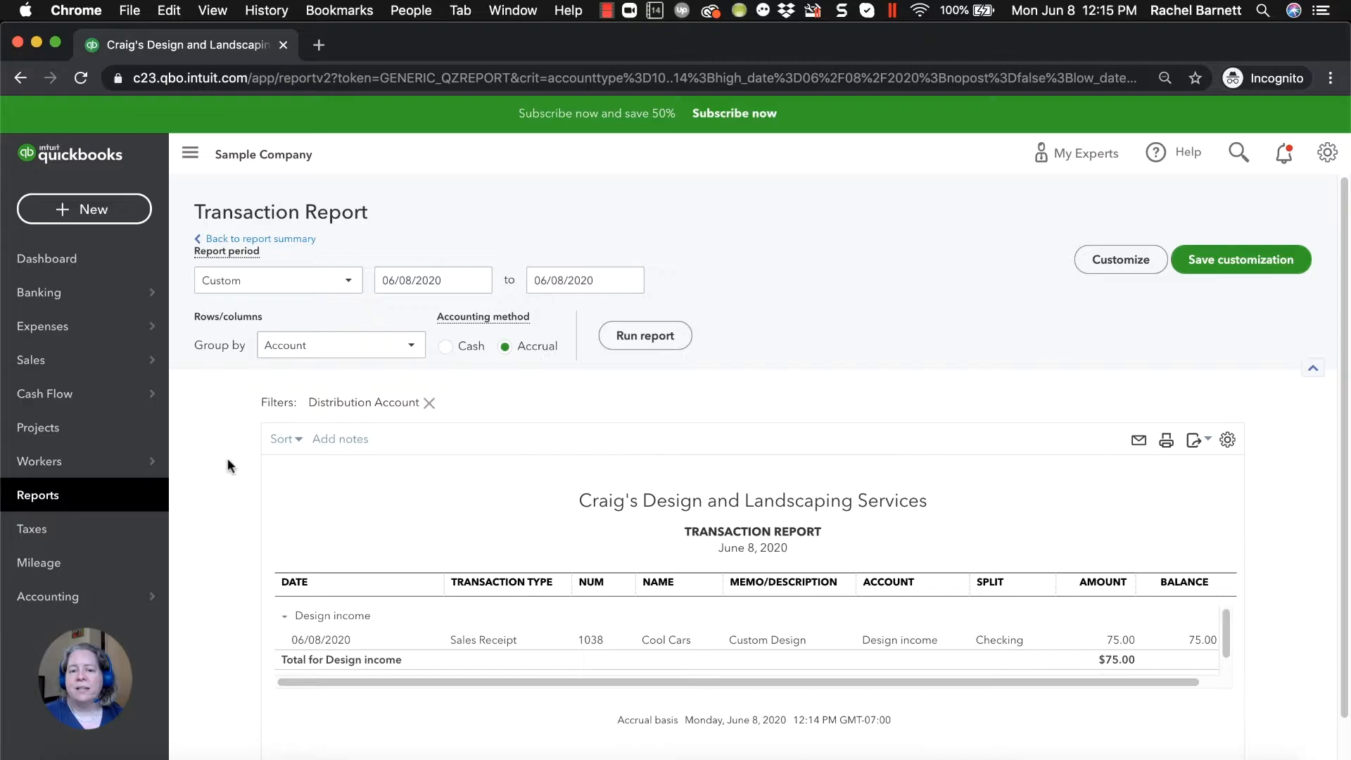
mouse_move(239, 482)
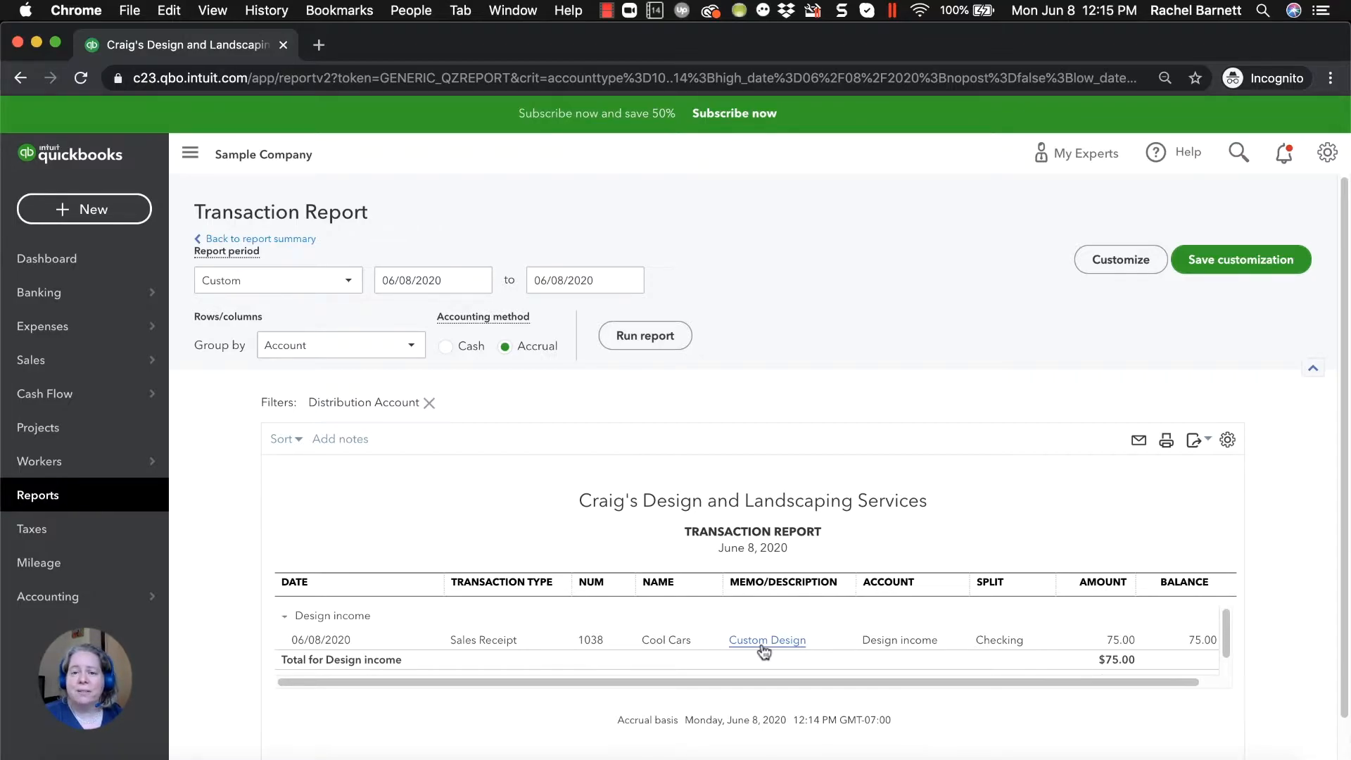
mouse_move(231, 526)
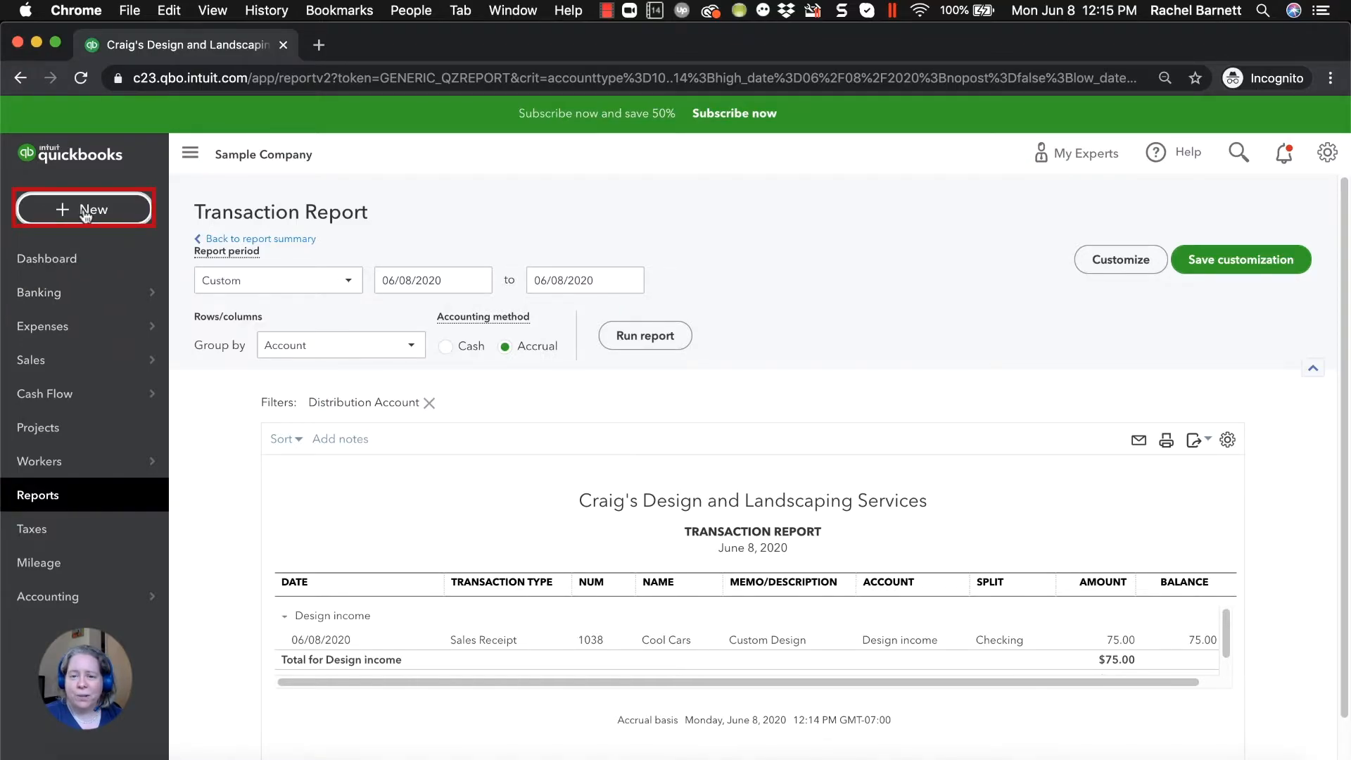
- Start a new invoice for Cool Cars with Net 15 payment terms
click(84, 210)
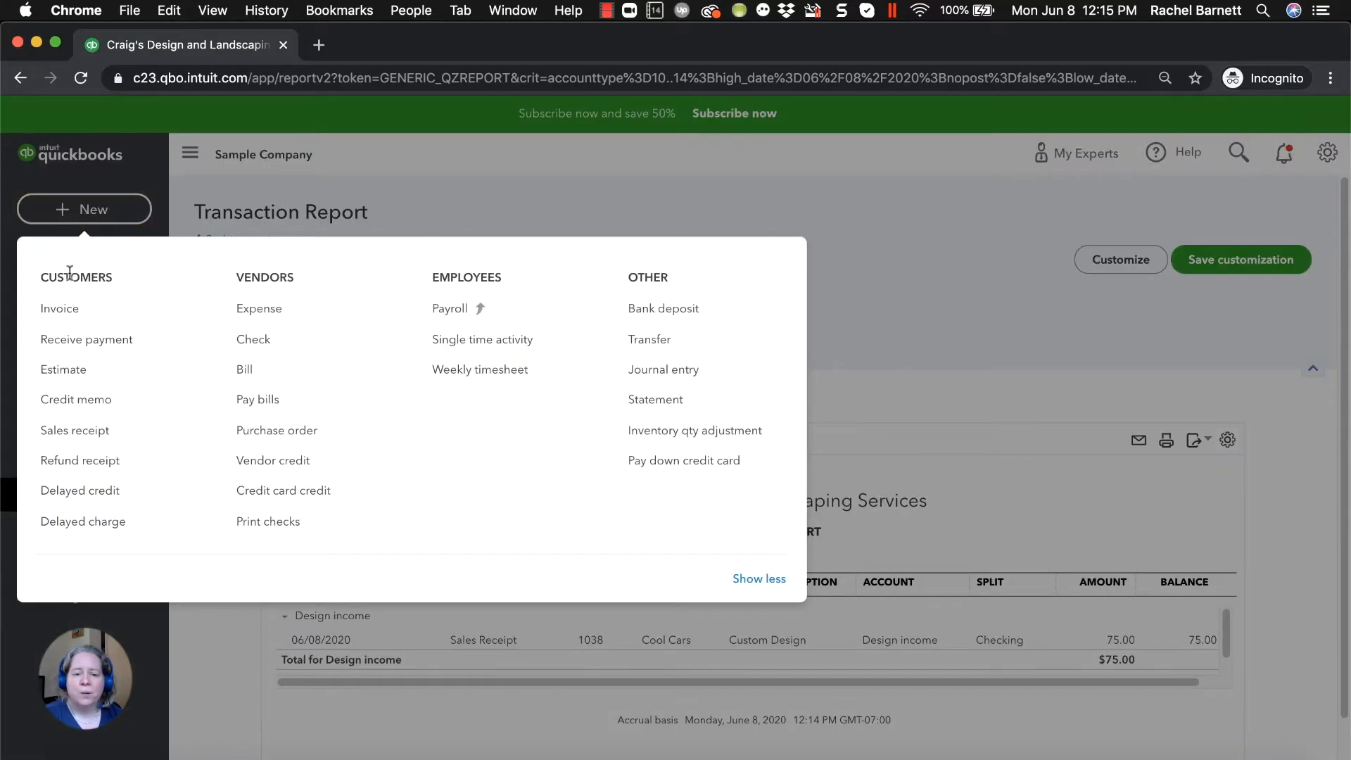
click(60, 308)
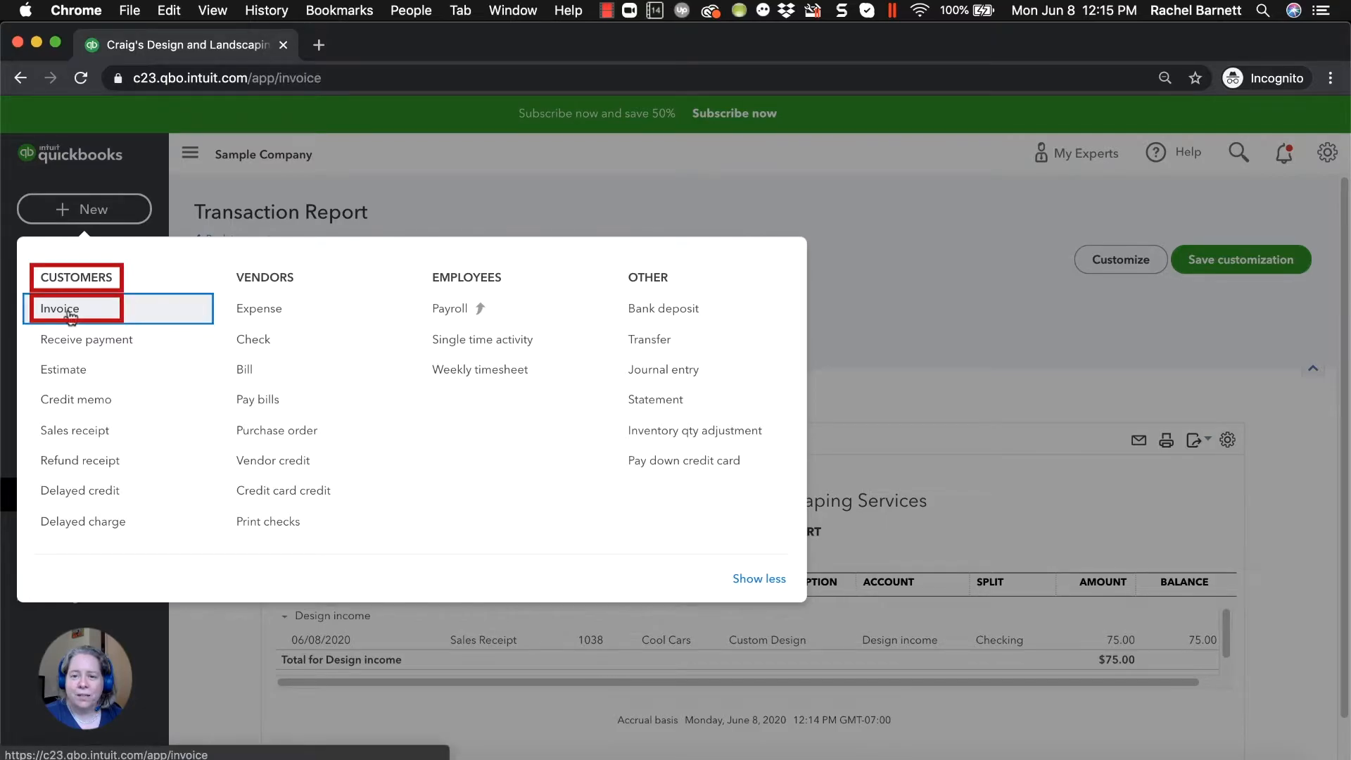
click(61, 309)
text(Cool)
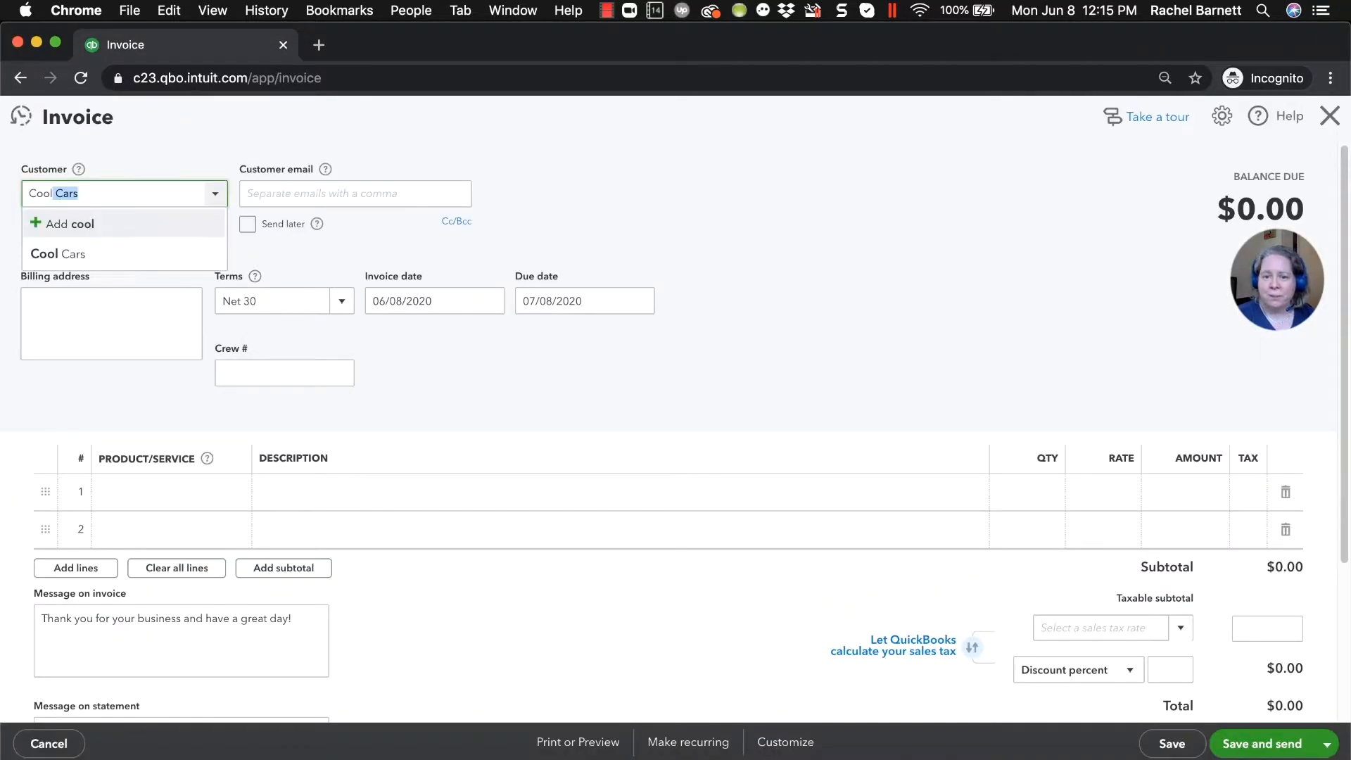
click(58, 253)
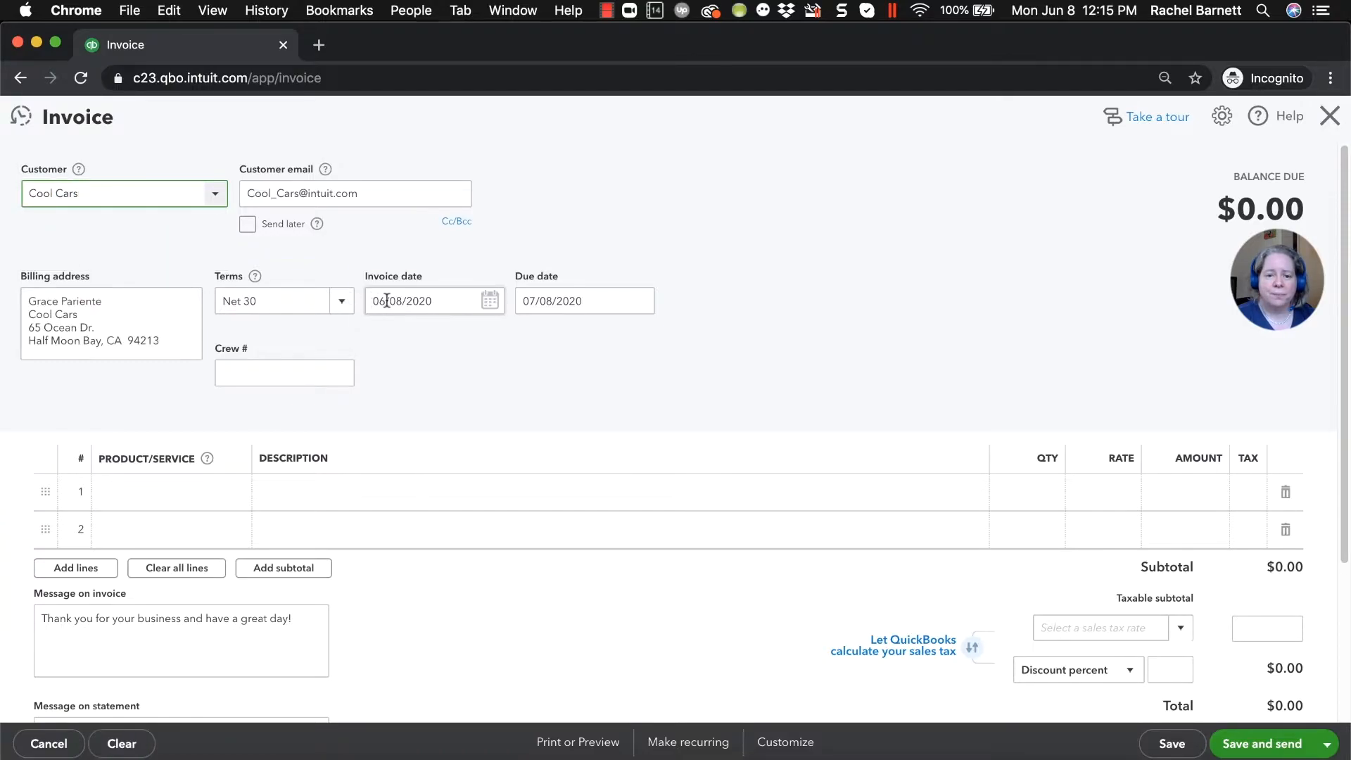
click(423, 301)
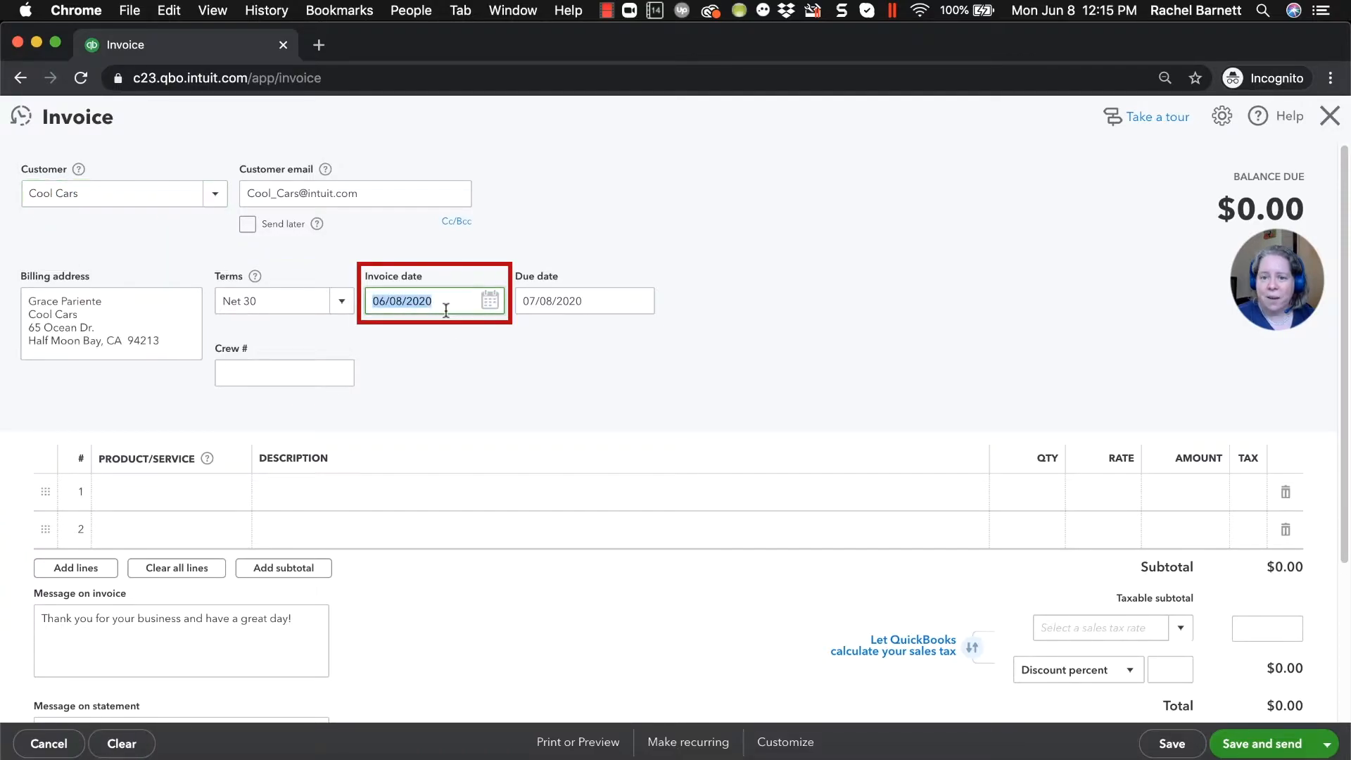
click(341, 300)
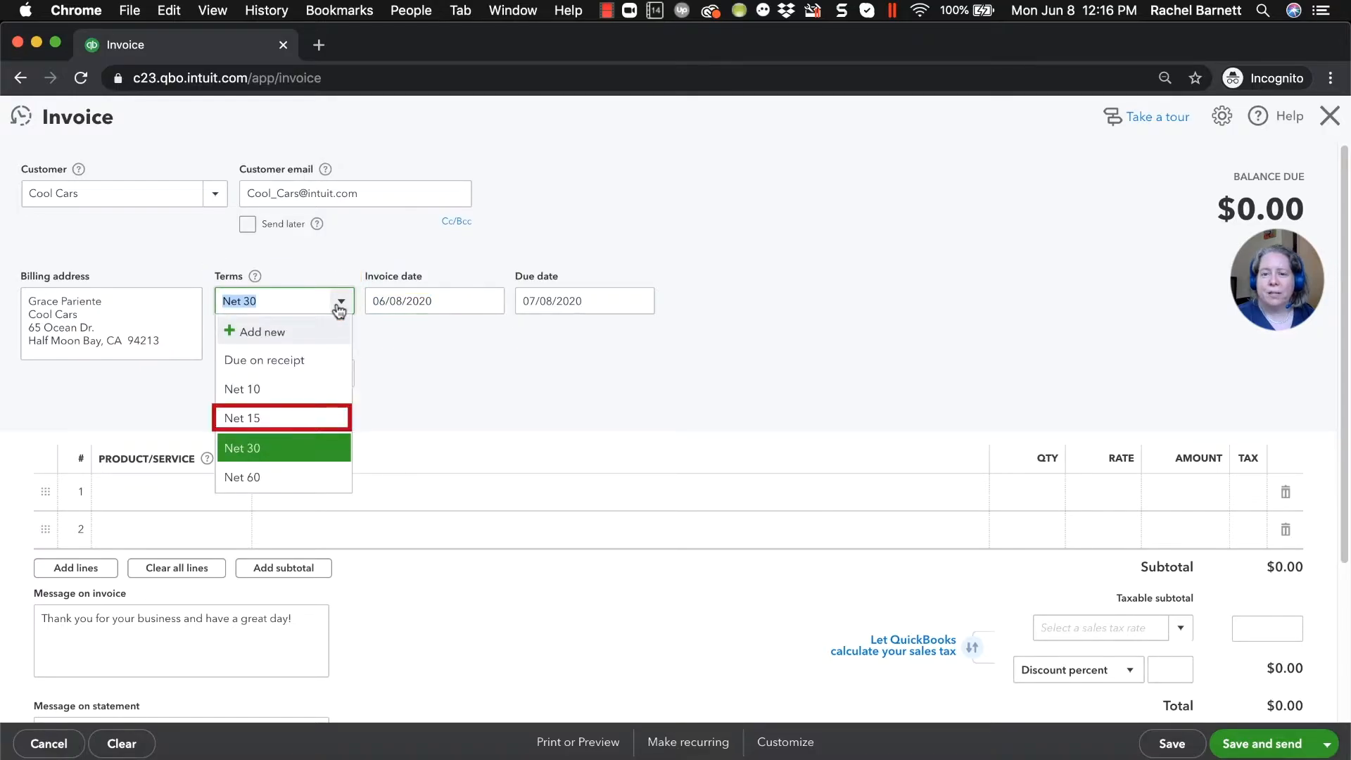
click(243, 418)
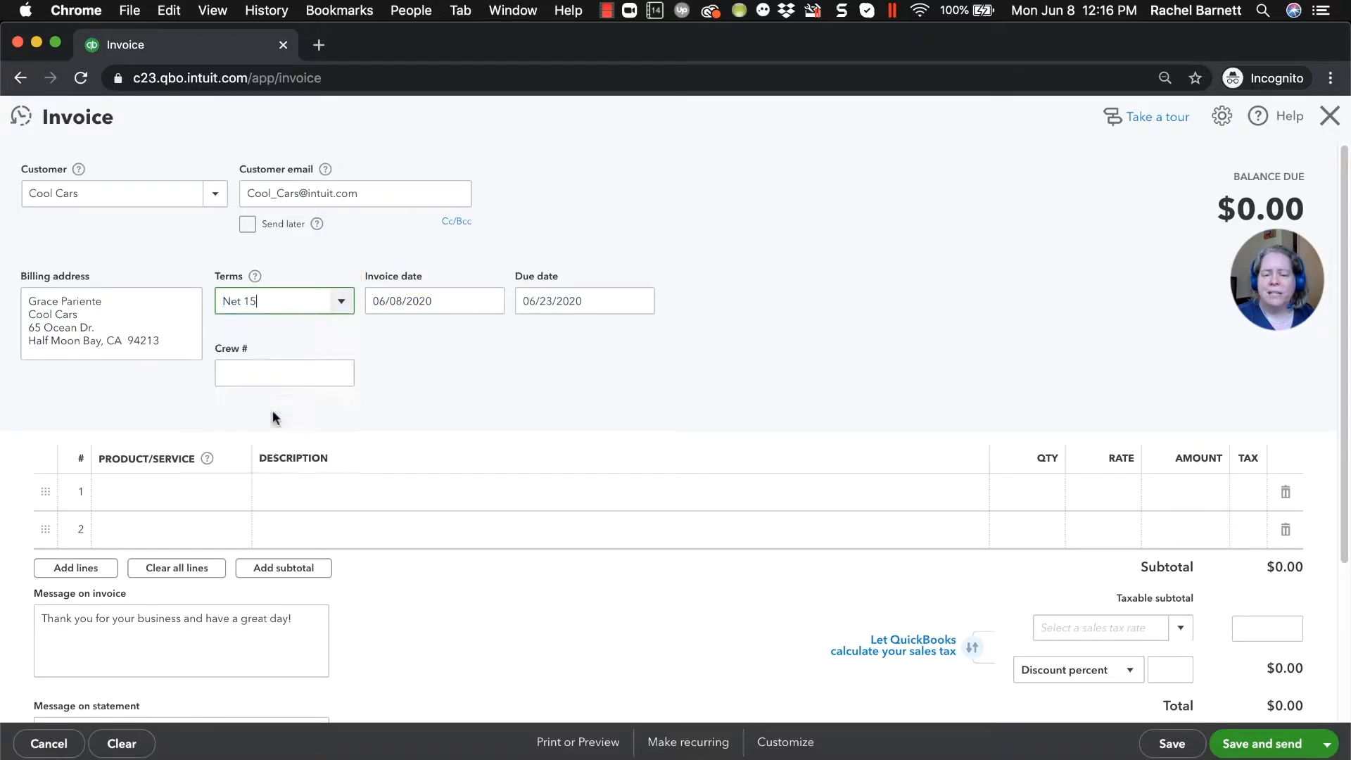
mouse_move(438, 383)
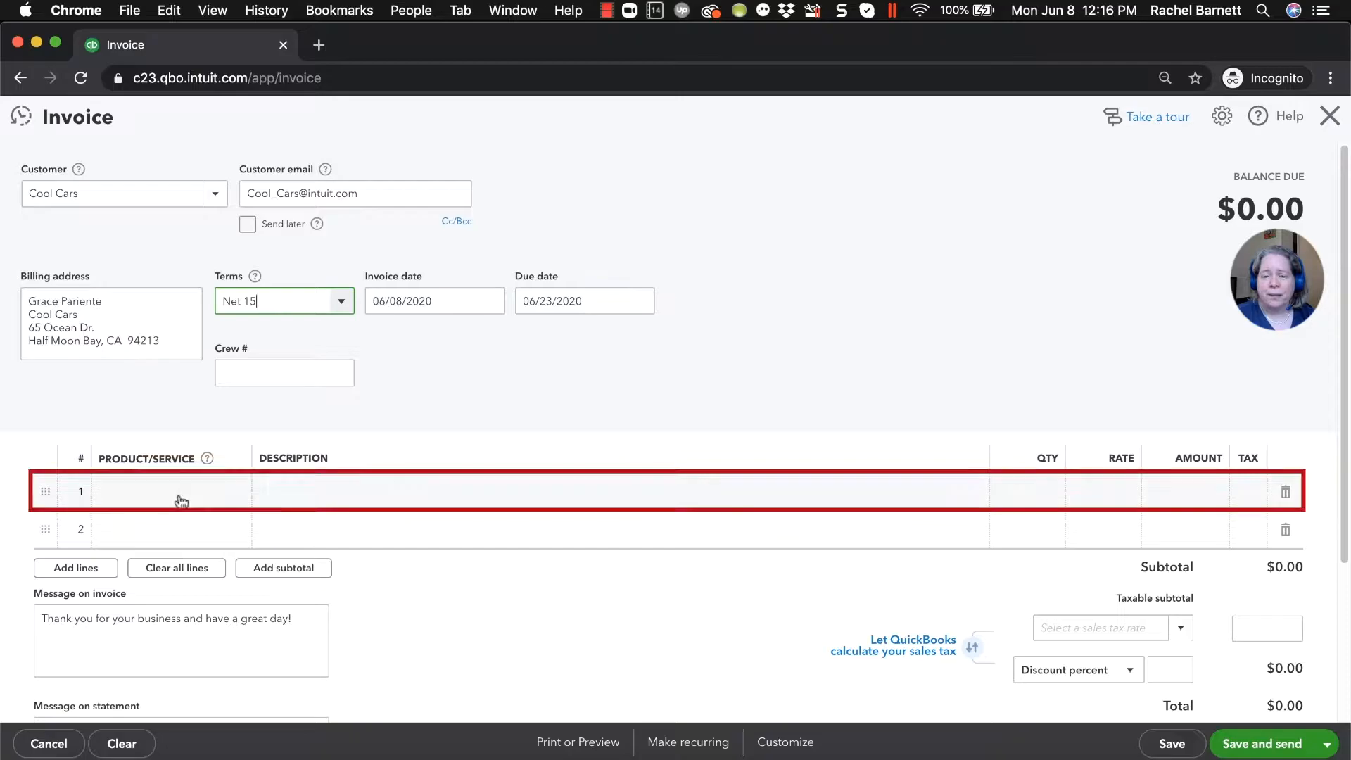
- Add a Custom Design line with quantity 2 at $75
click(164, 492)
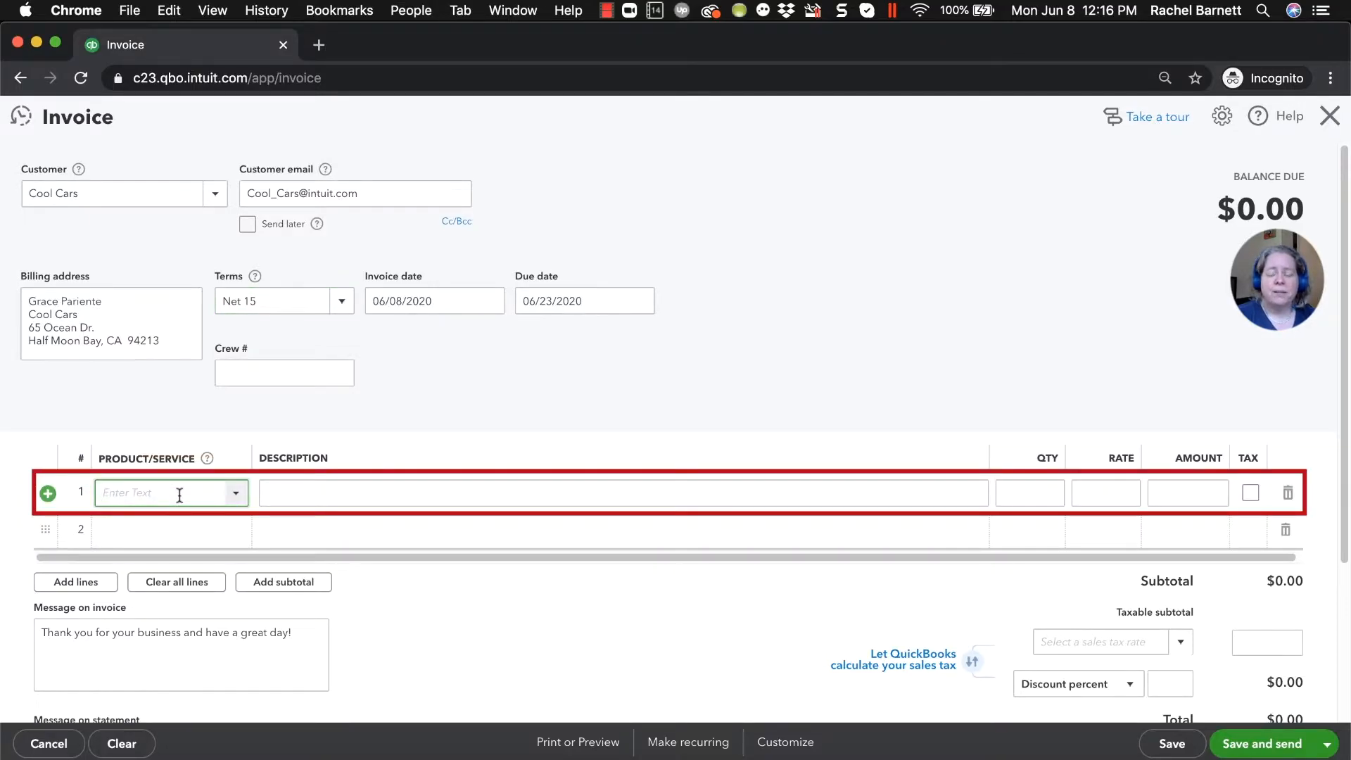
text(c)
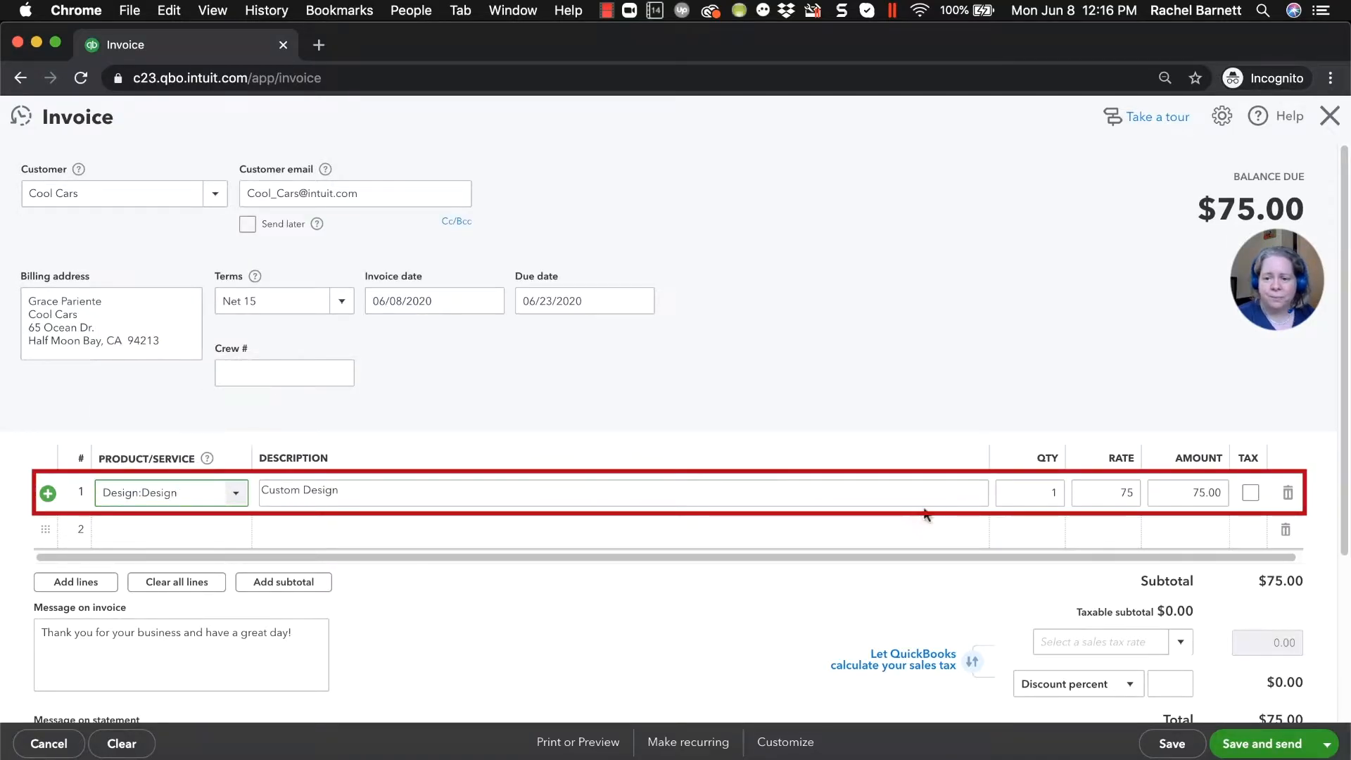
click(1029, 493)
text(2)
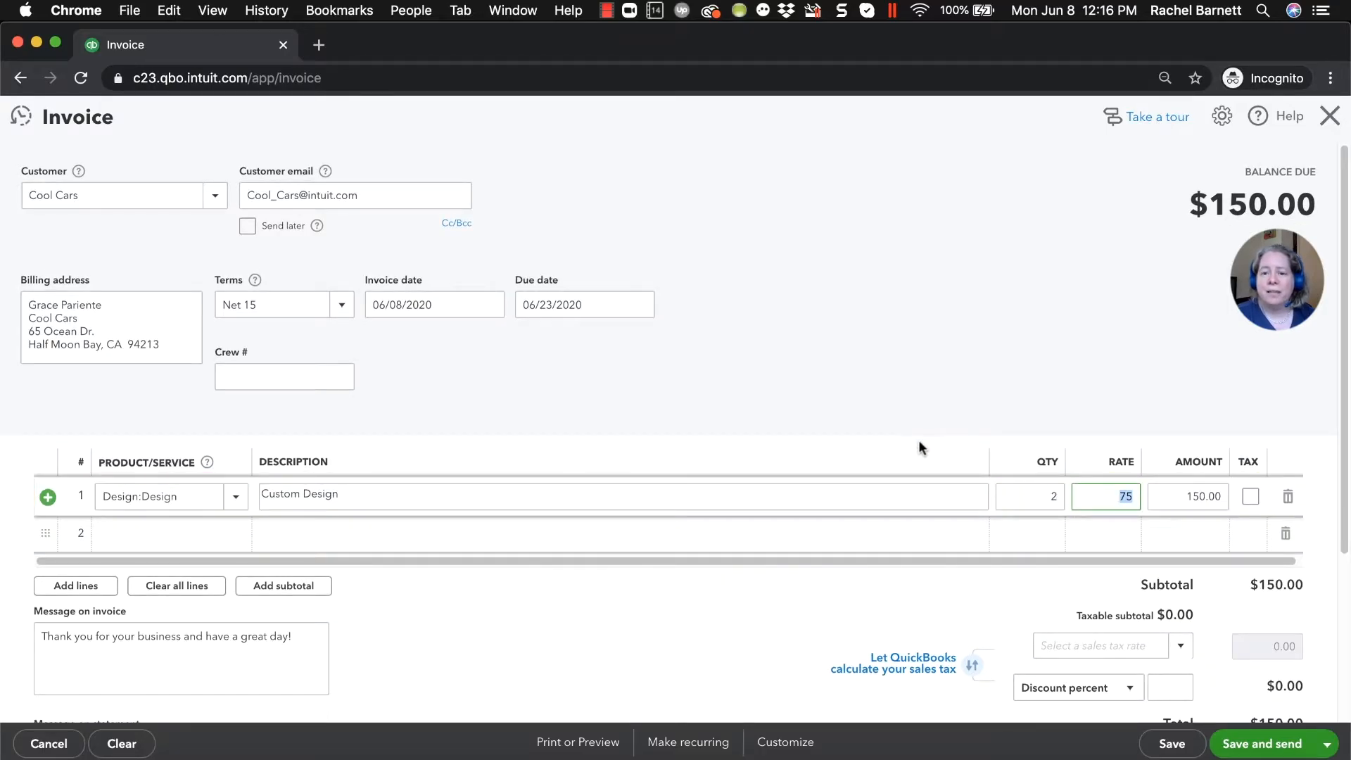
mouse_move(1053, 526)
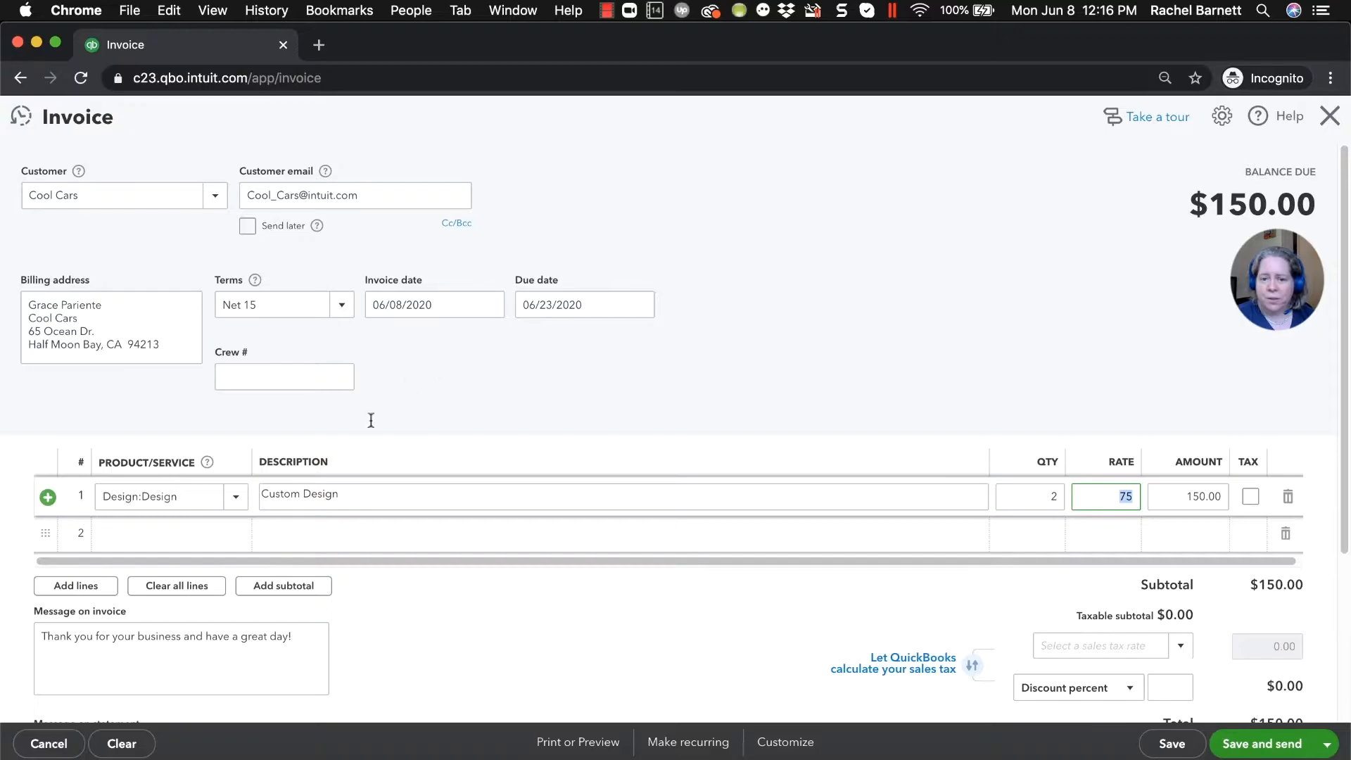
mouse_move(696, 504)
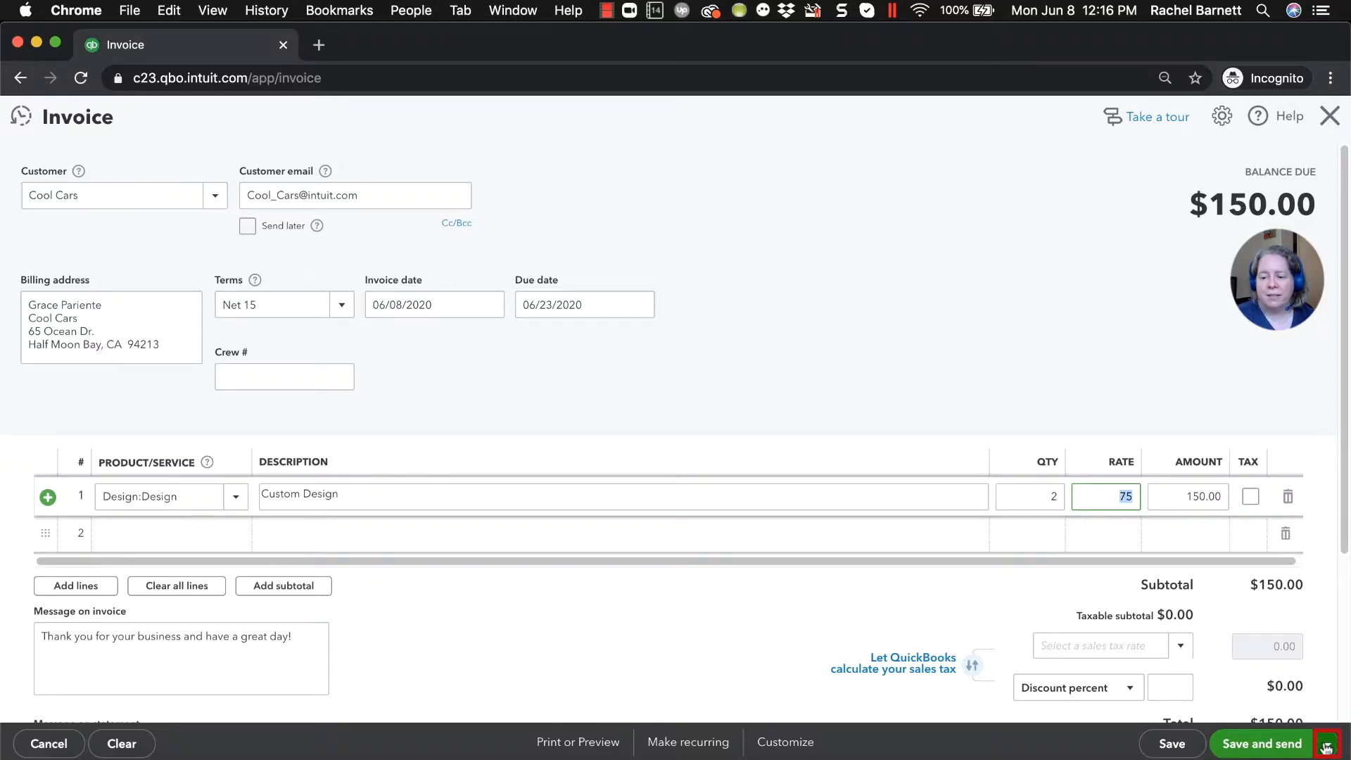
- Save and close Cool Cars invoice 1039 for $150
click(1325, 744)
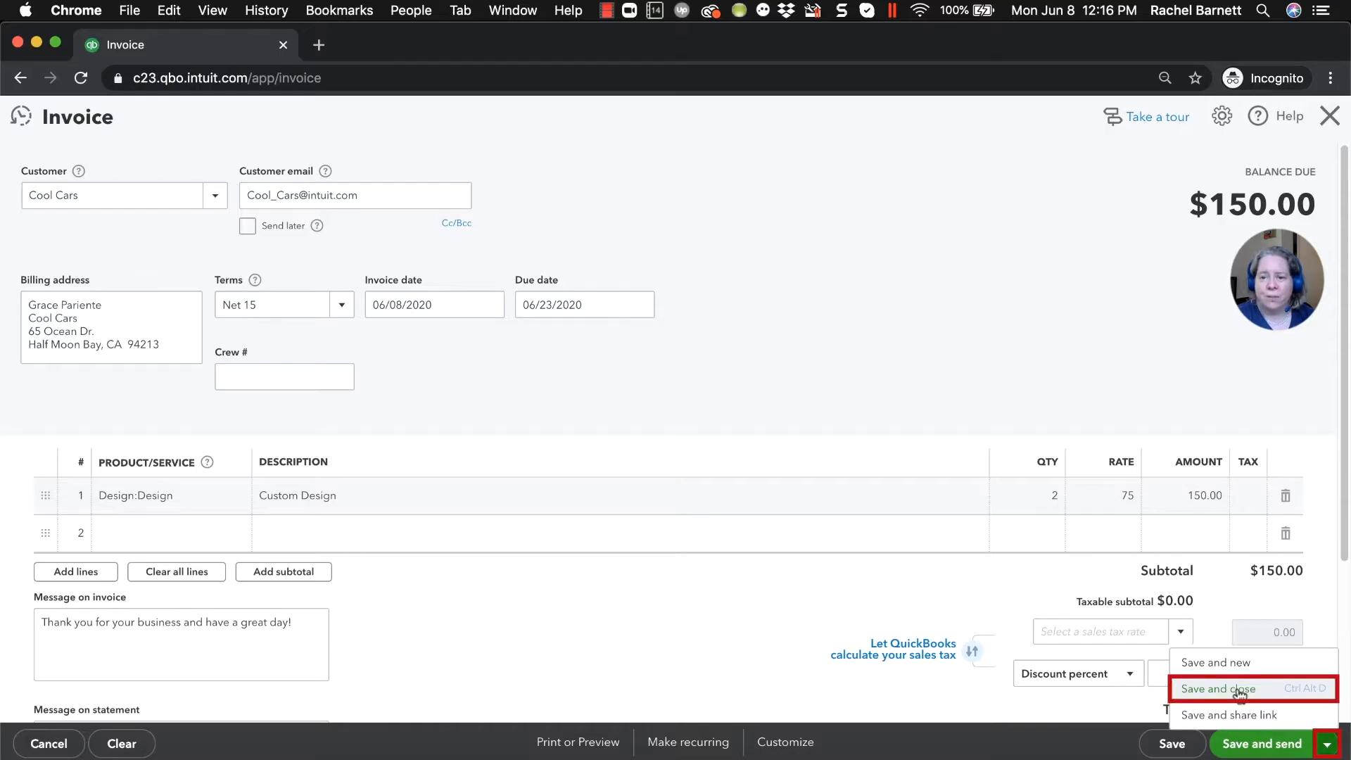
click(1220, 689)
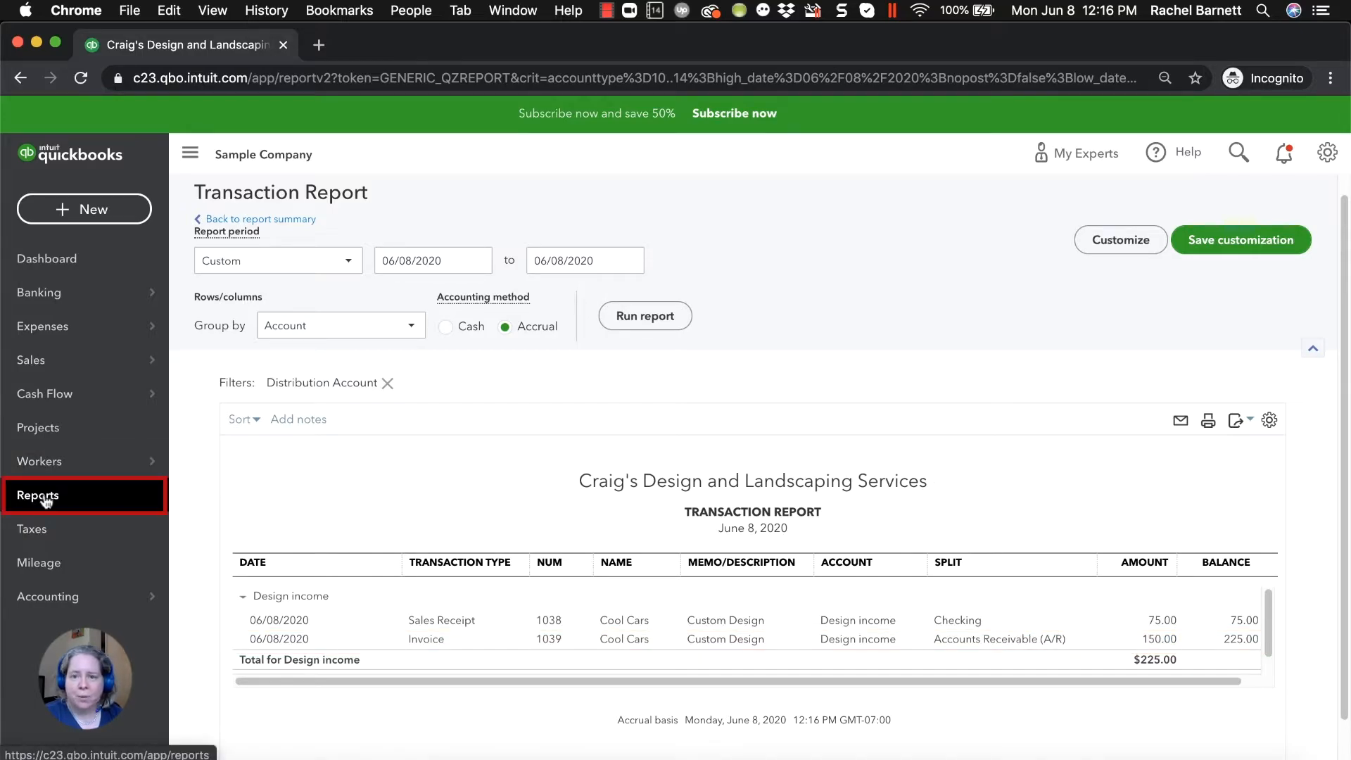
- Run the June 8, 2020 Profit and Loss, now showing $225 Design income
click(38, 495)
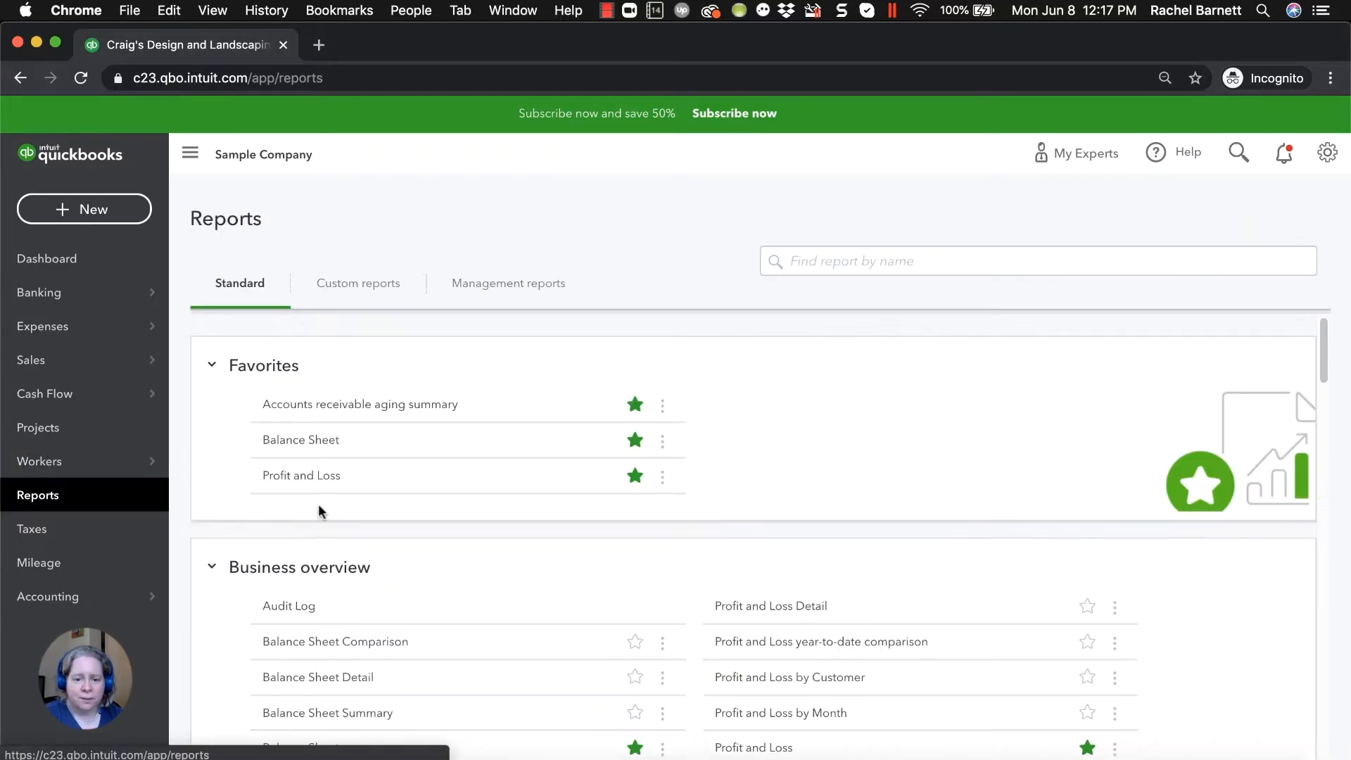
click(302, 475)
text(060)
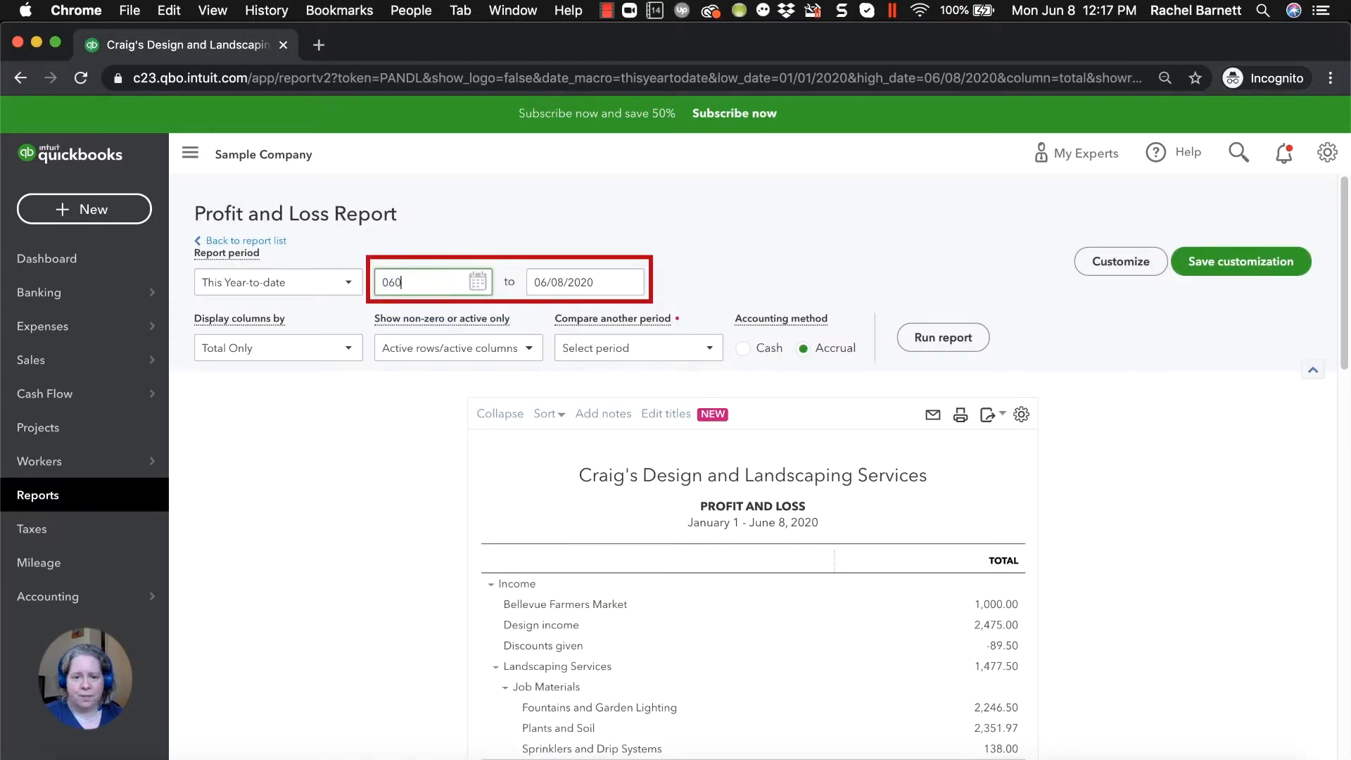
click(943, 337)
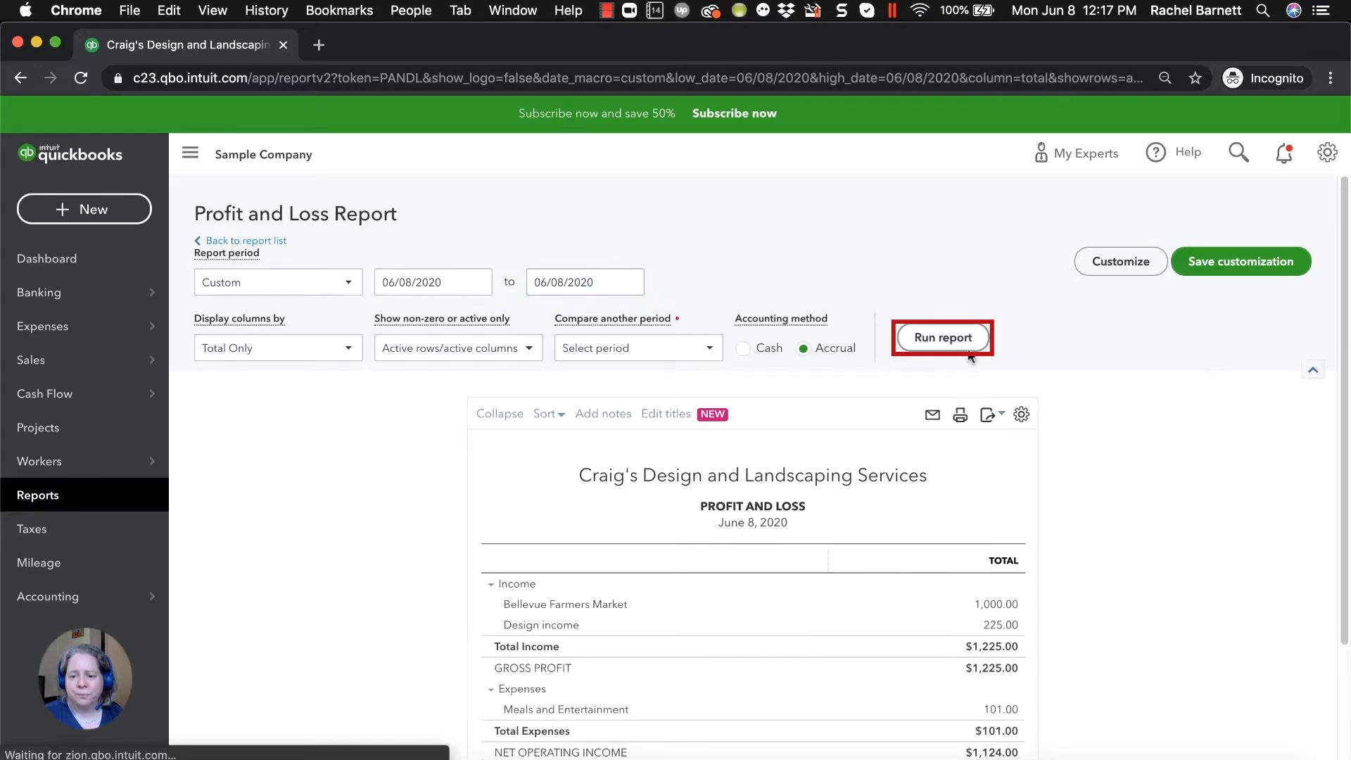
scroll(down, 3)
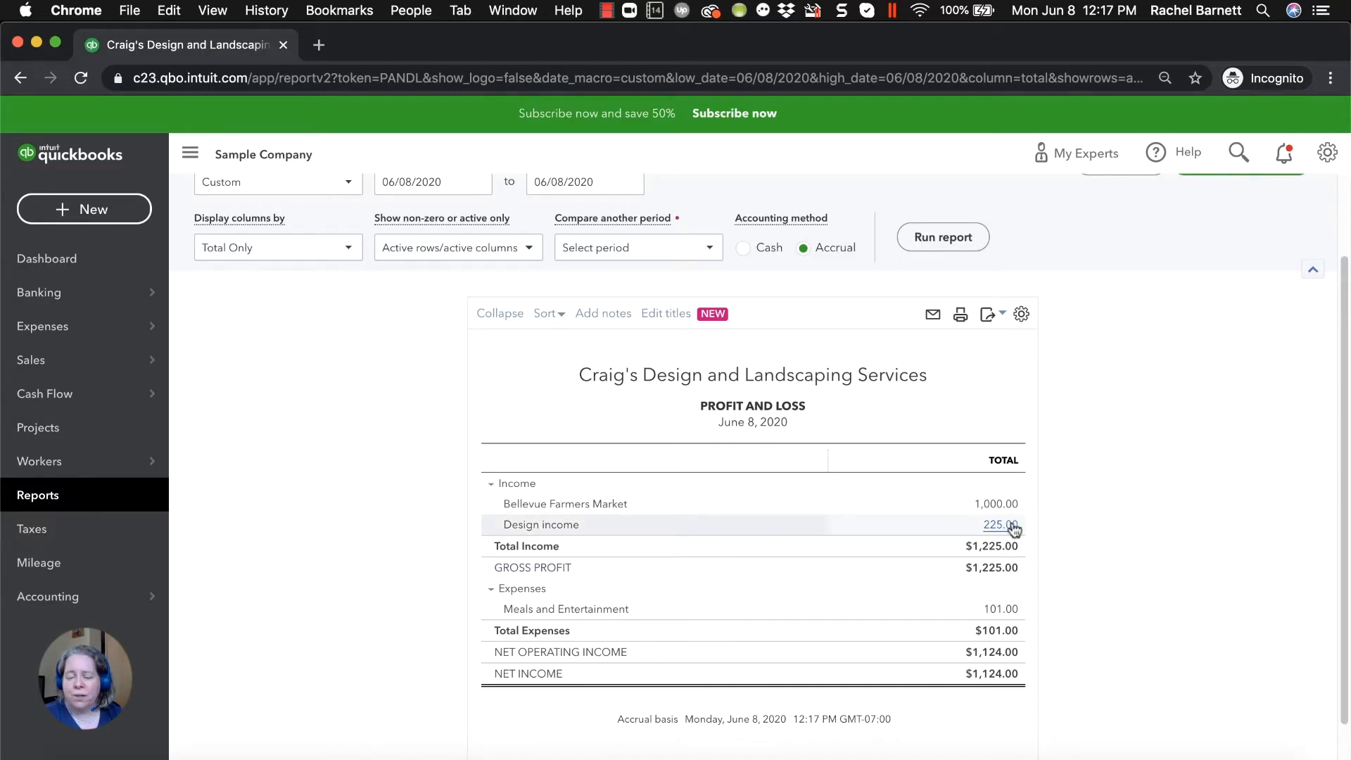
mouse_move(852, 425)
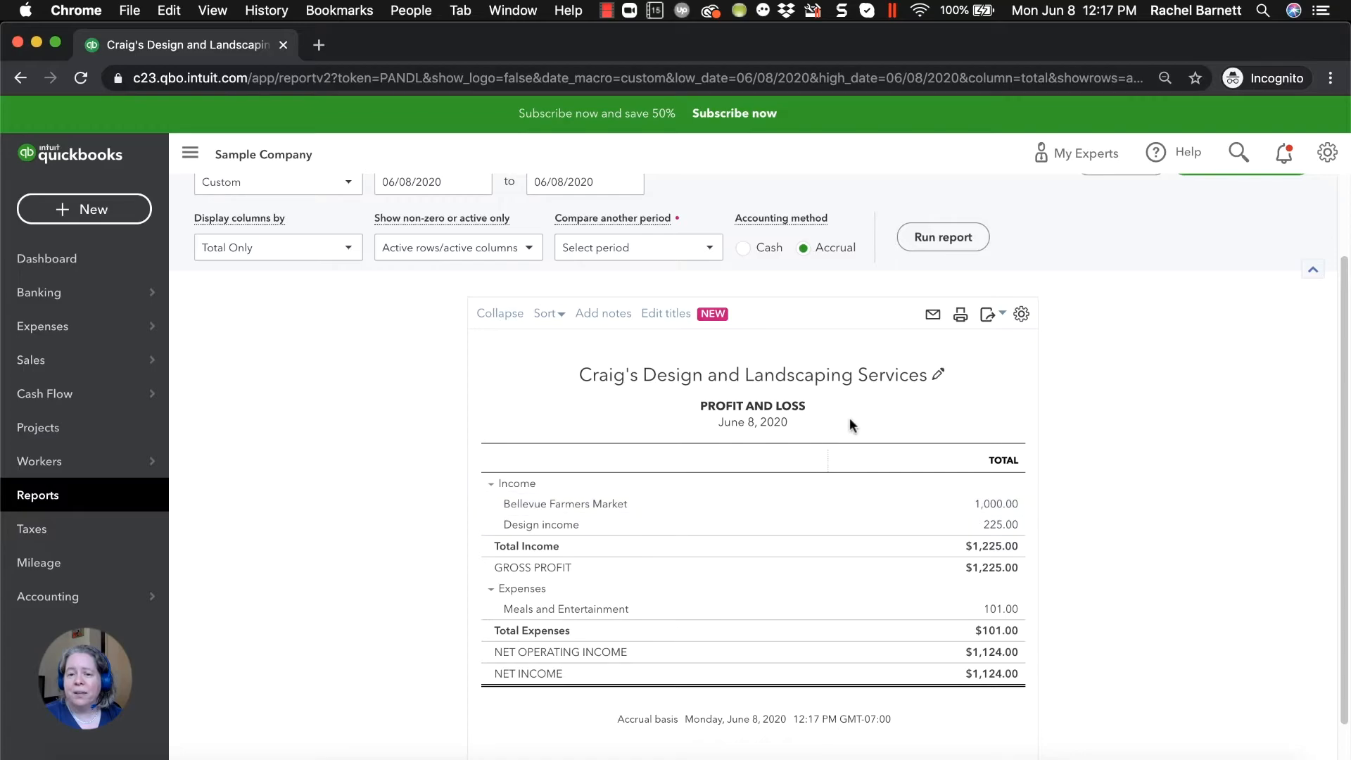
- Rerun the June 8, 2020 Profit and Loss on Cash basis, showing $974 net income
click(745, 248)
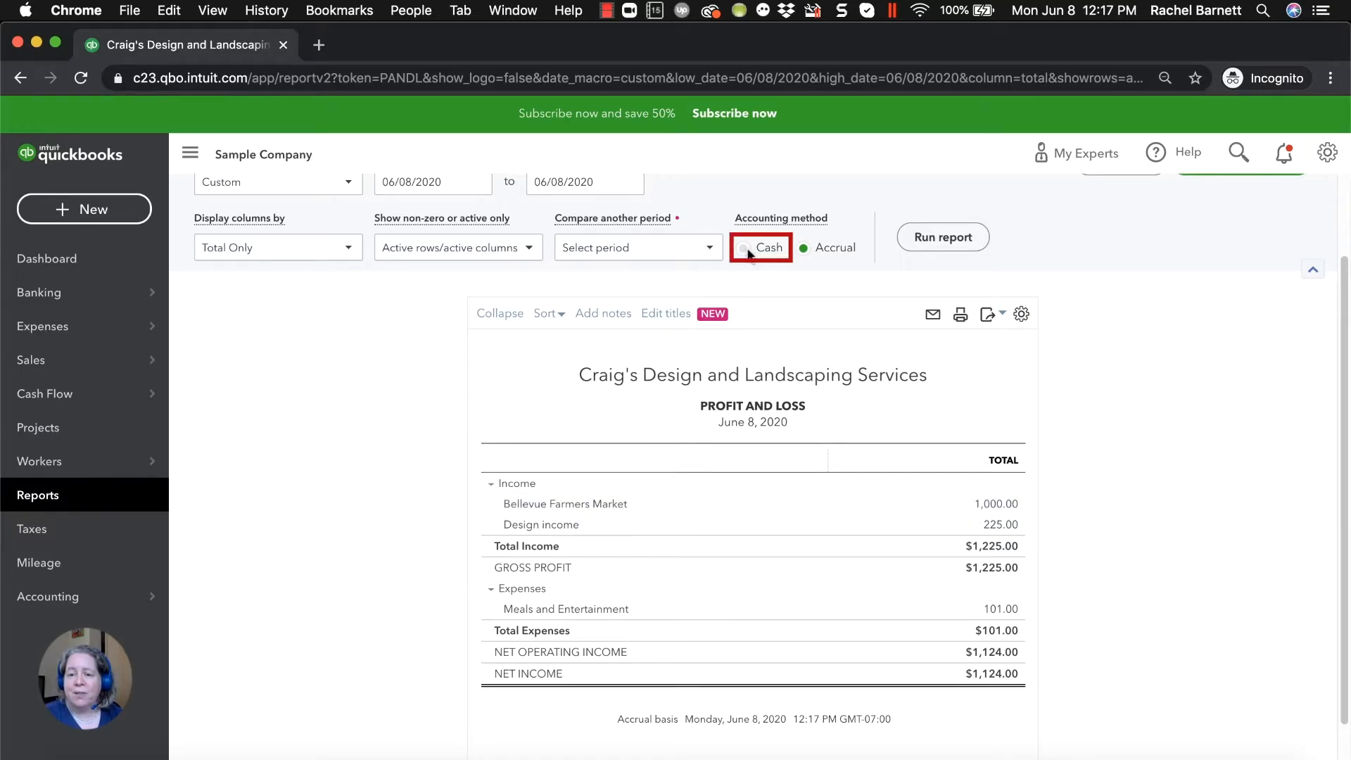
click(746, 249)
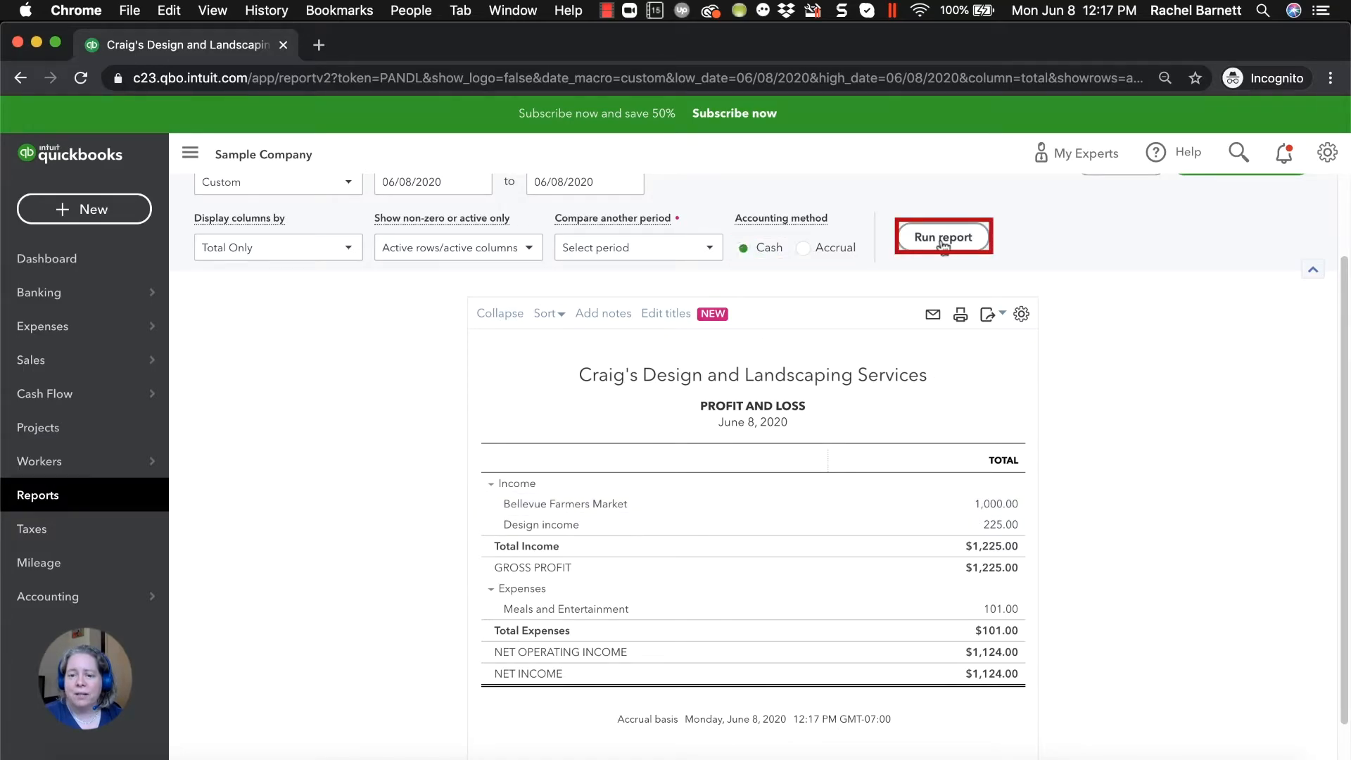
click(943, 237)
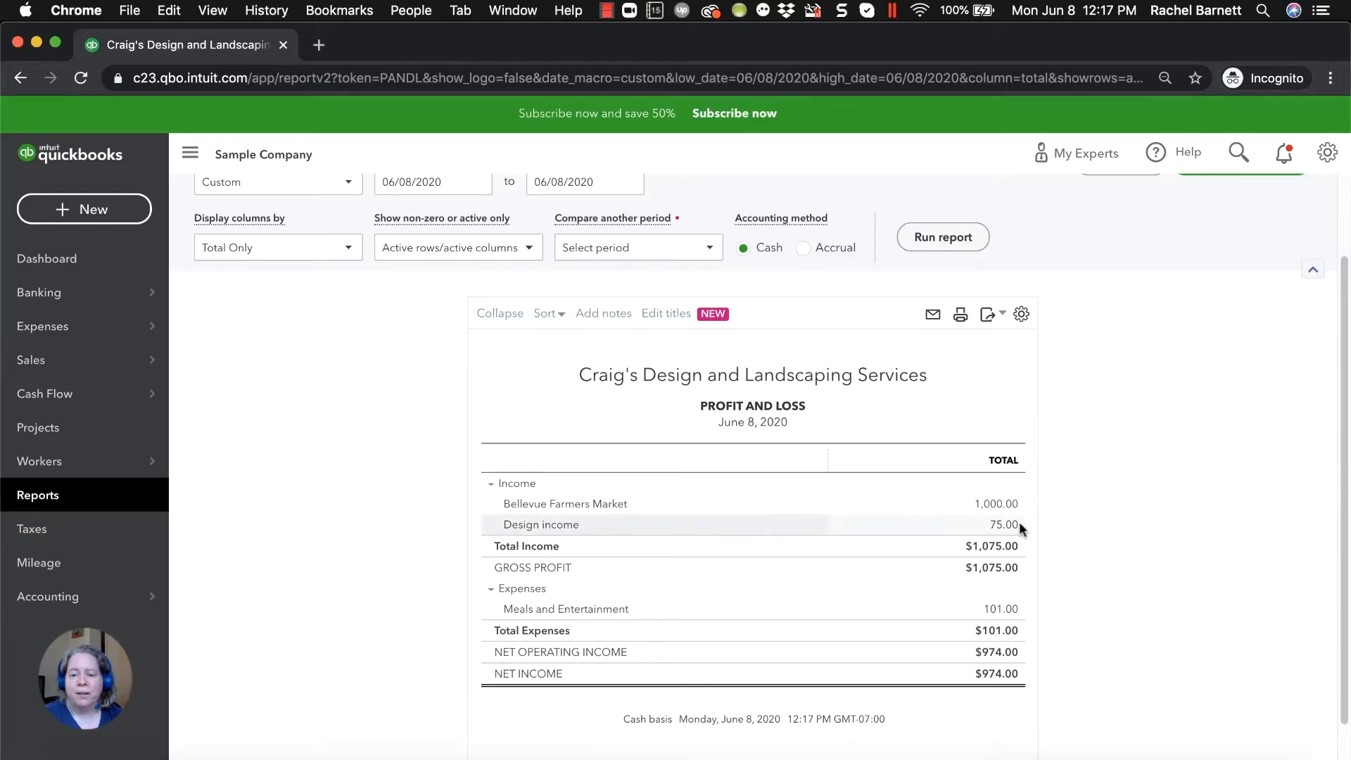
click(1003, 526)
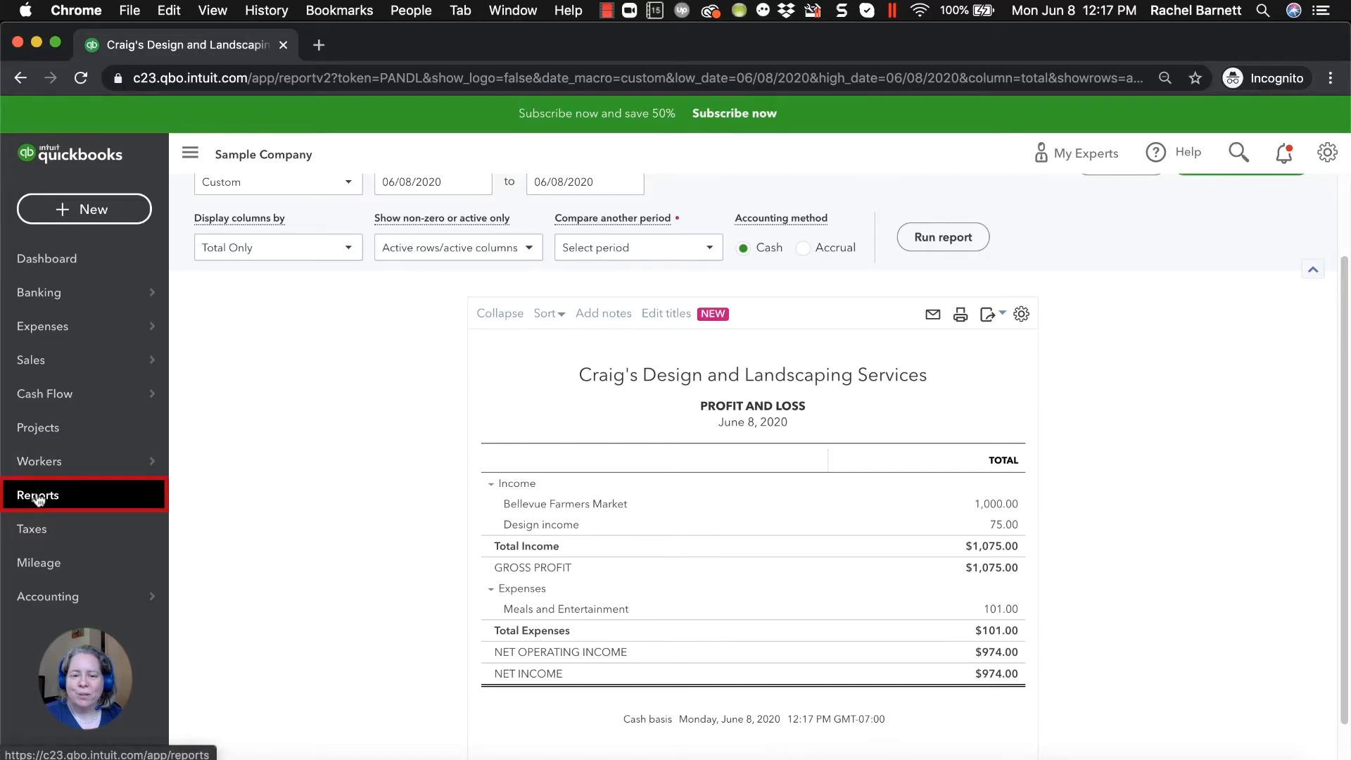
- Return to the reports list and search report names for 'account'
click(38, 494)
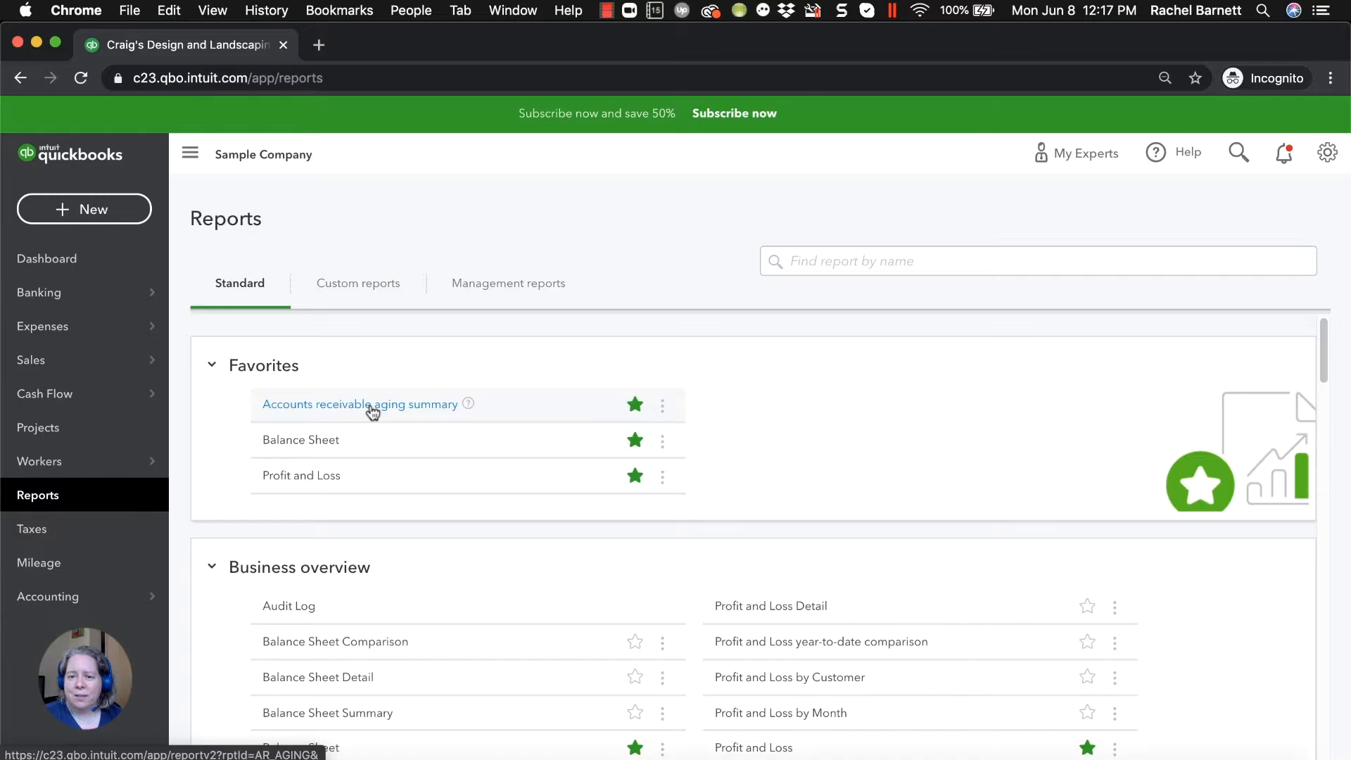
text(a)
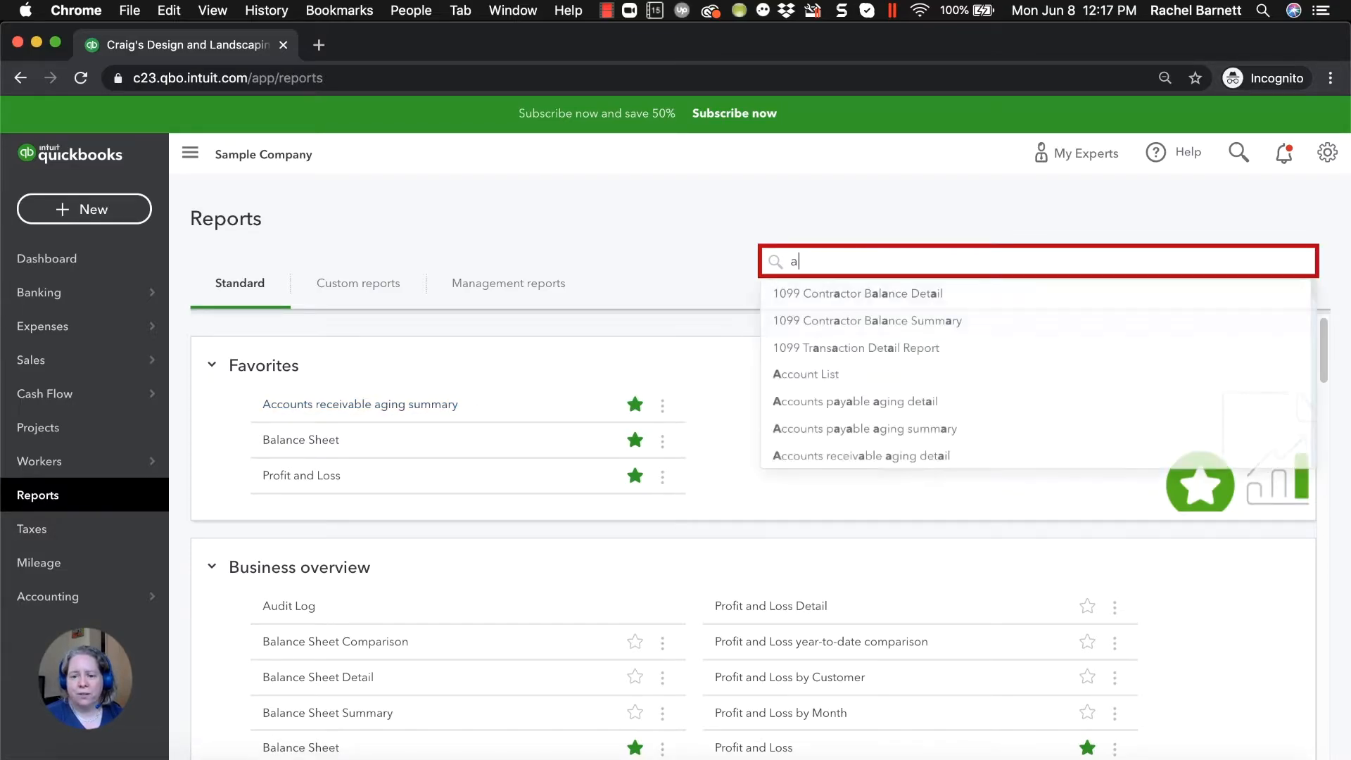
text(ccounts)
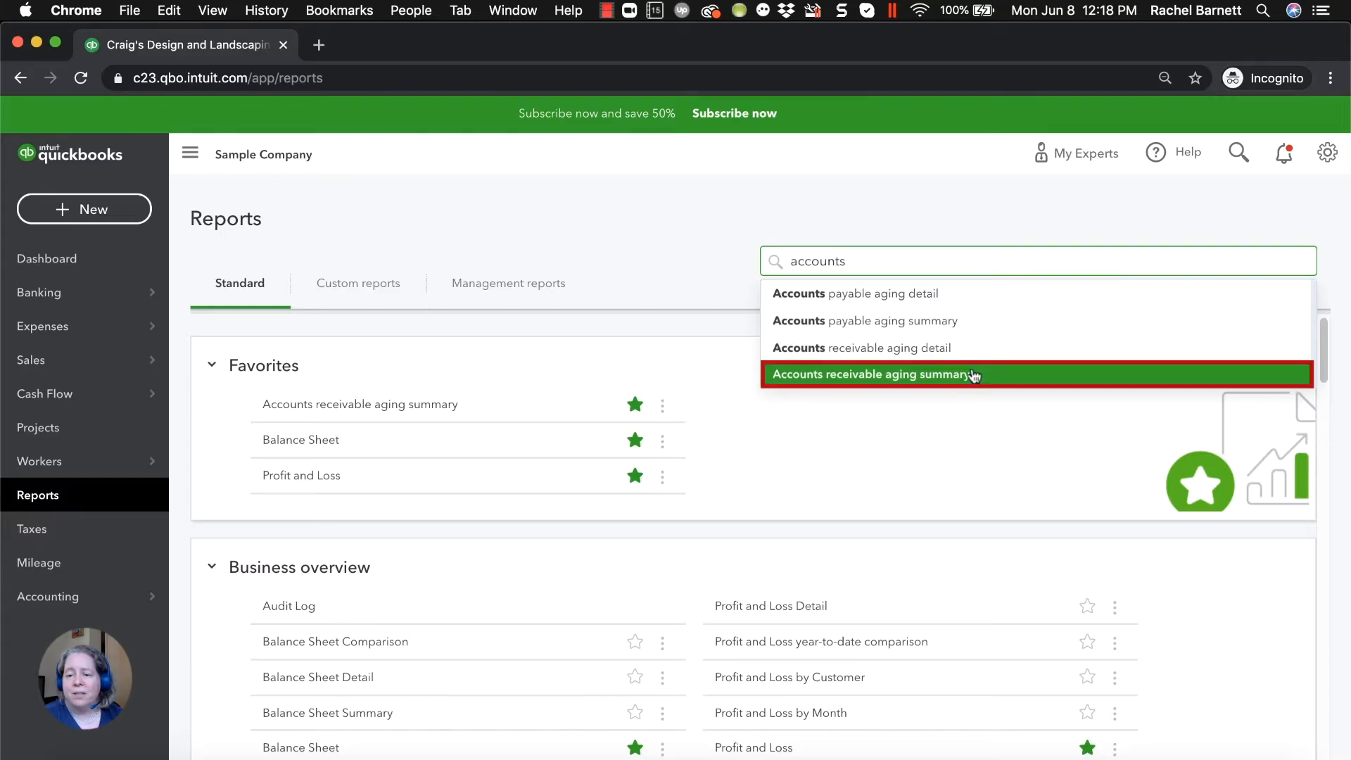
- Open the Accounts receivable aging summary showing Cool Cars at $150 current
click(873, 373)
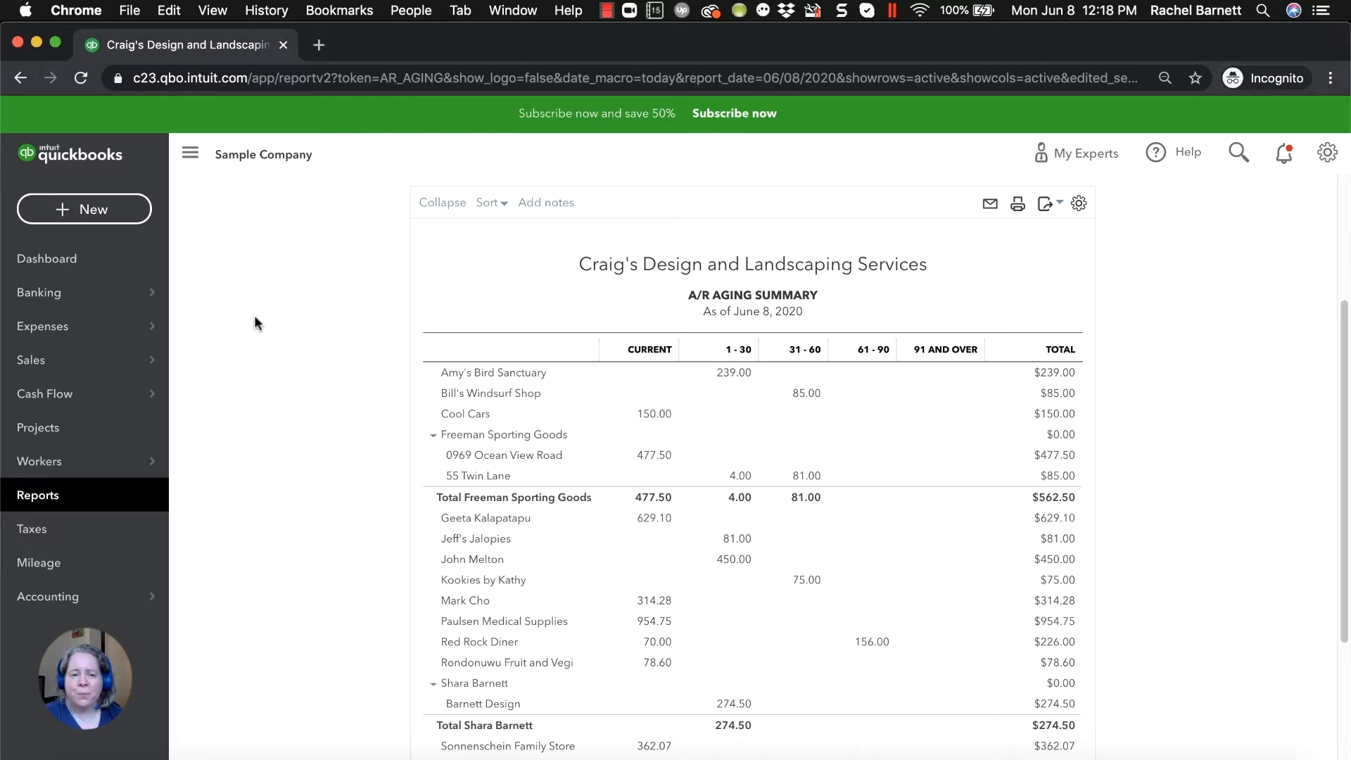
mouse_move(84, 208)
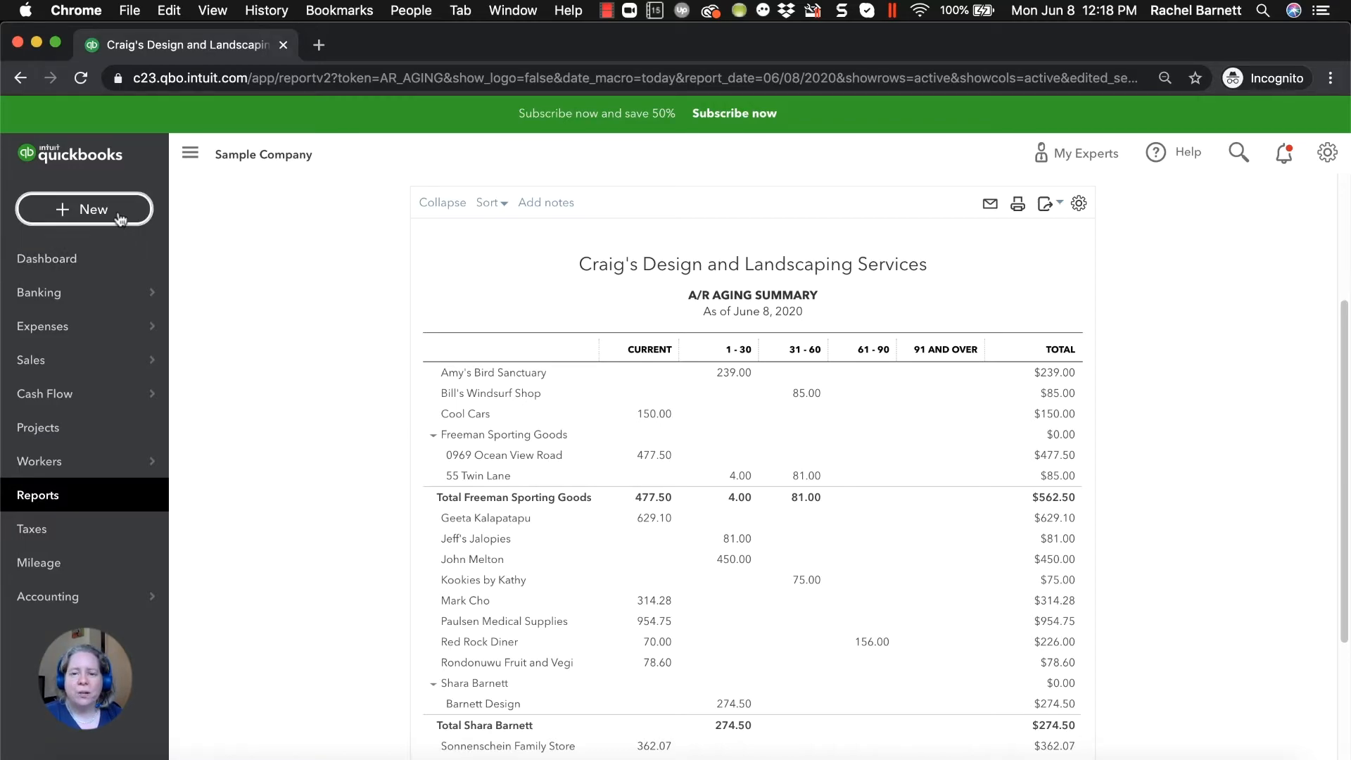
- Receive a Cool Cars check payment 3456 into Checking, applied to invoice 1039
click(84, 208)
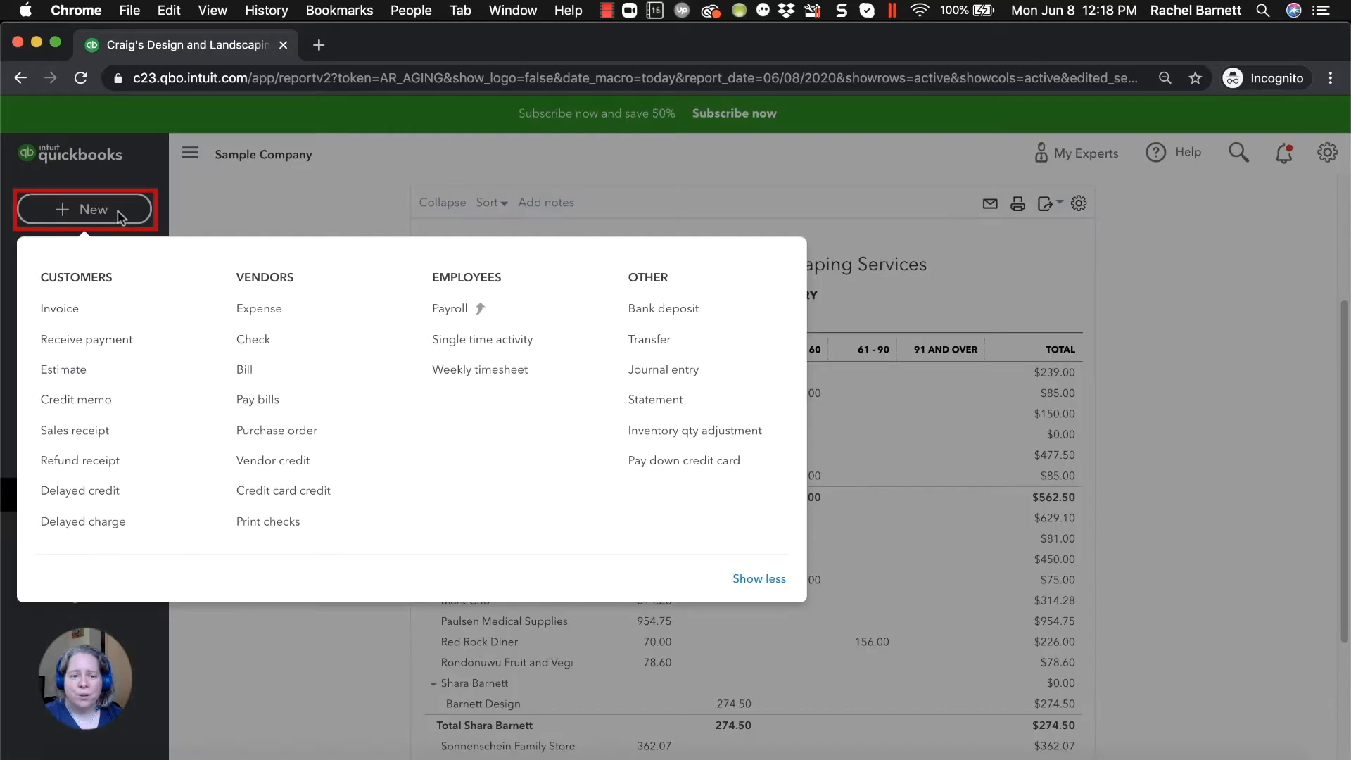
mouse_move(86, 339)
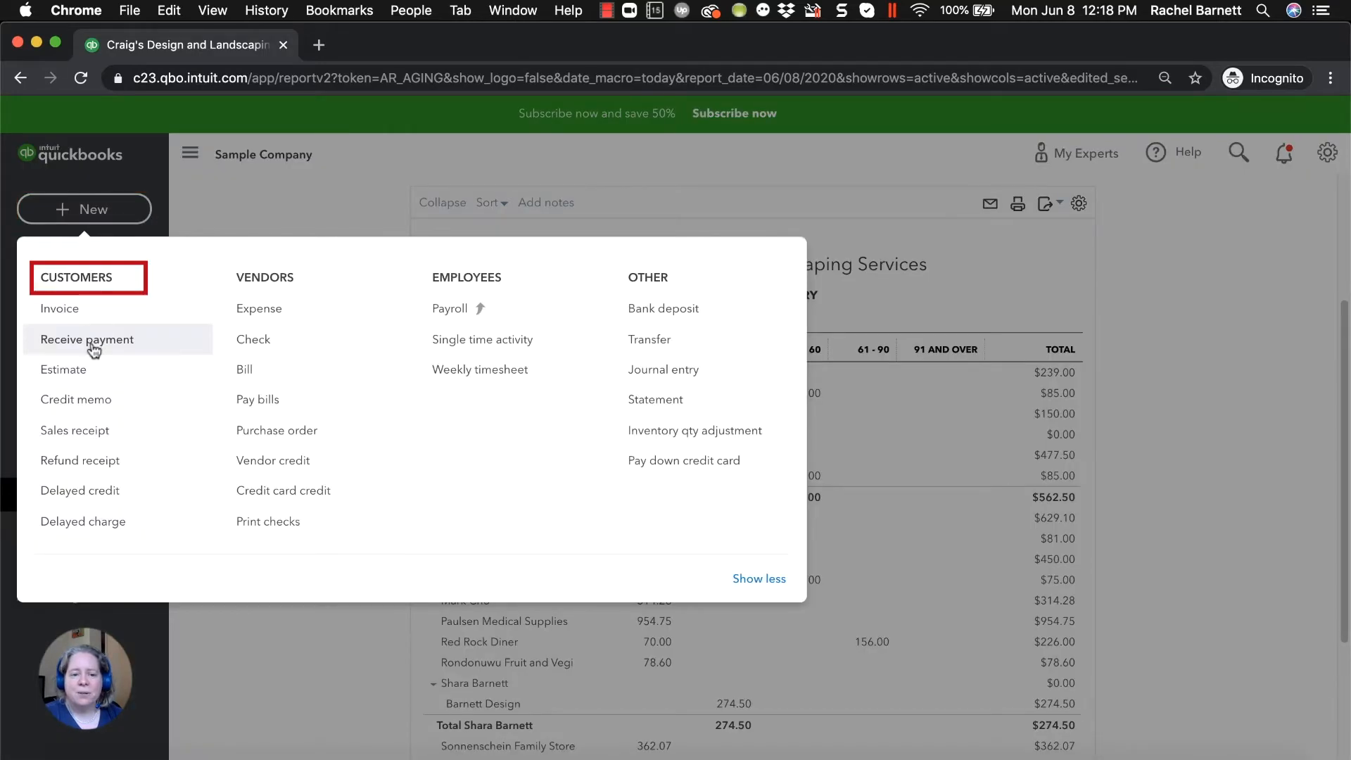
click(86, 339)
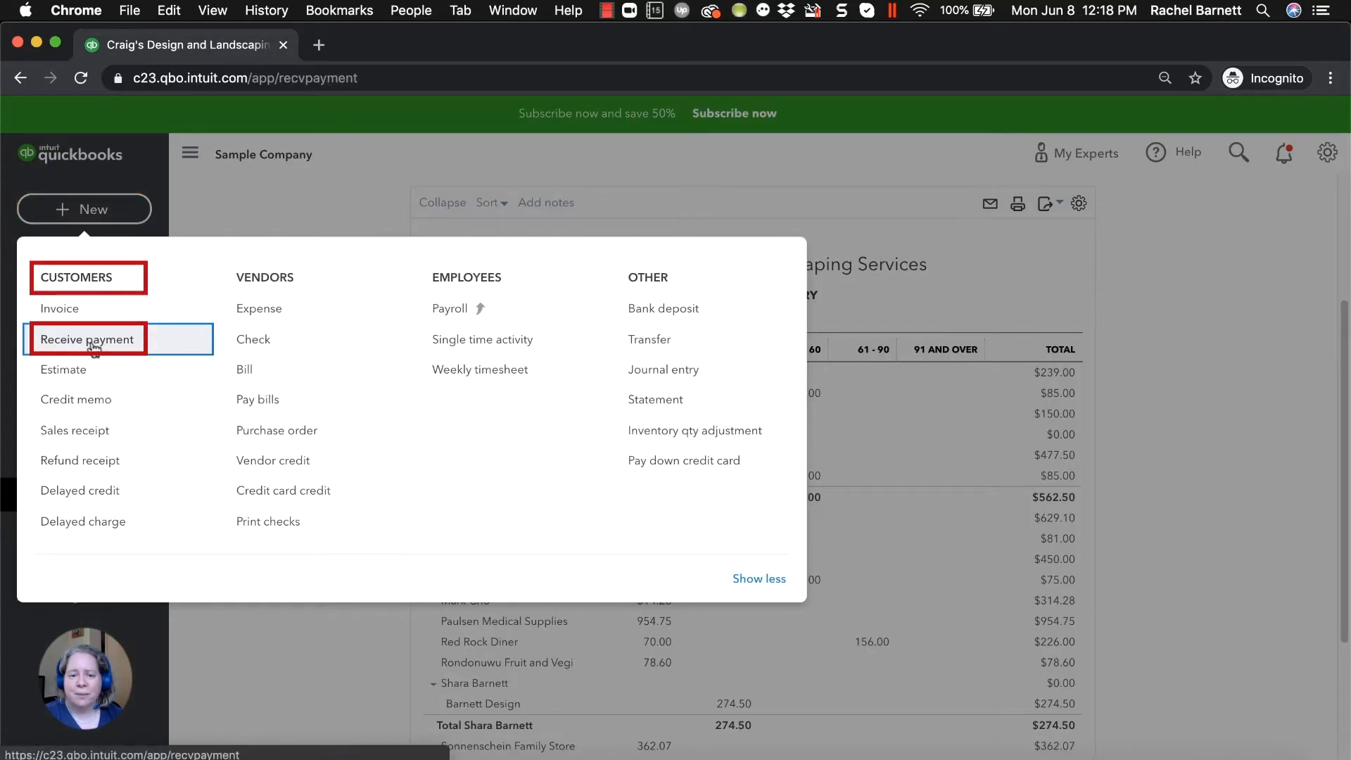
click(86, 339)
text(Check)
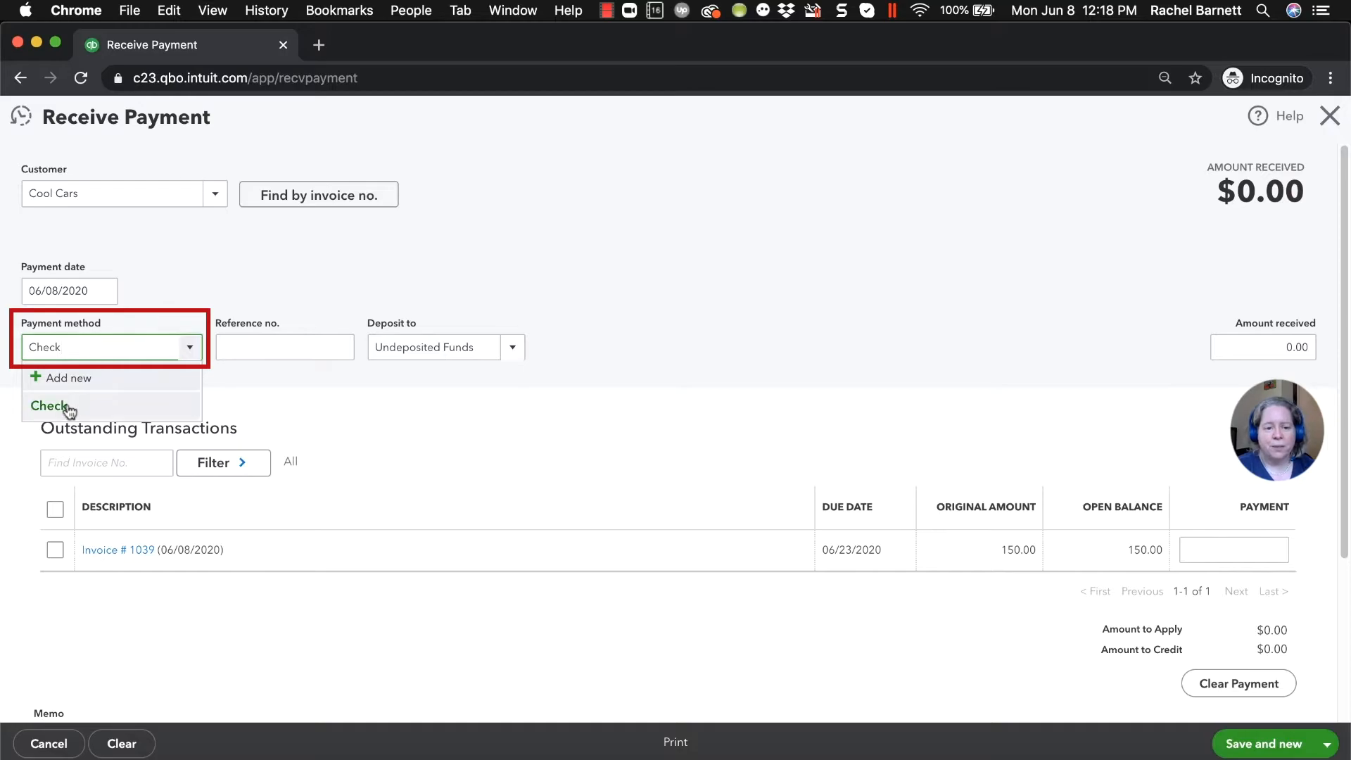
click(284, 346)
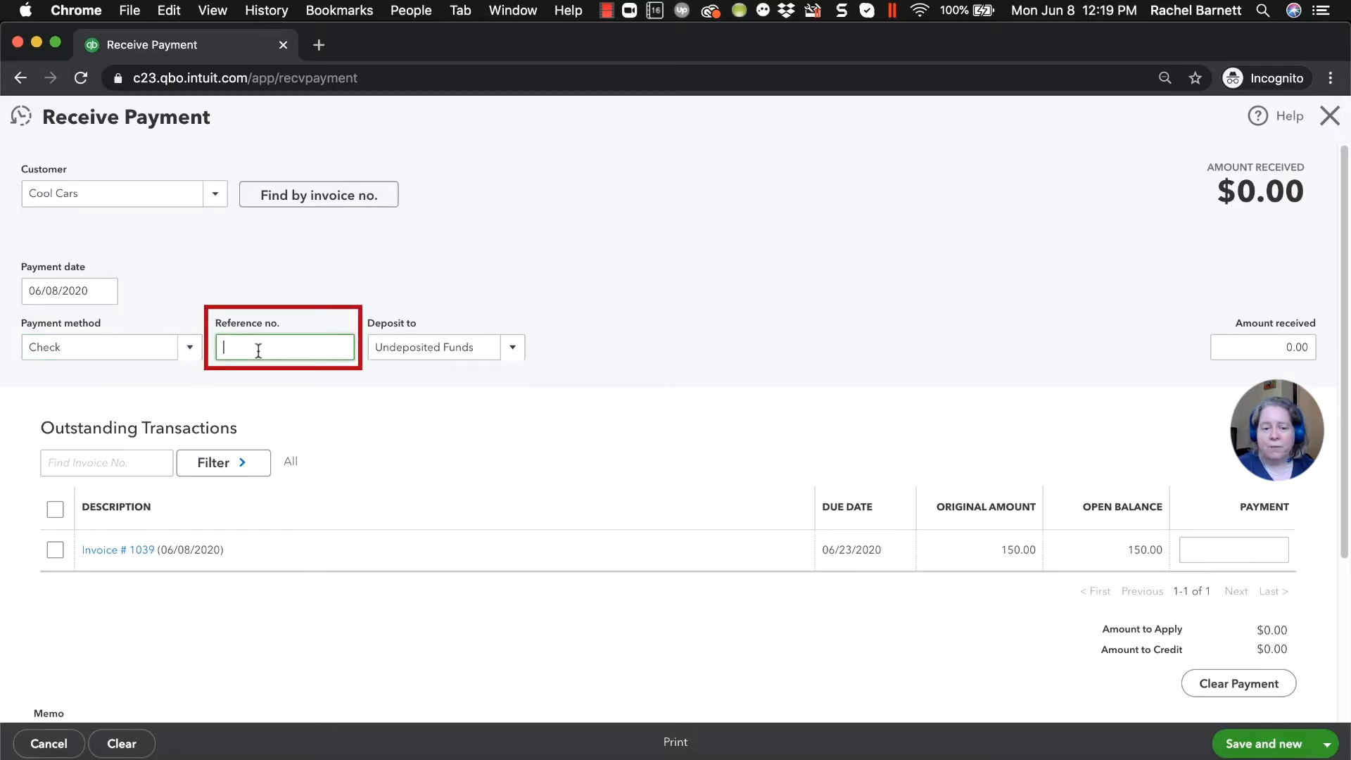
text(3456)
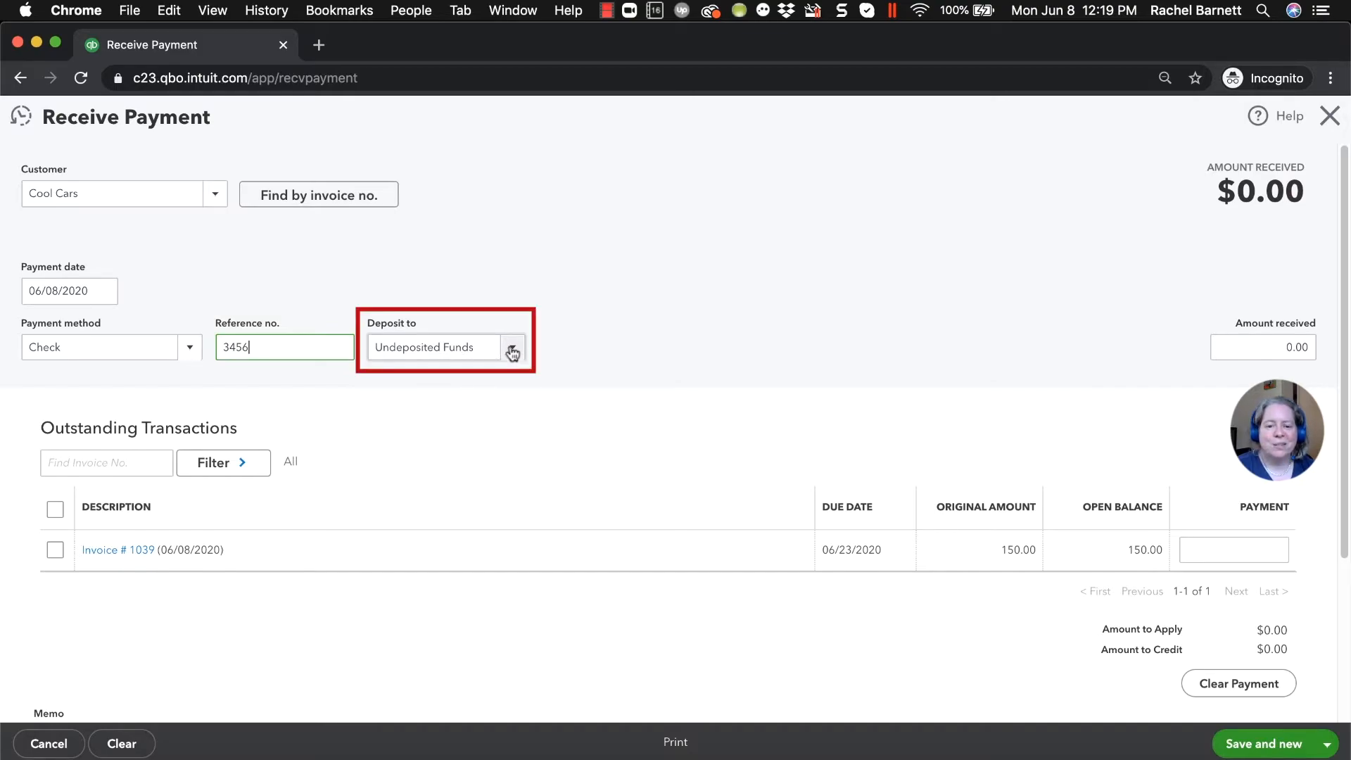
click(434, 346)
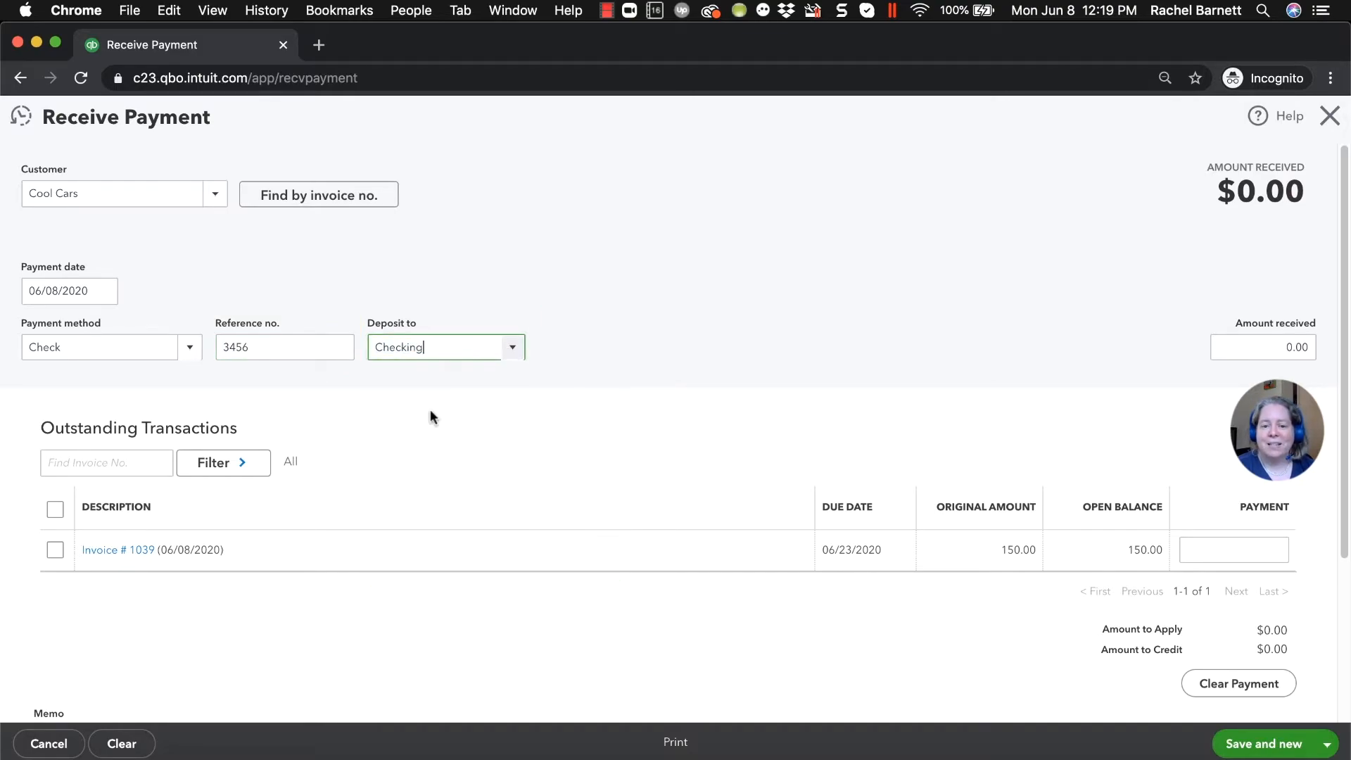
click(55, 550)
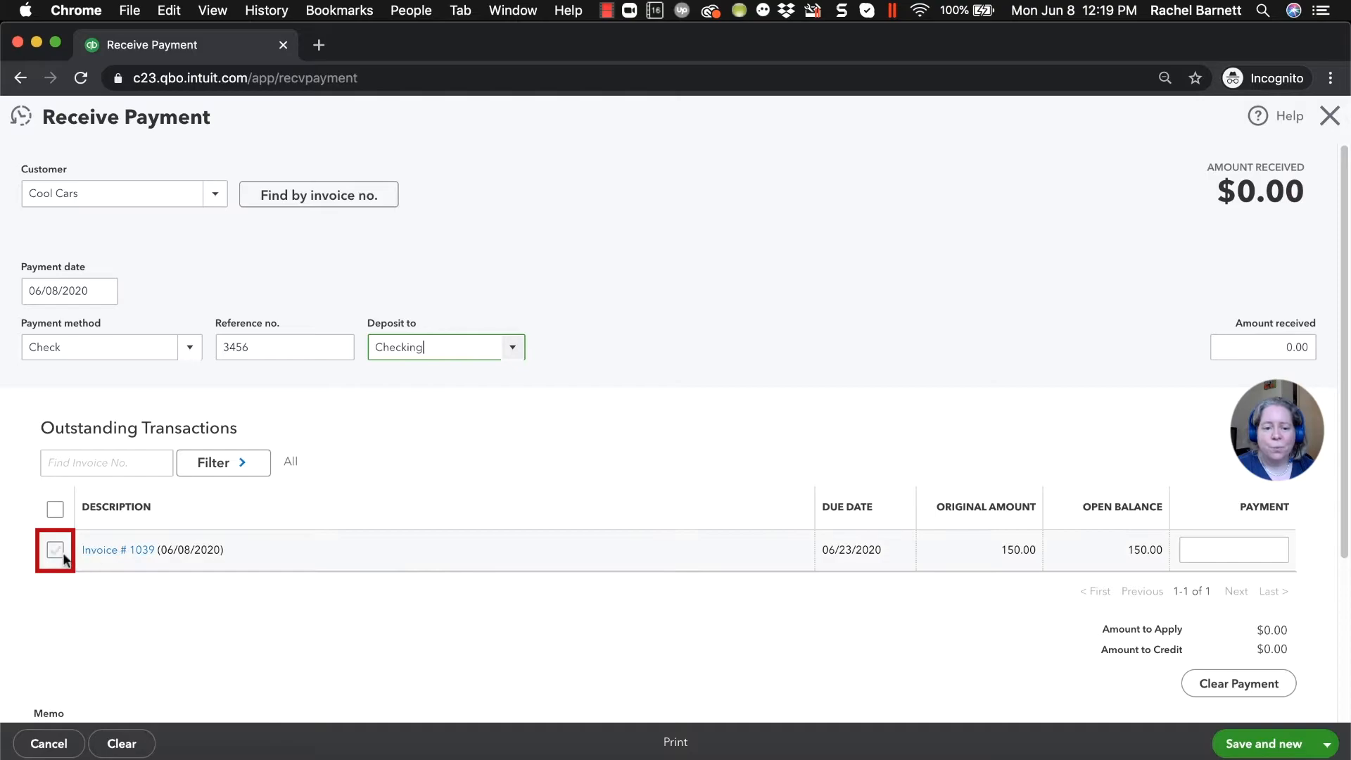
click(55, 550)
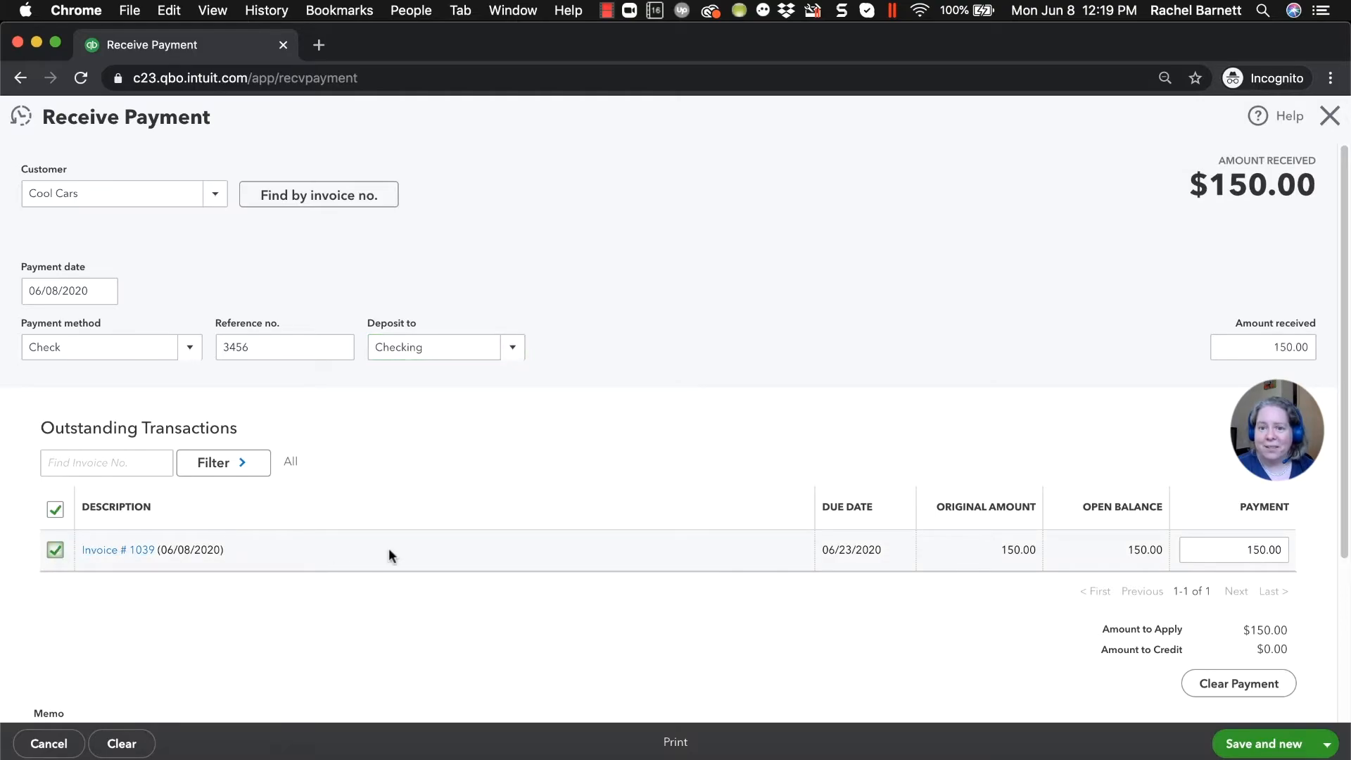
- Confirm the $150 amount received and save and close the payment
click(1263, 347)
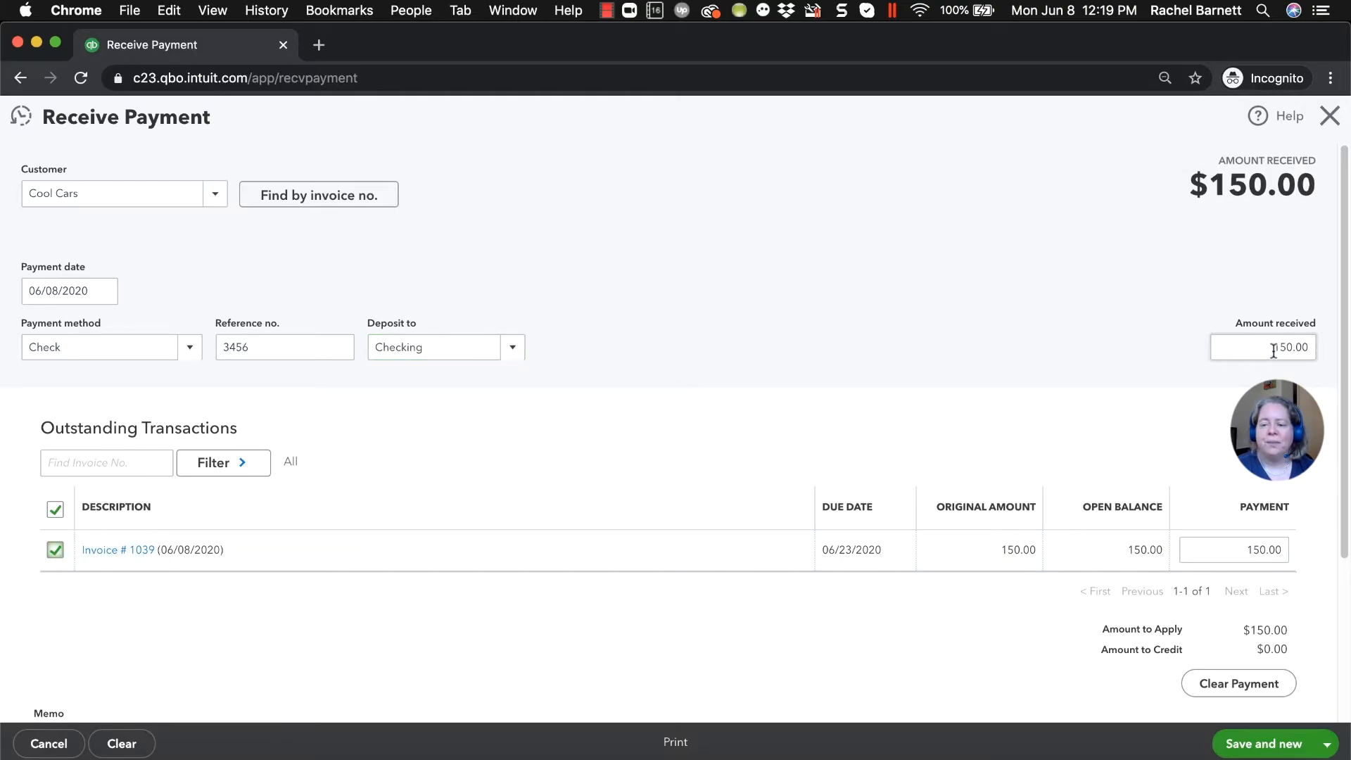
click(1264, 346)
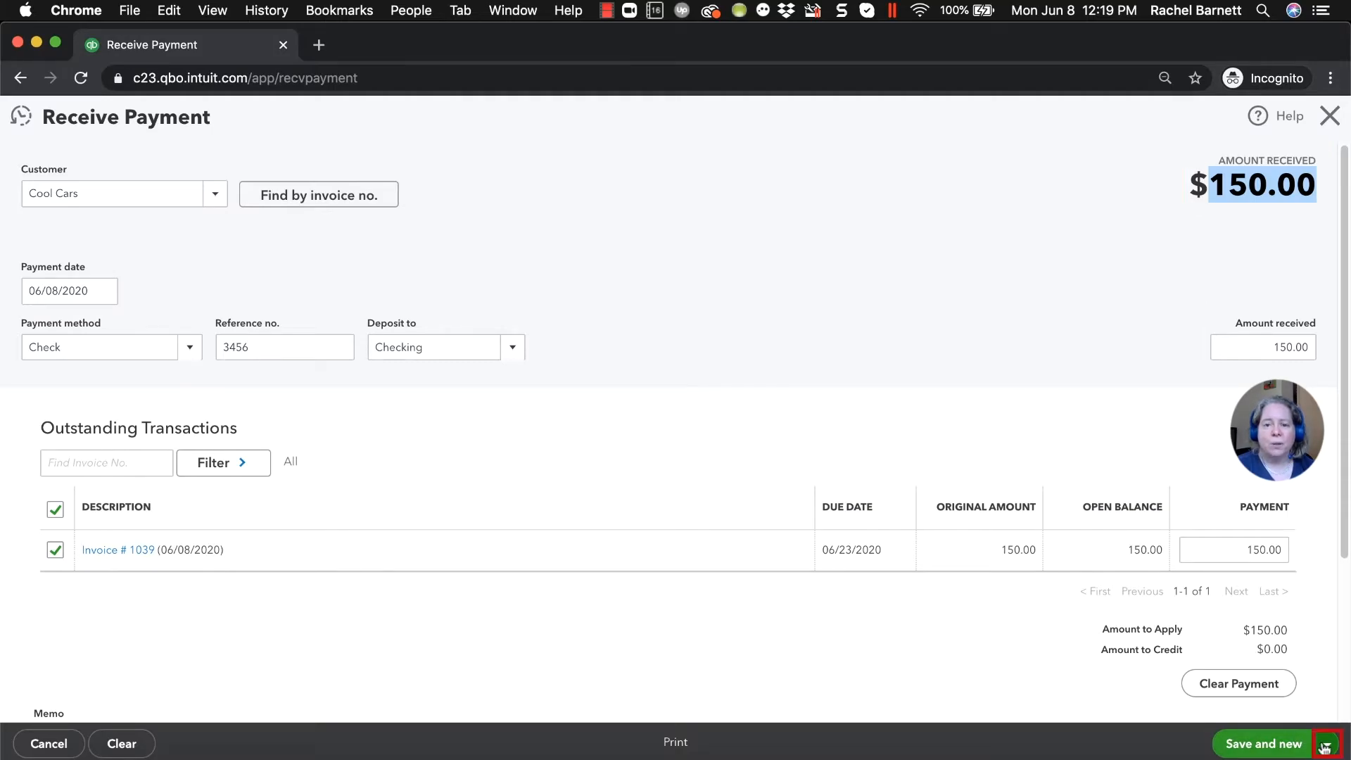
click(1326, 743)
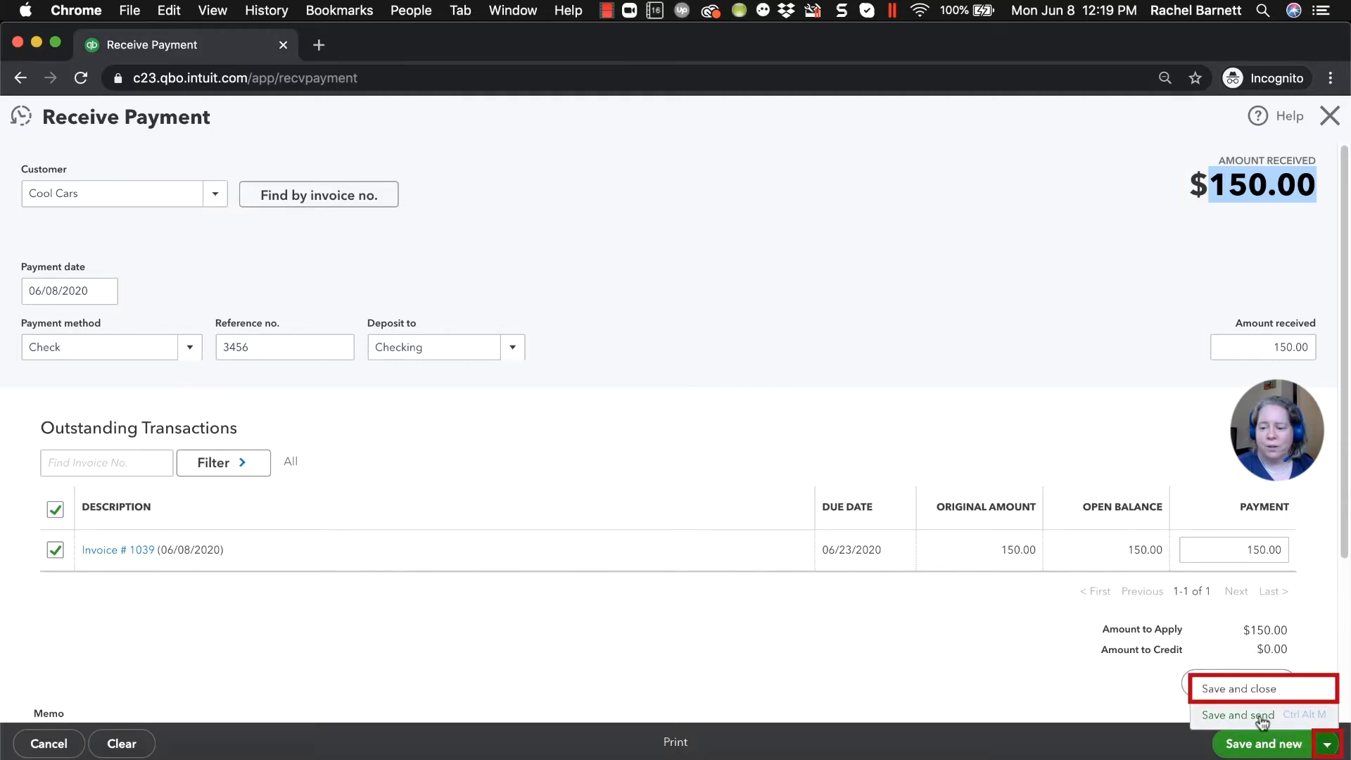
click(1260, 688)
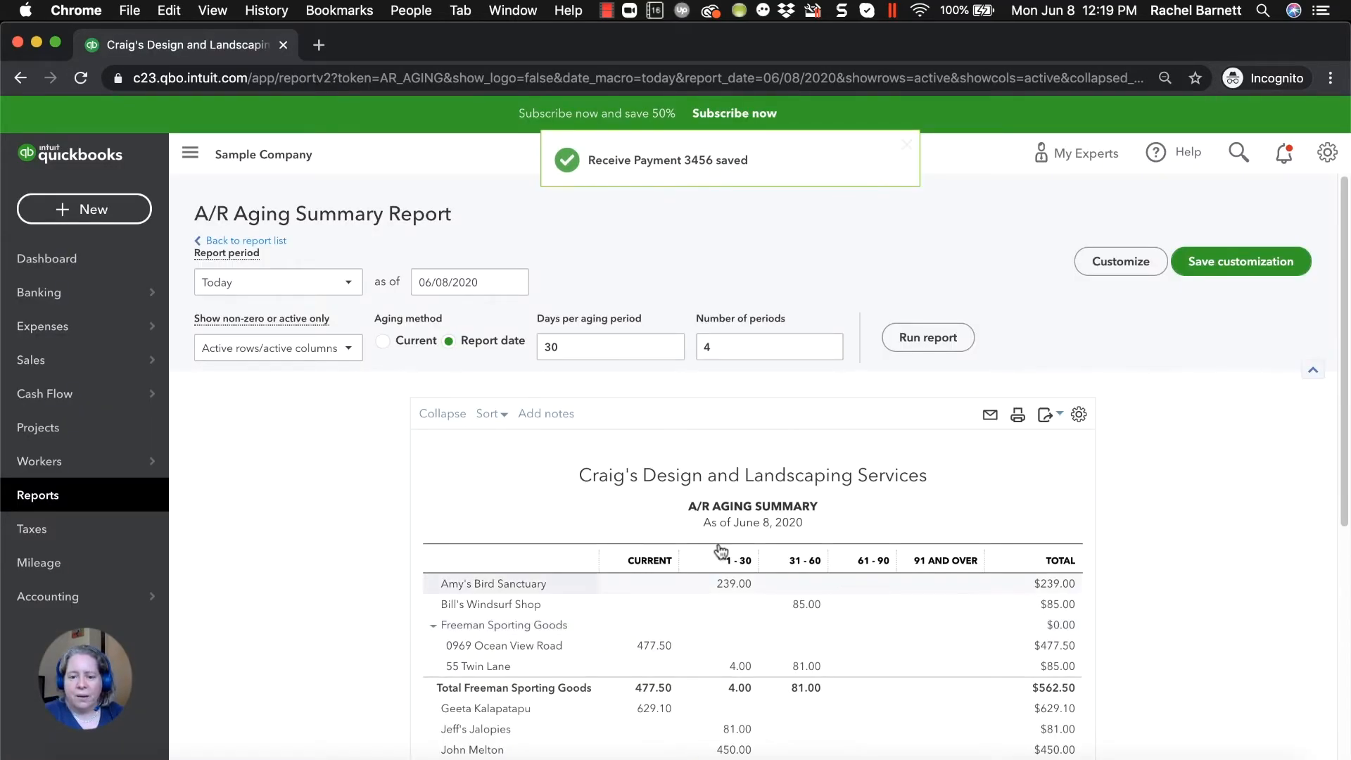
- Scroll the A/R Aging Summary to confirm Cool Cars is gone, then return to Reports
scroll(down, 3)
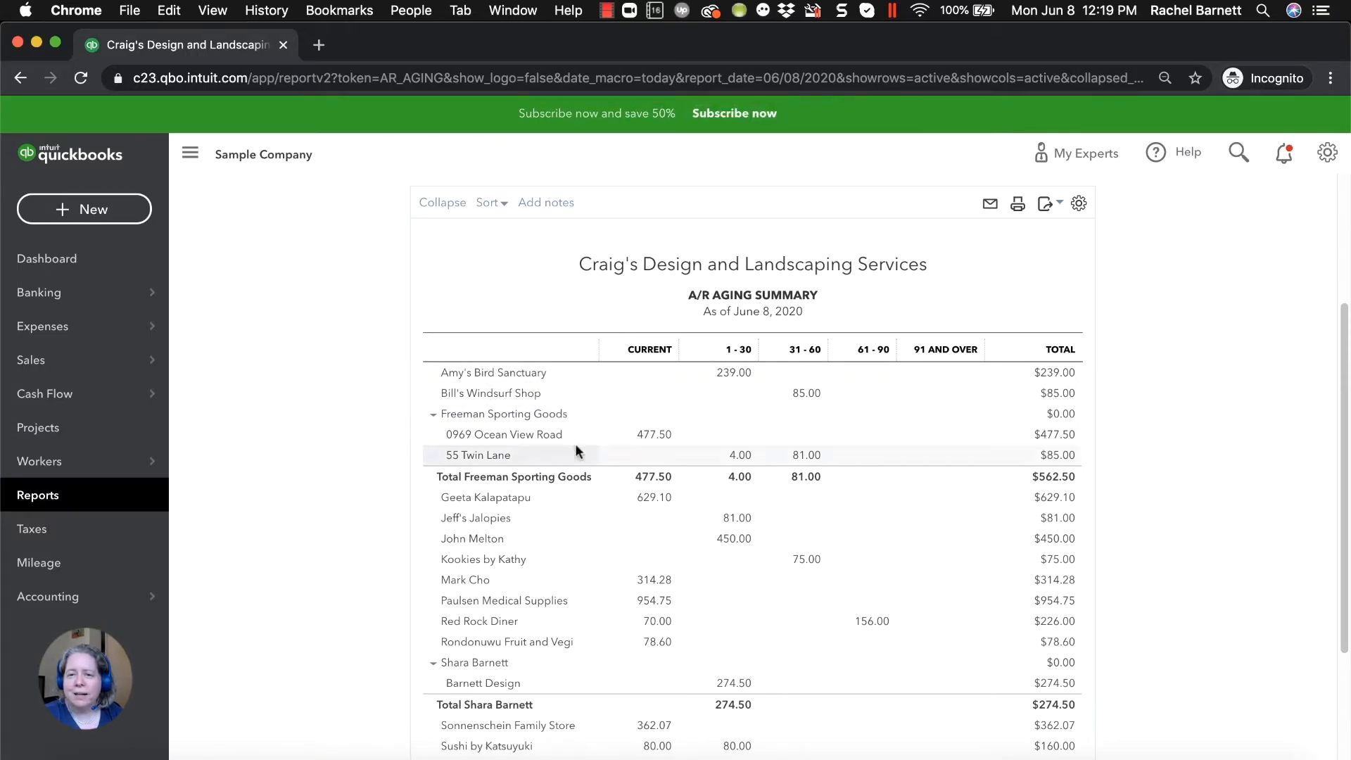
mouse_move(568, 434)
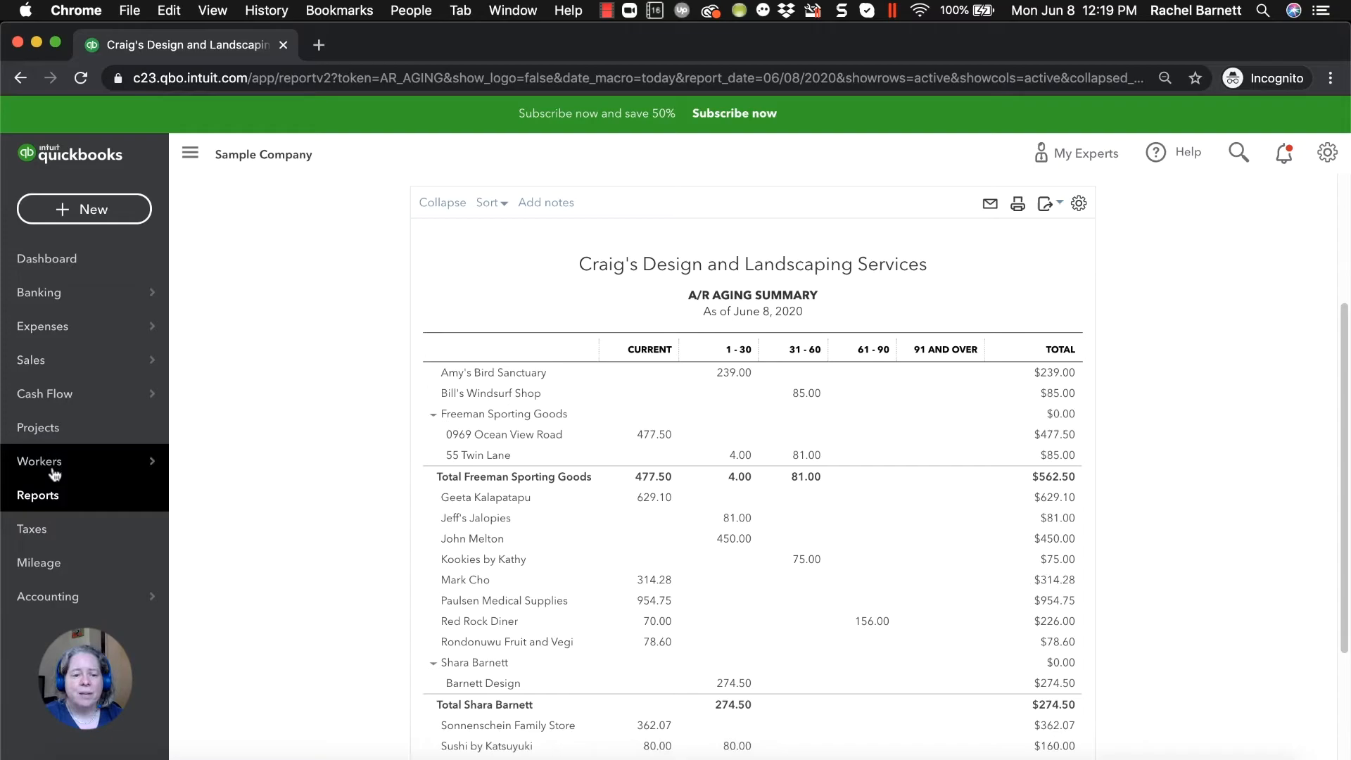
click(37, 495)
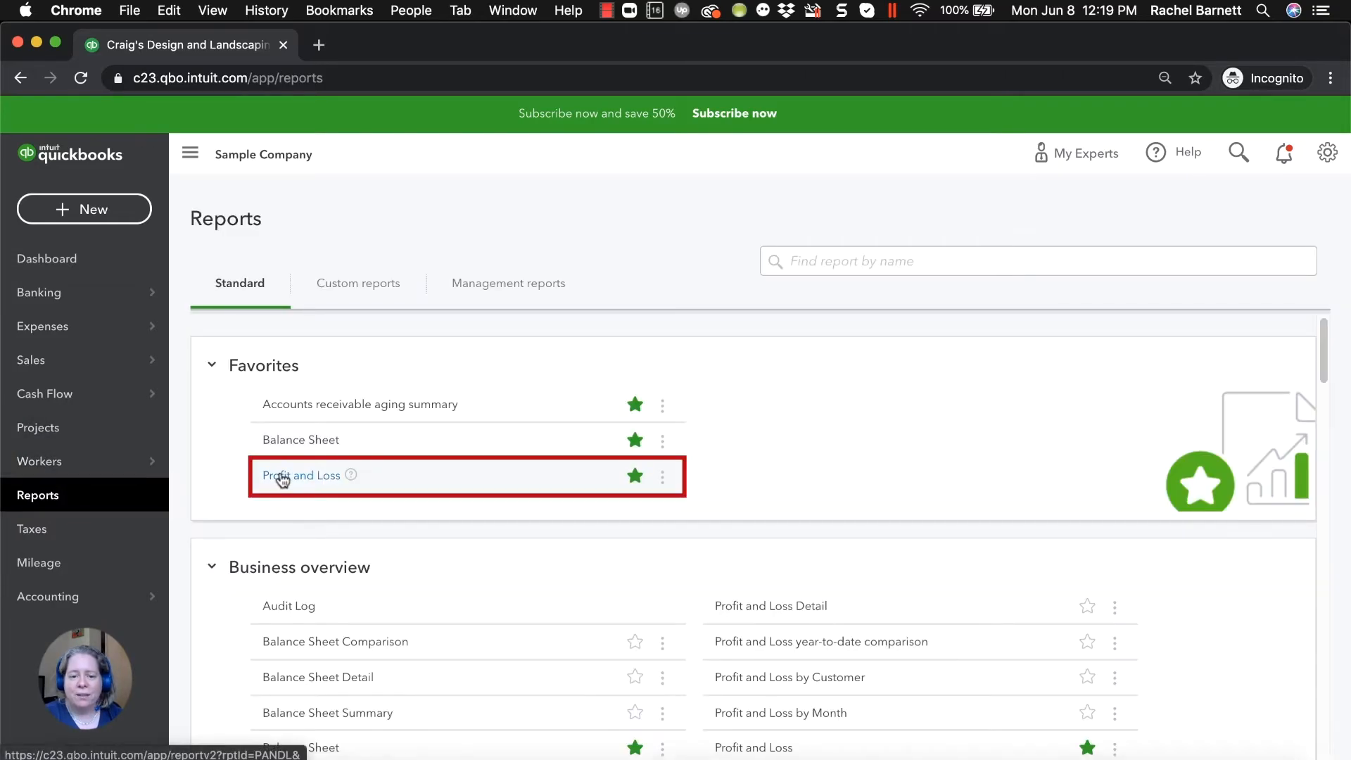
- Rerun the June 8, 2020 Profit and Loss on cash basis, showing Design income $225 and net income $1,124
click(300, 475)
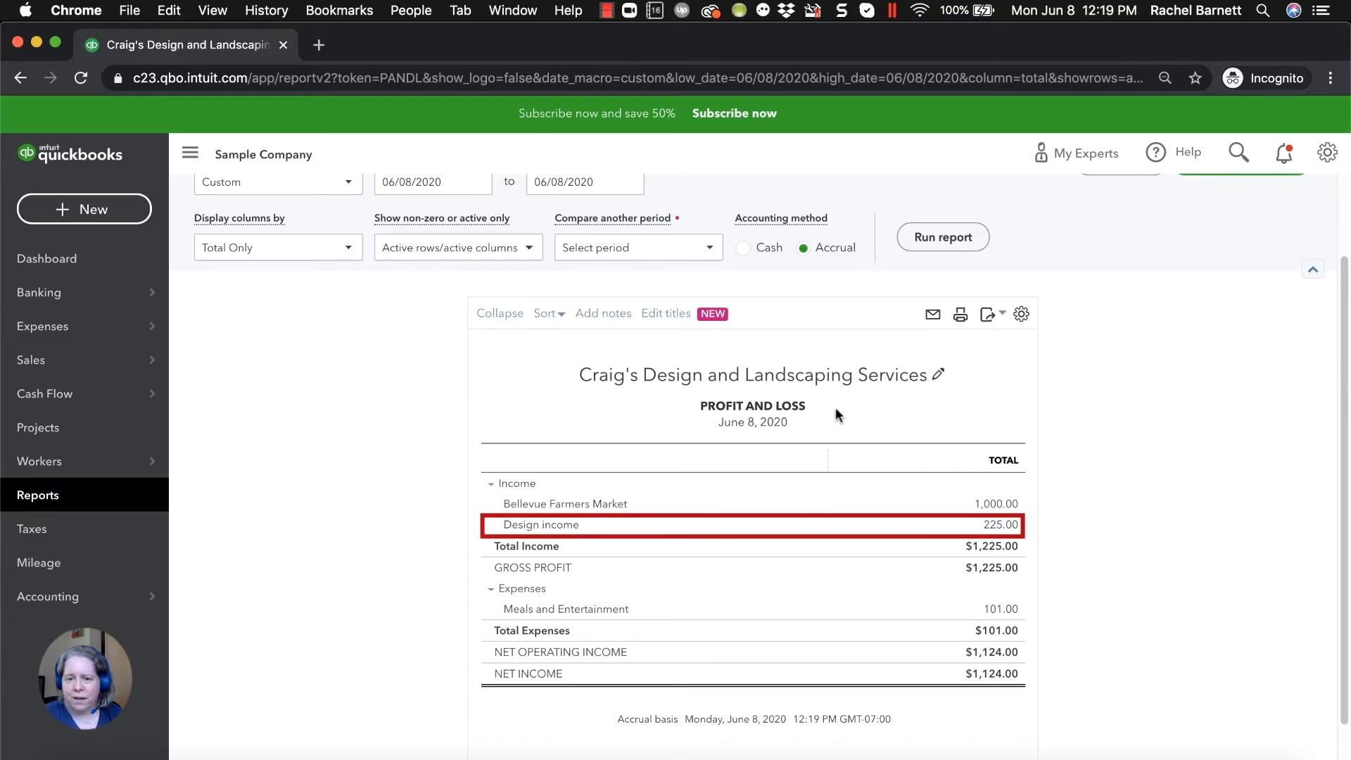
click(743, 247)
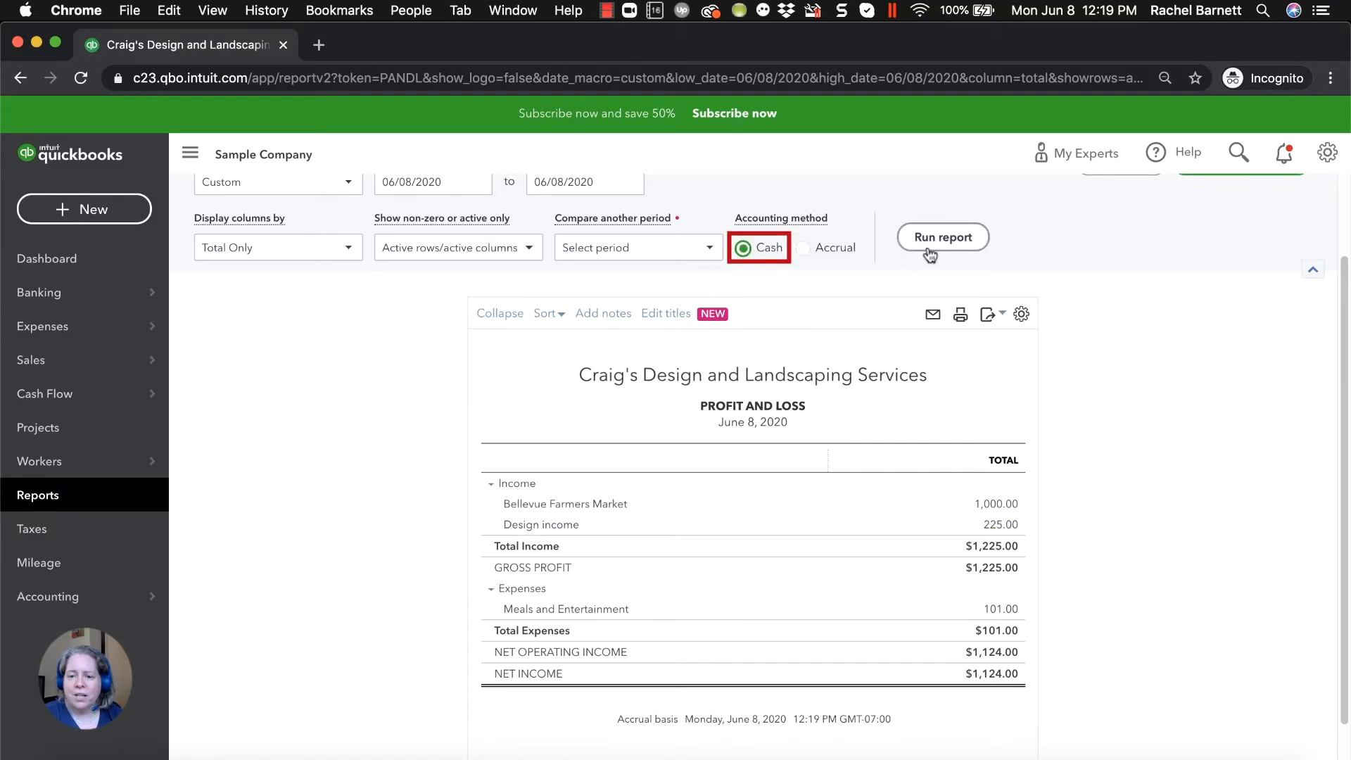
click(942, 237)
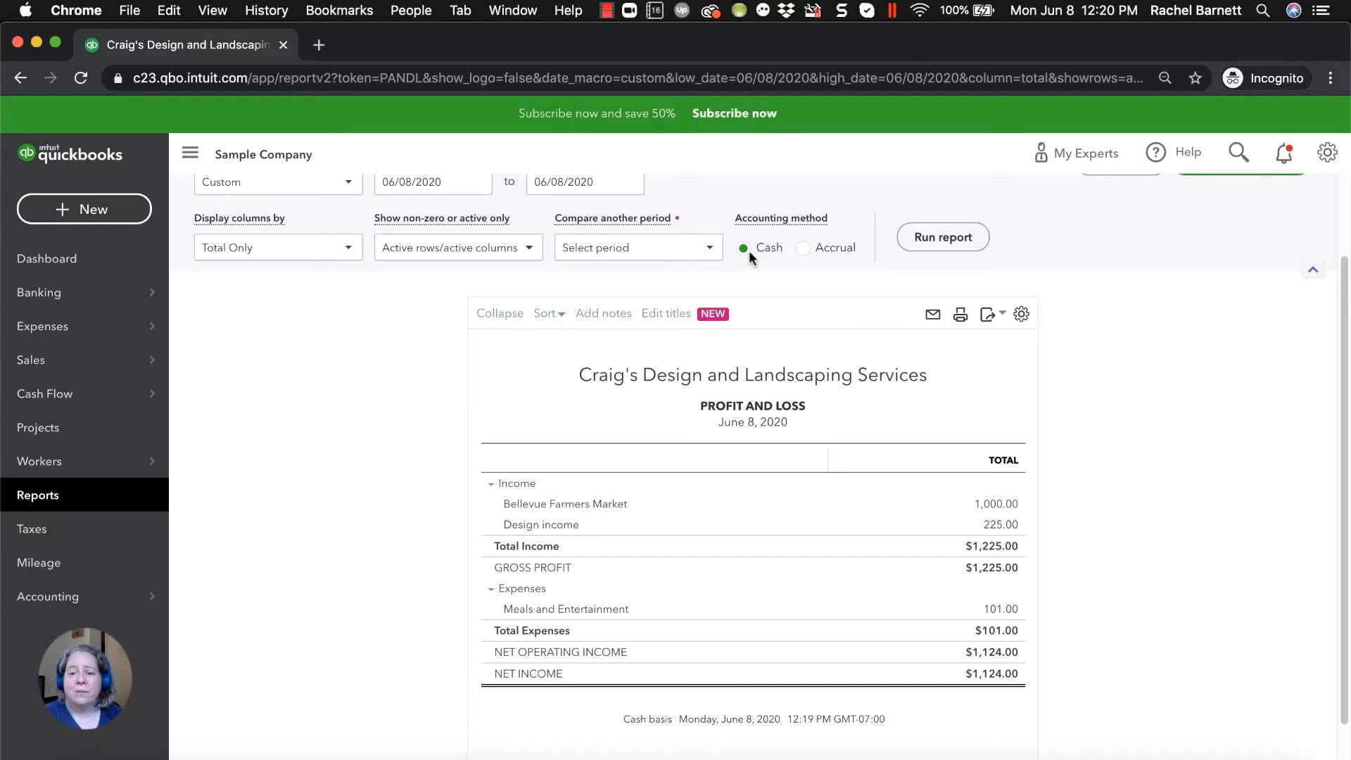
mouse_move(439, 300)
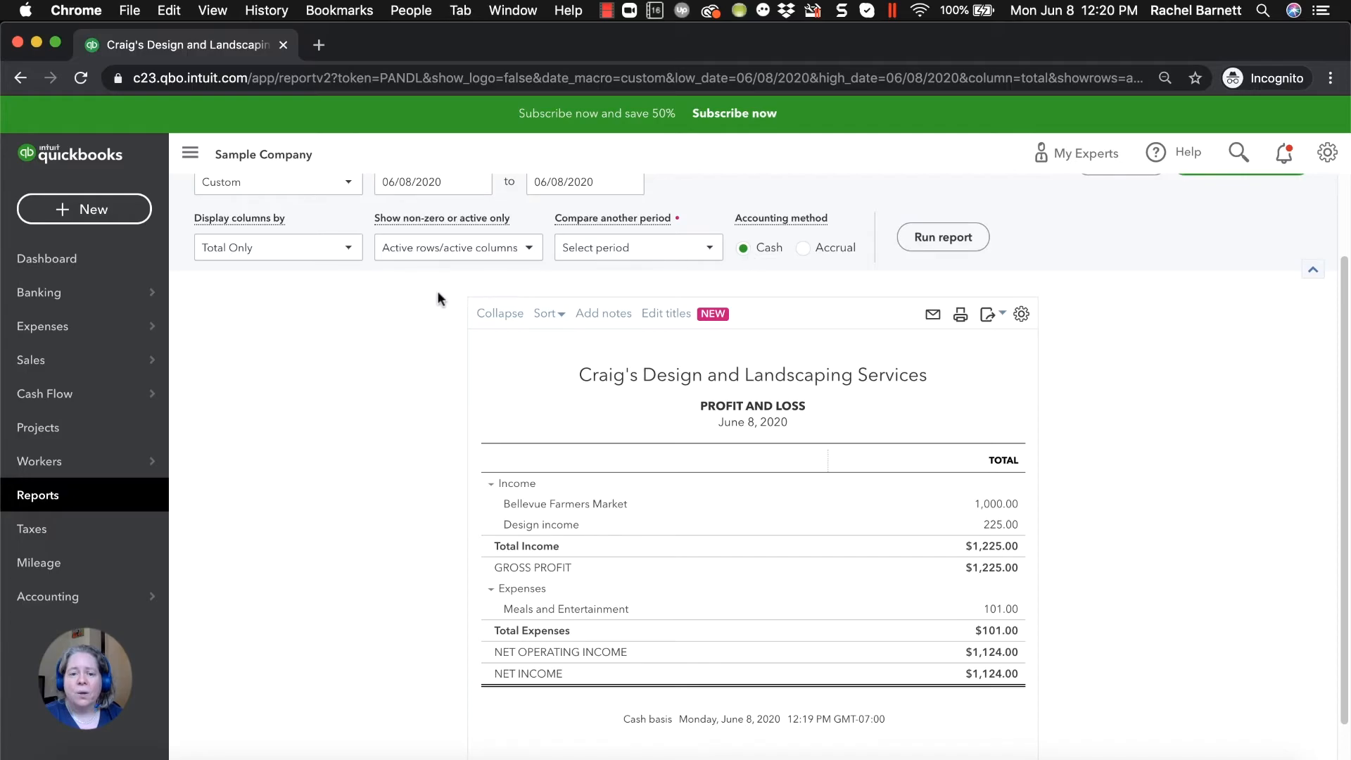
mouse_move(96, 259)
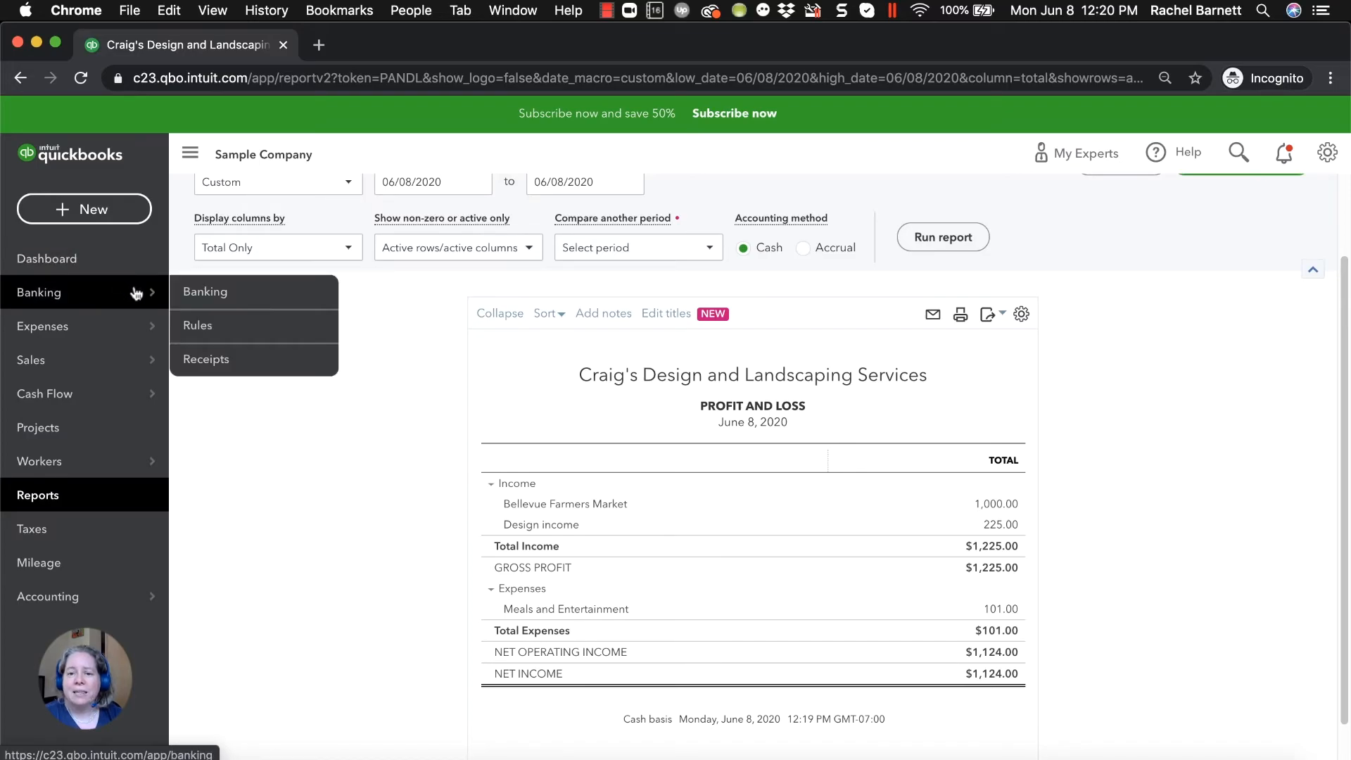
mouse_move(395, 308)
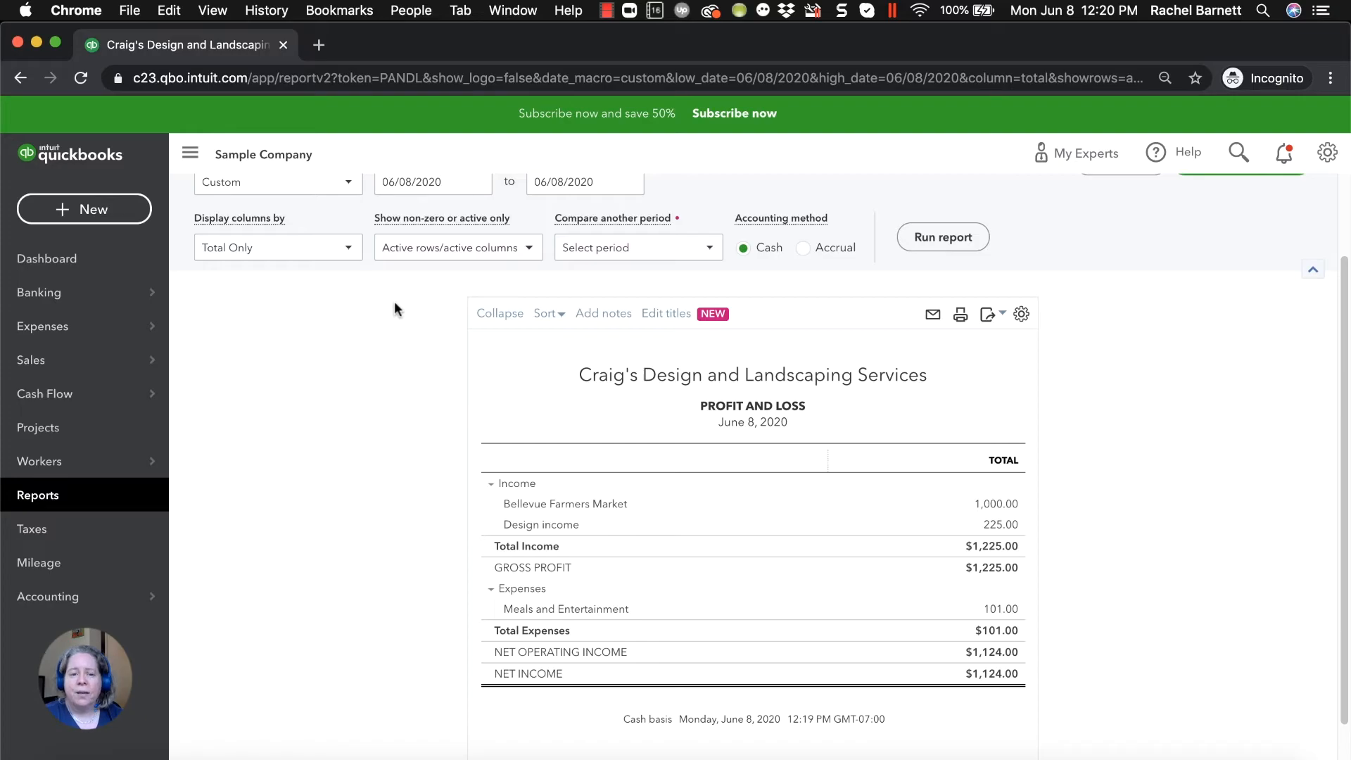
click(84, 208)
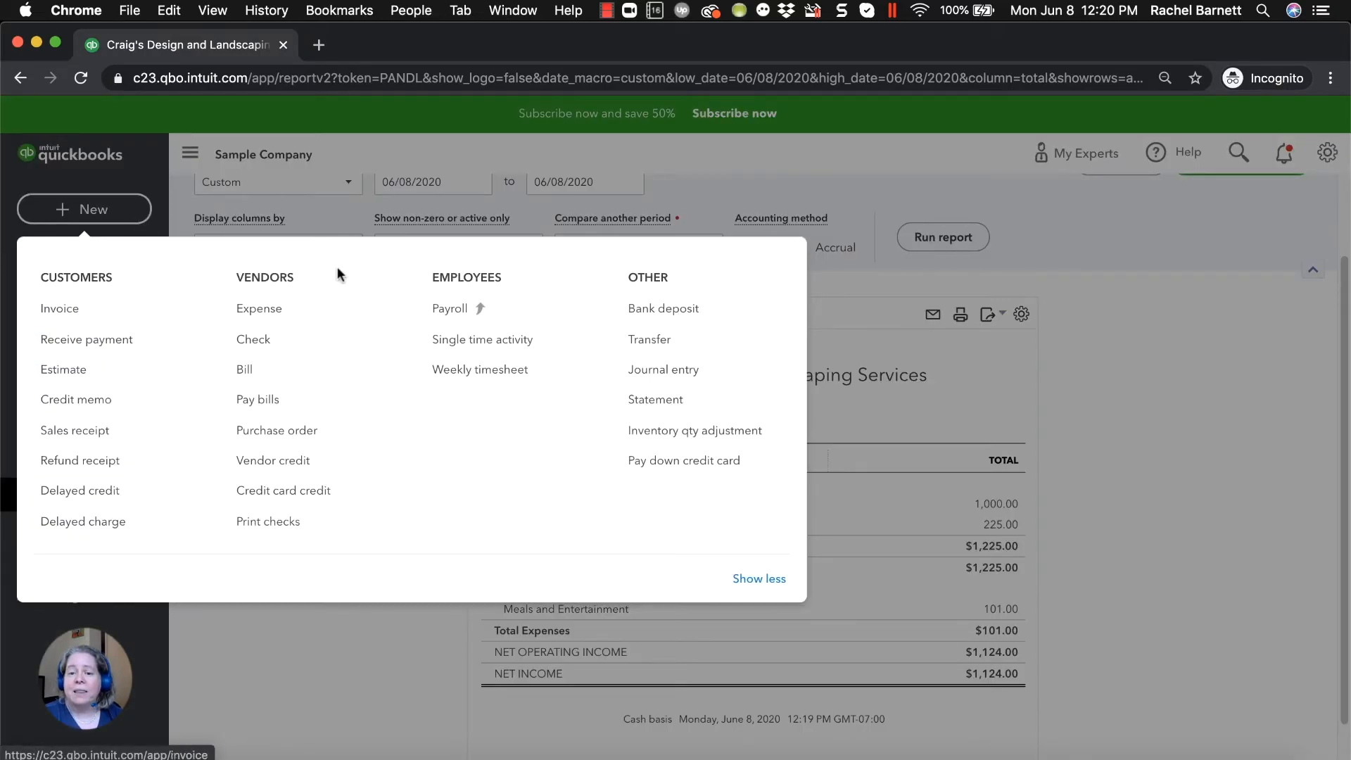
mouse_move(664, 308)
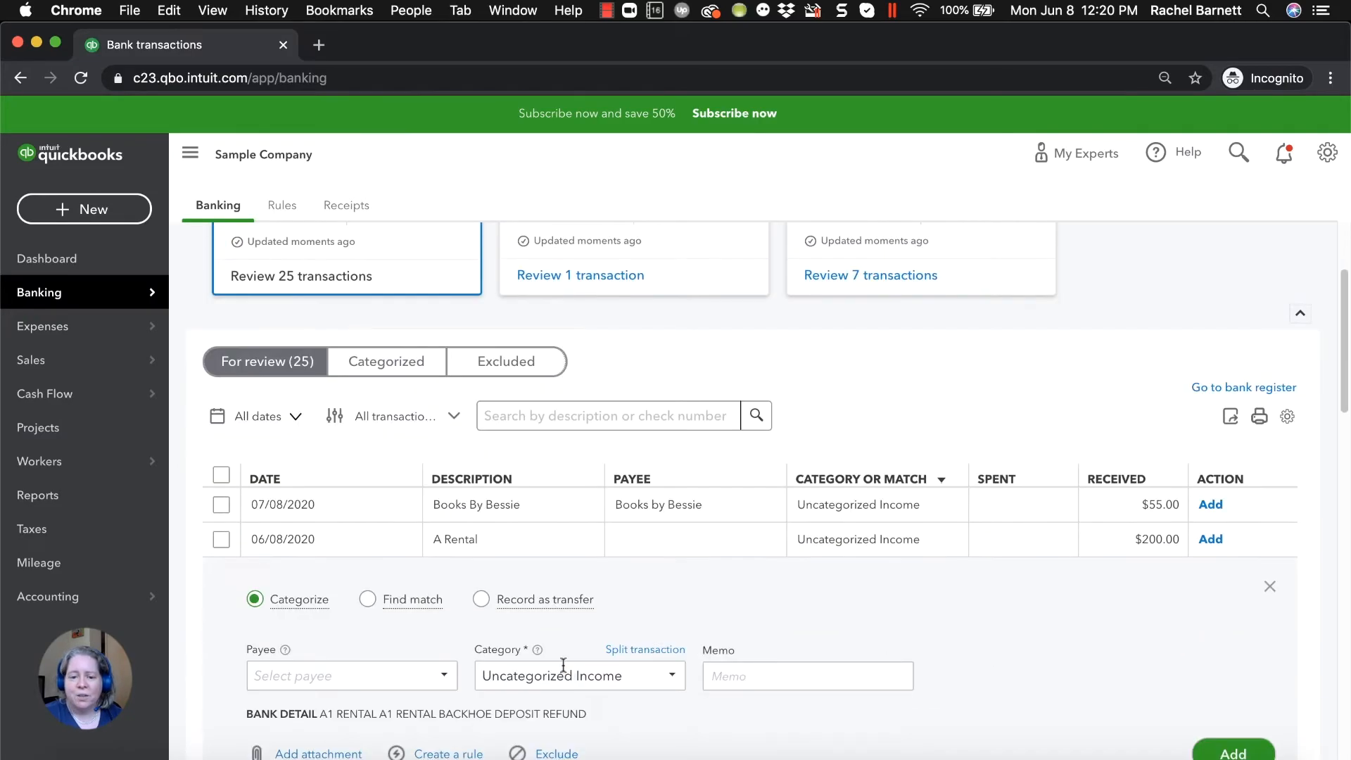
- Add the June 8 $200 A Rental deposit for Cool Cars under Pest Control Services
text(con)
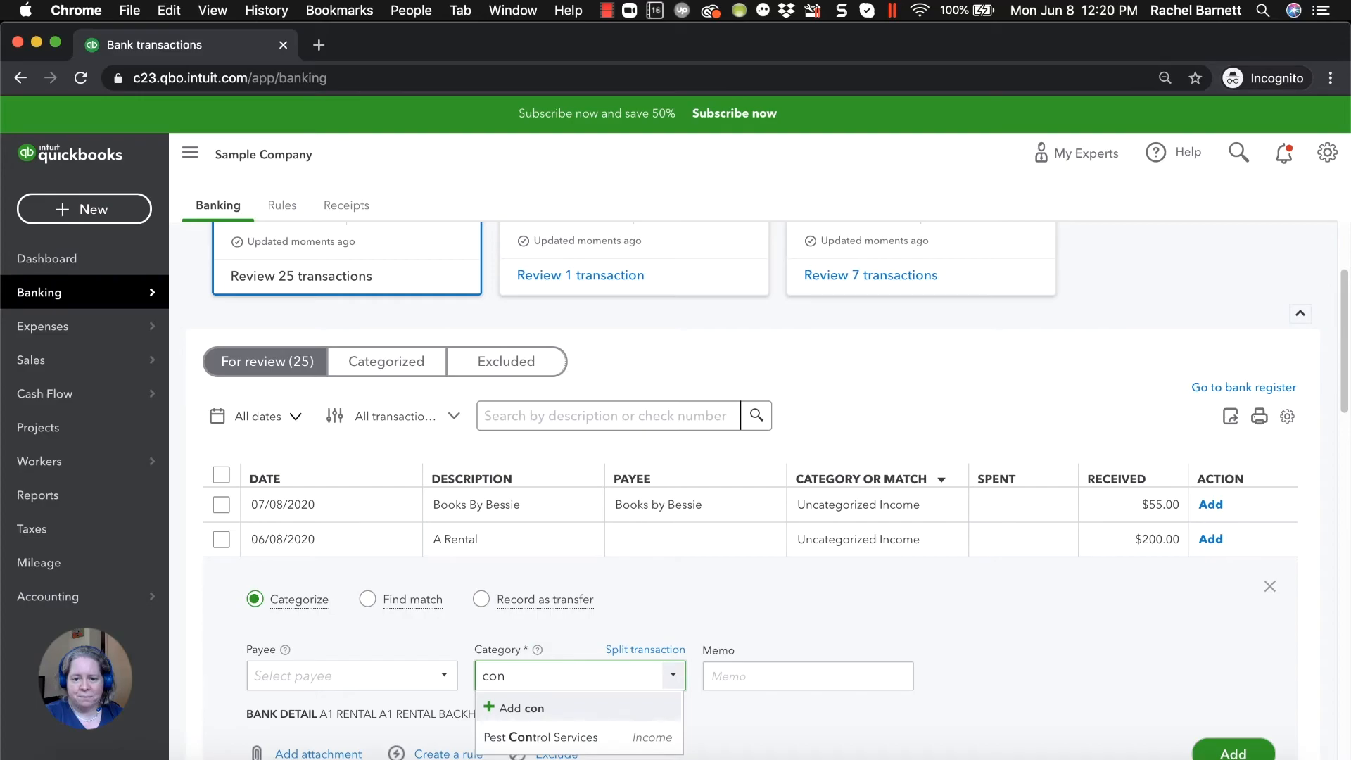
key(backspace)
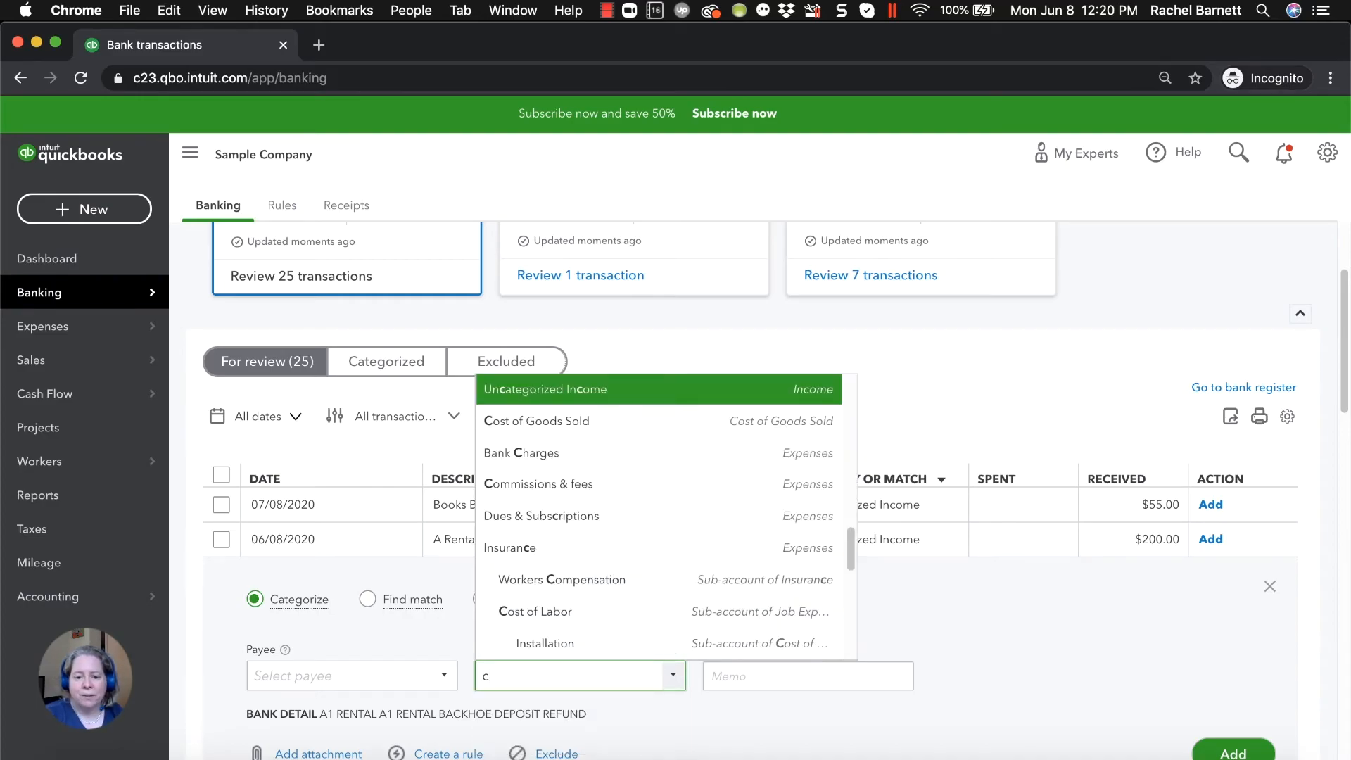
text(ontrol Services)
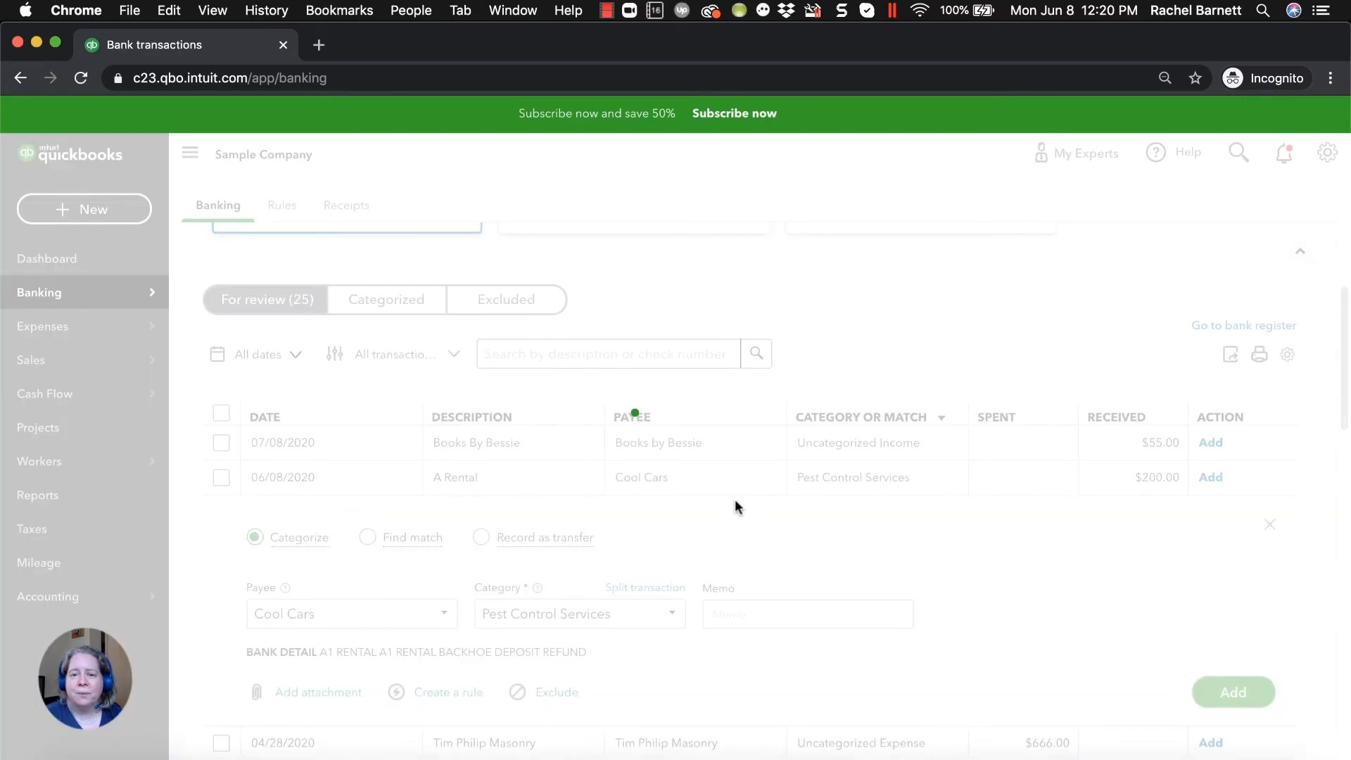
click(1232, 692)
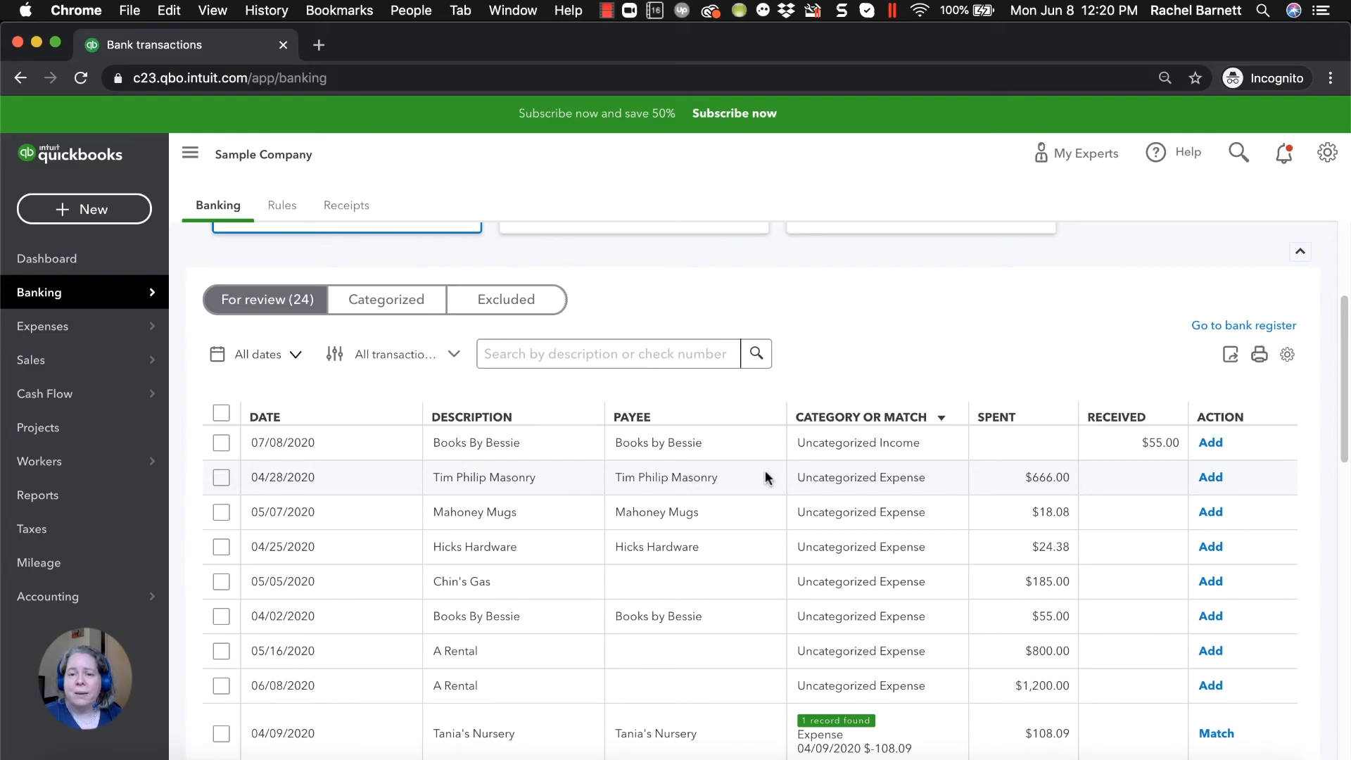
mouse_move(1120, 456)
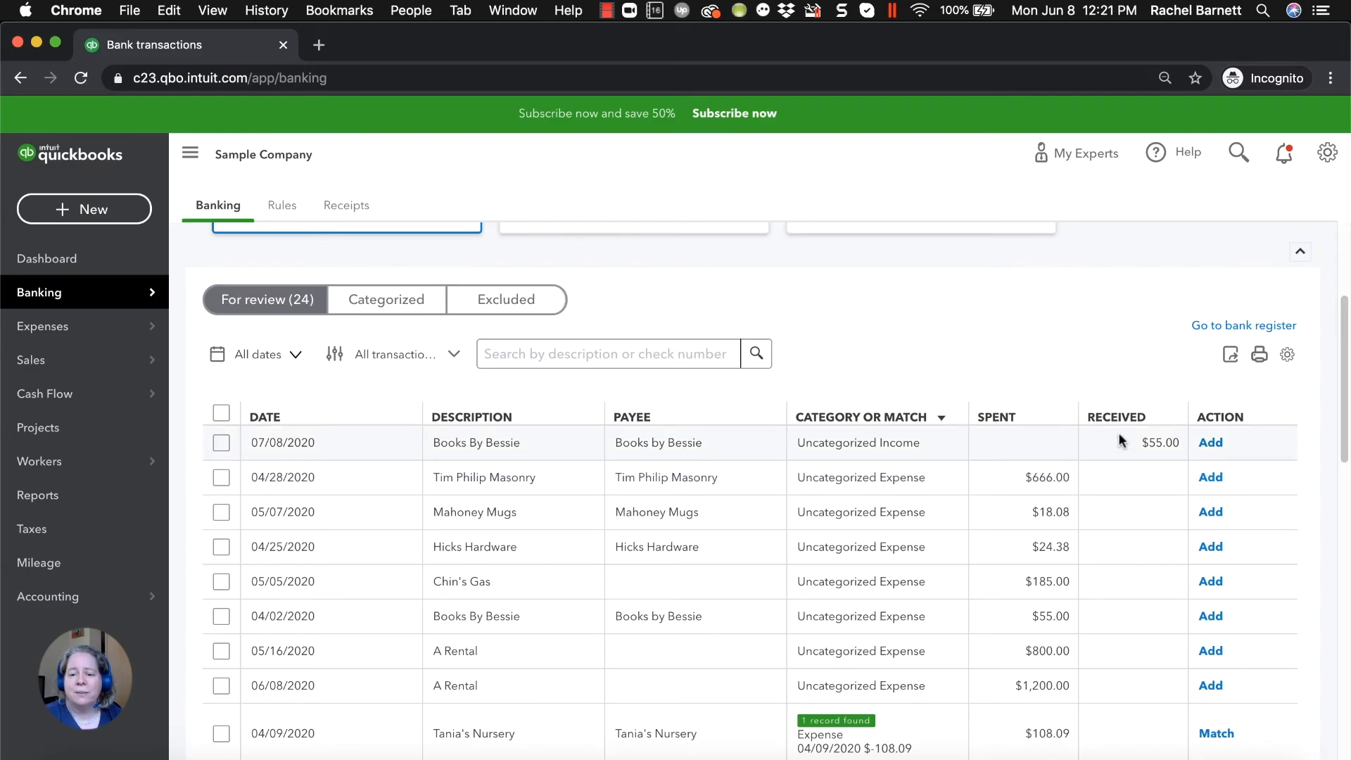
click(673, 579)
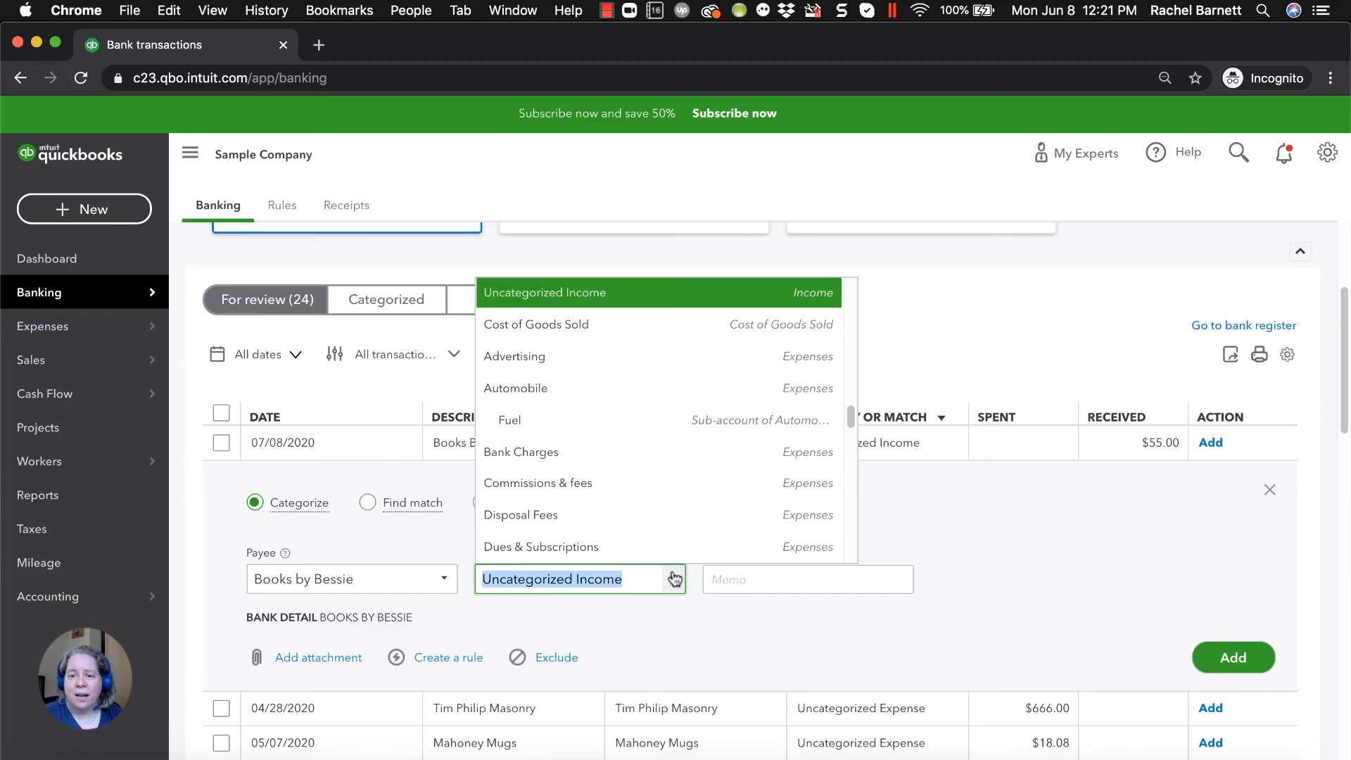
mouse_move(1025, 579)
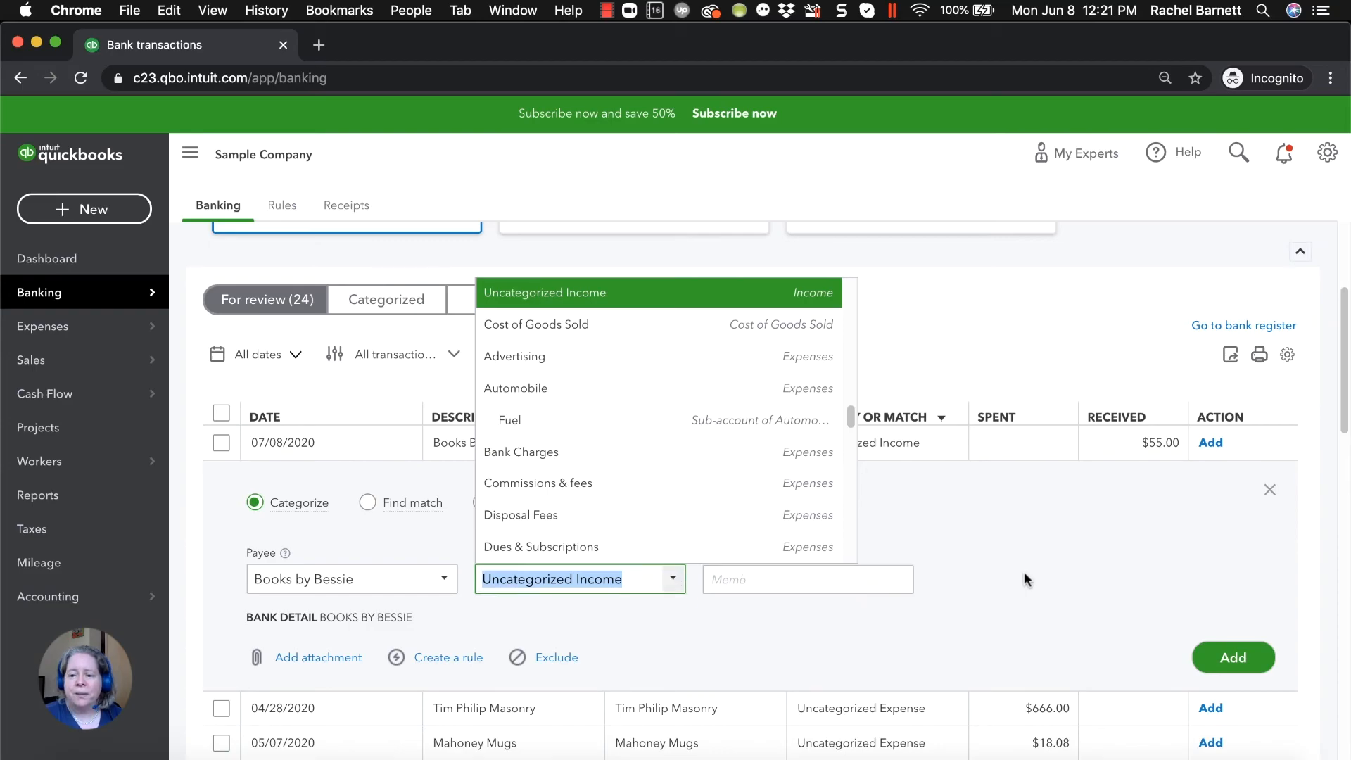